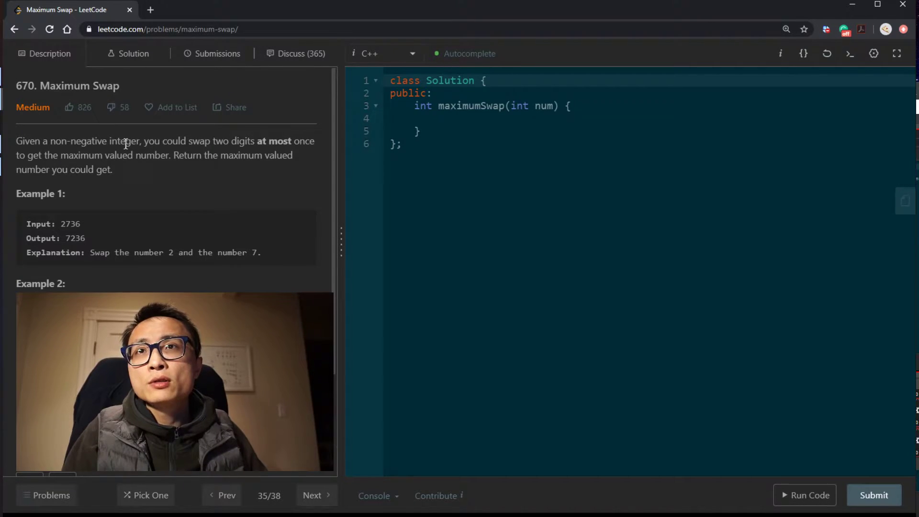
- Review the description, highlighting the 'maximum valued number' sentence, and leave two blank lines above the Solution class
double_click(78, 141)
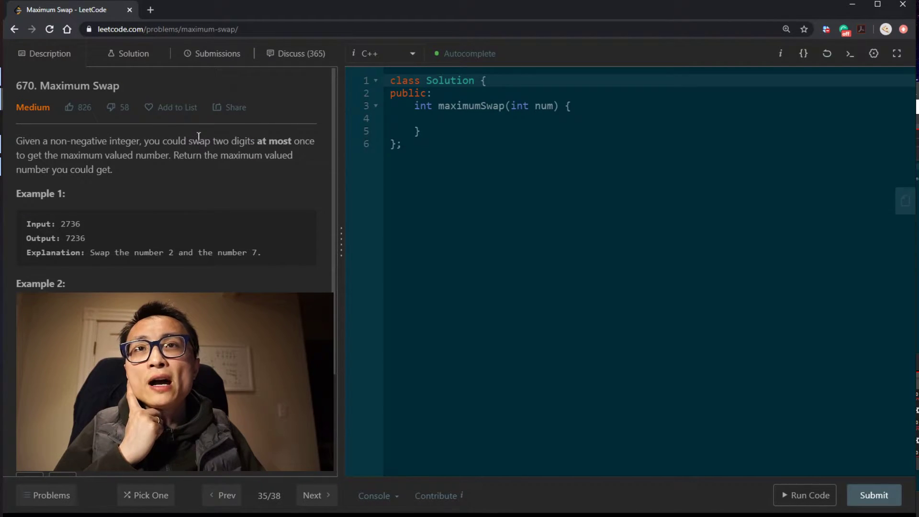
left_click_drag(60, 155, 170, 155)
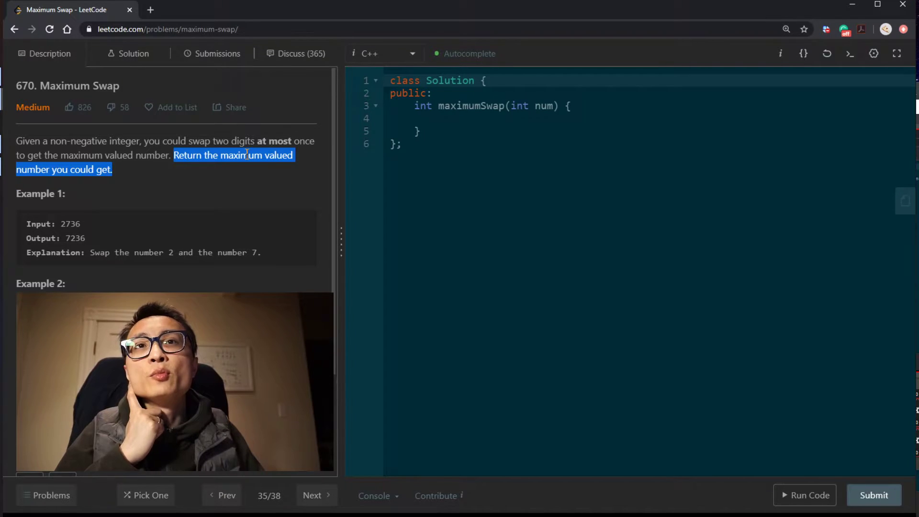
scroll("down", 3)
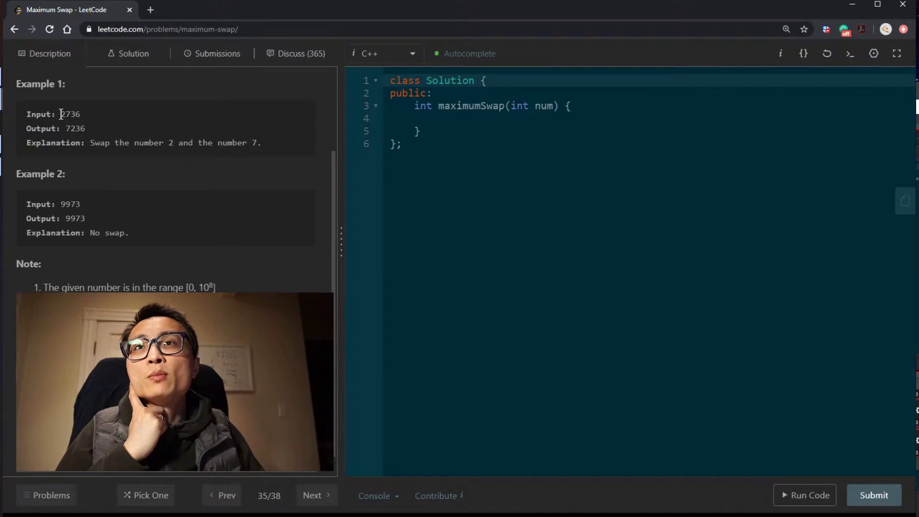
double_click(74, 129)
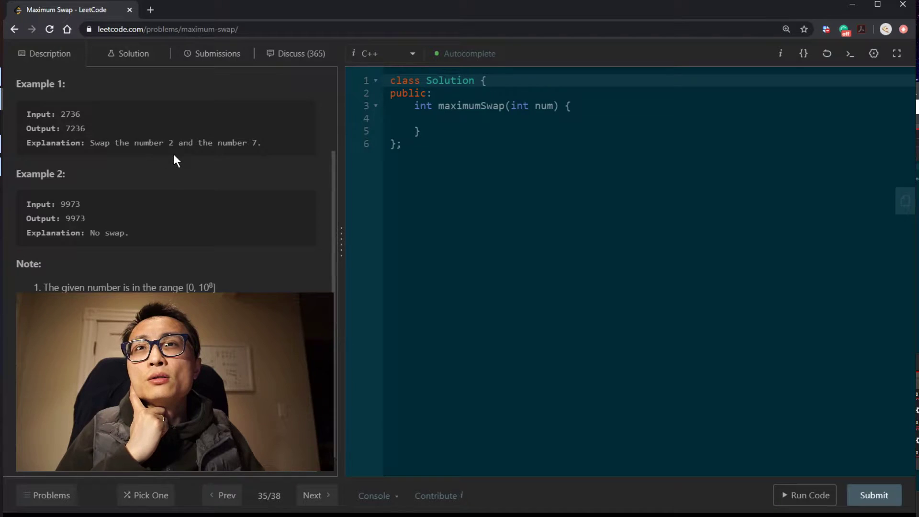
scroll("down", 3)
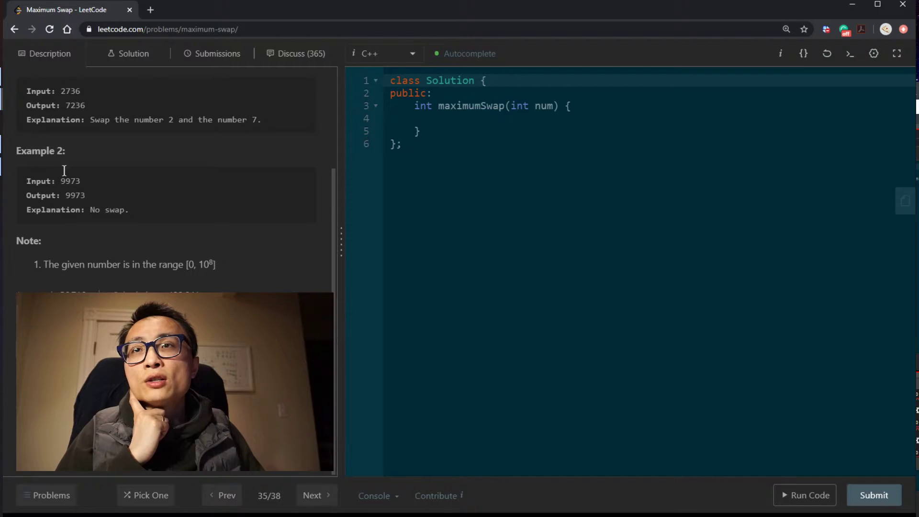
mouse_move(229, 225)
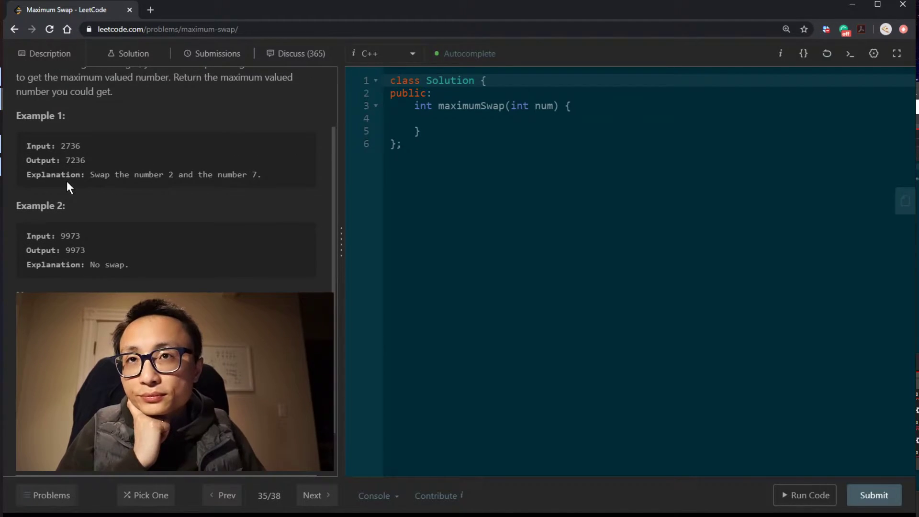
scroll("down", 3)
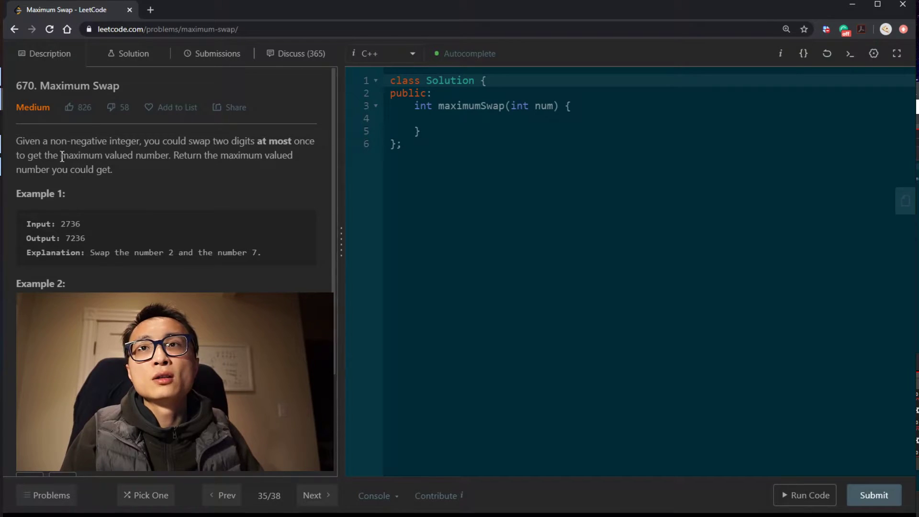
left_click_drag(61, 155, 168, 155)
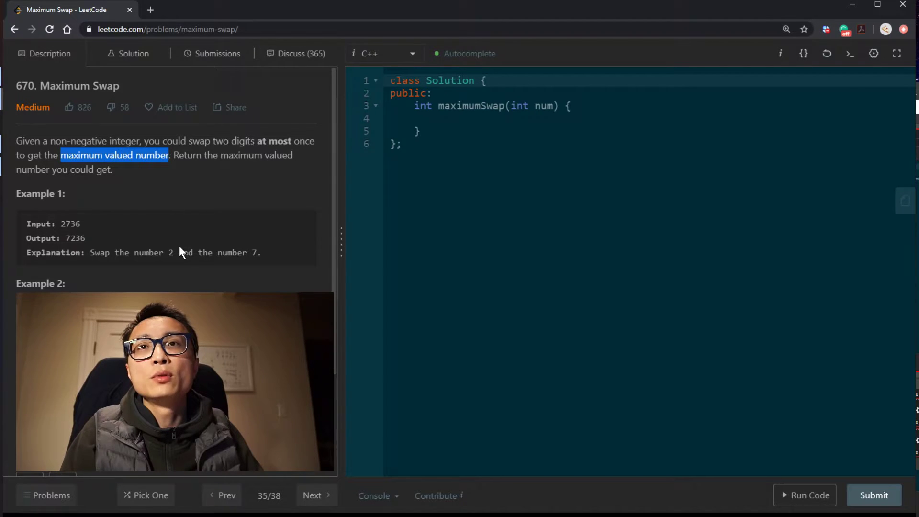
mouse_move(271, 231)
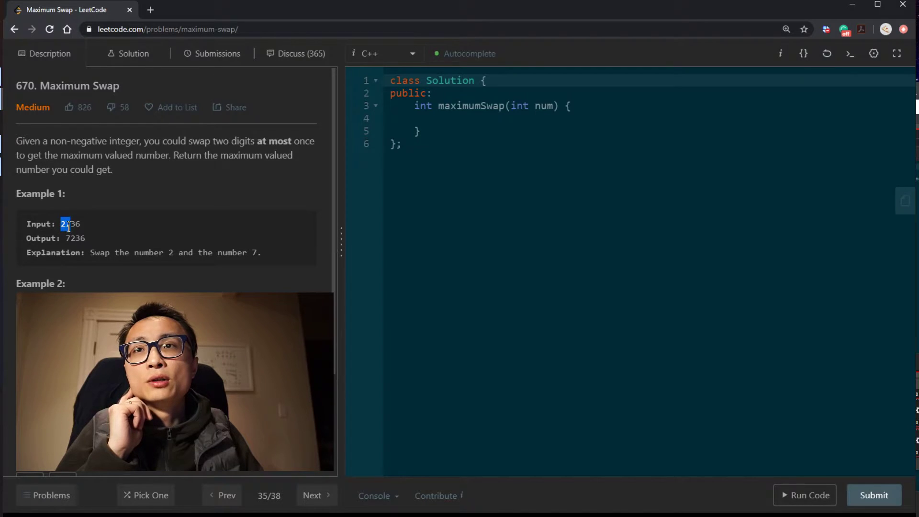
scroll("down", 3)
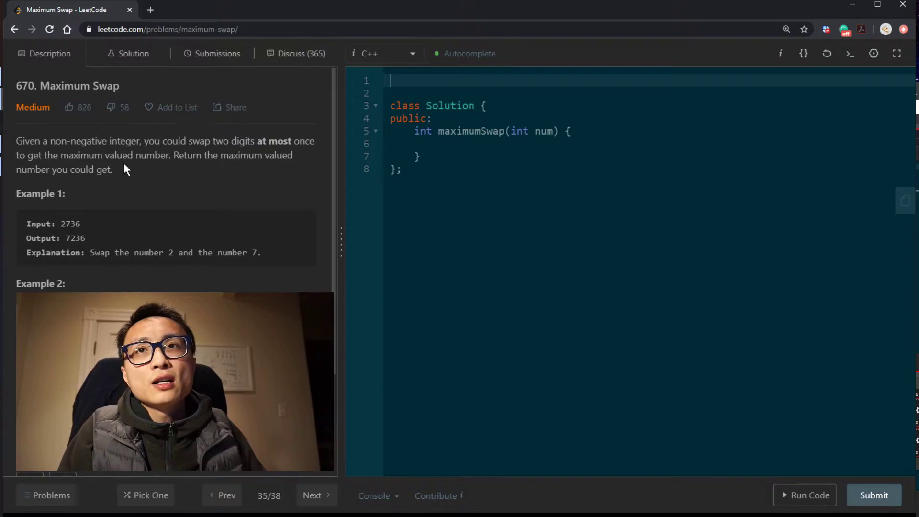
- Write the example 2736 with 'VV' and 'lr' marker lines above it as commented notes
left_click_drag(60, 155, 170, 155)
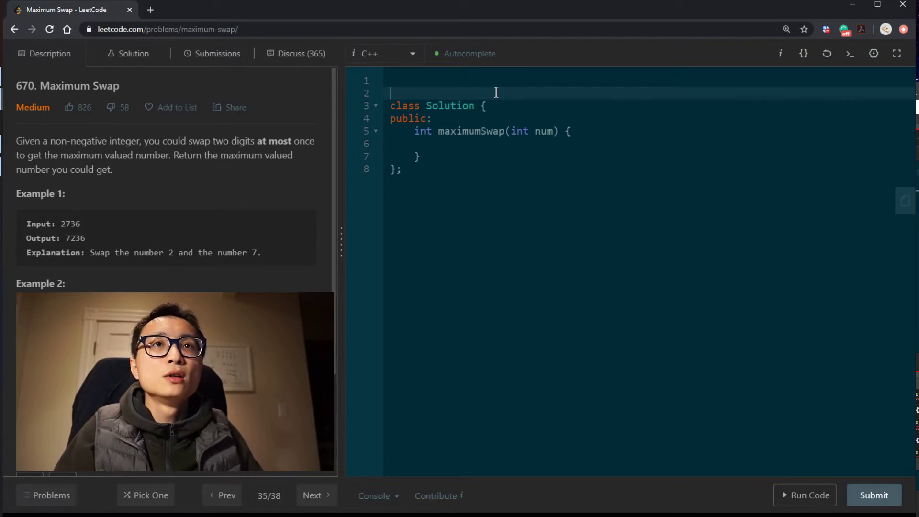
type("2736")
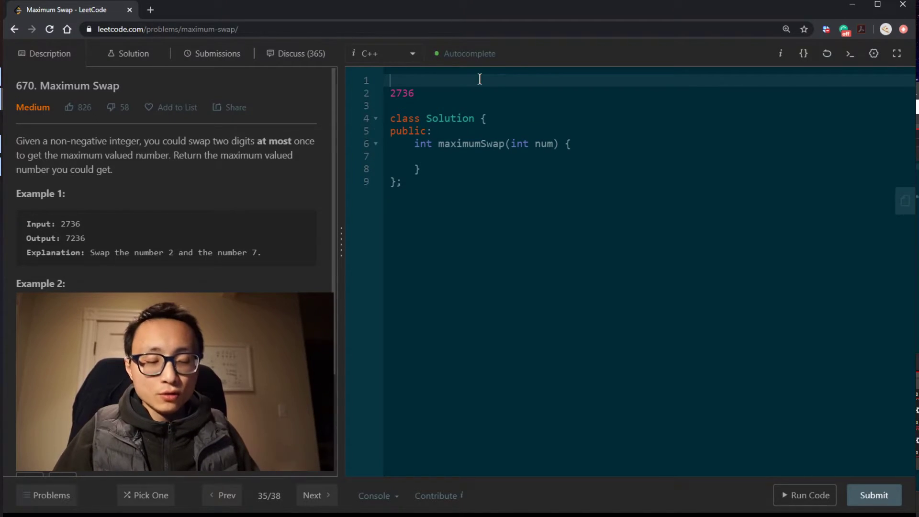
type("vv")
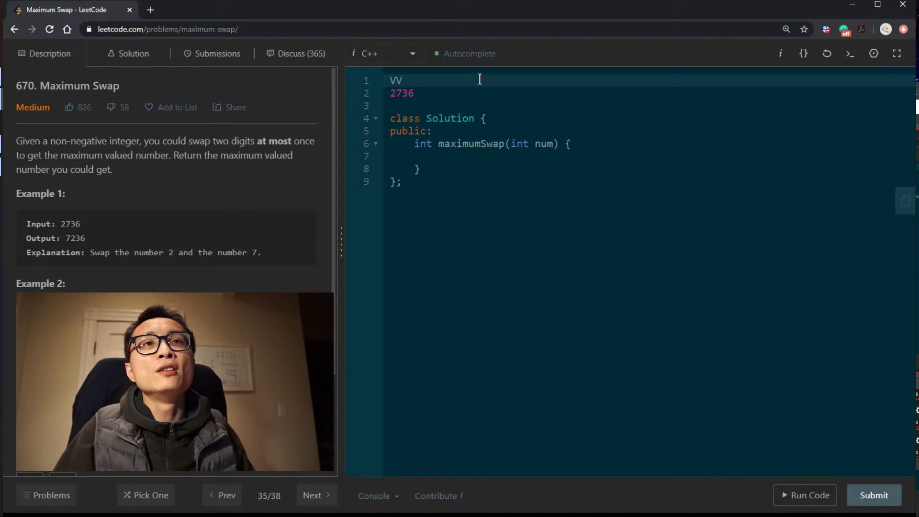
type("k")
type("lr")
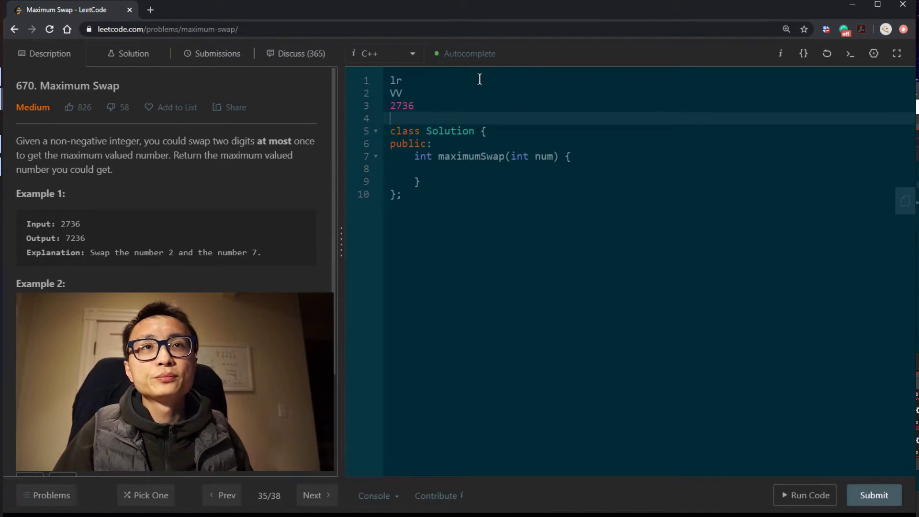
key("enter")
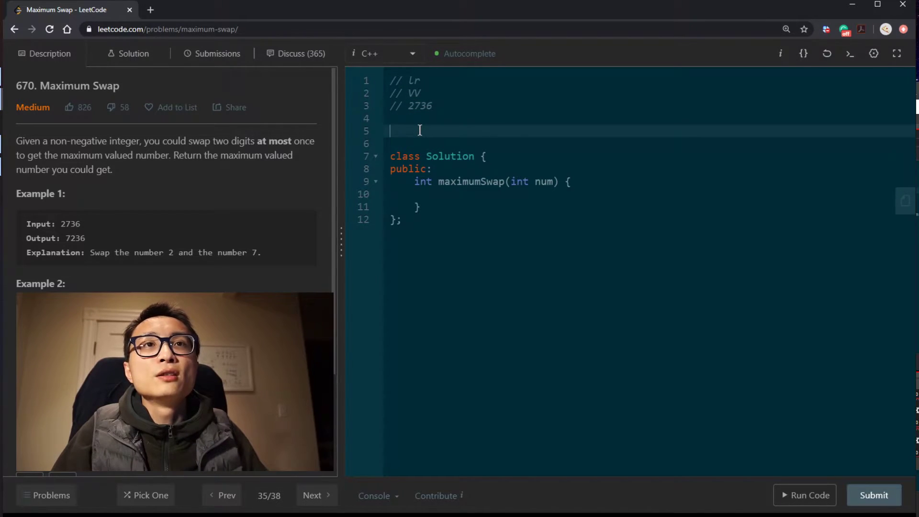
- Add a second sketch '72636 ->' with 'V V' and 'l r' markers over two of its digits
type("72736")
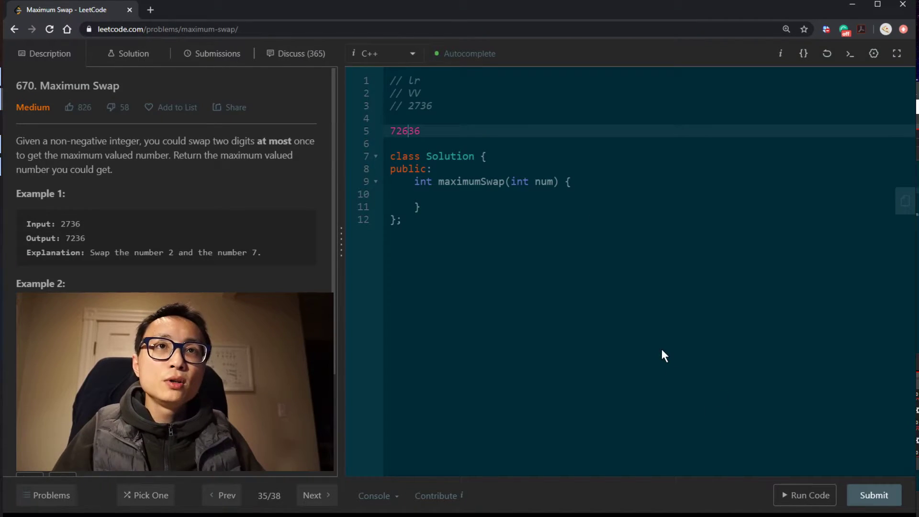
type(" ->")
key("Enter")
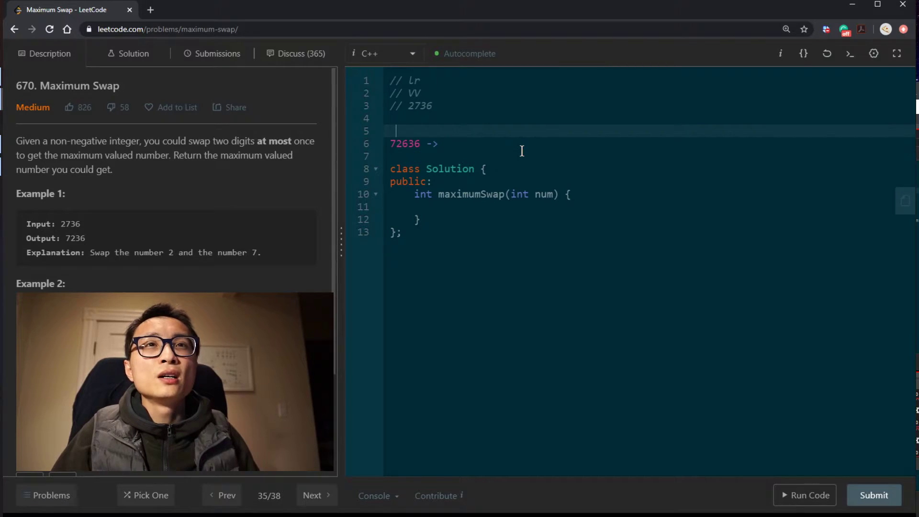
type("V  V")
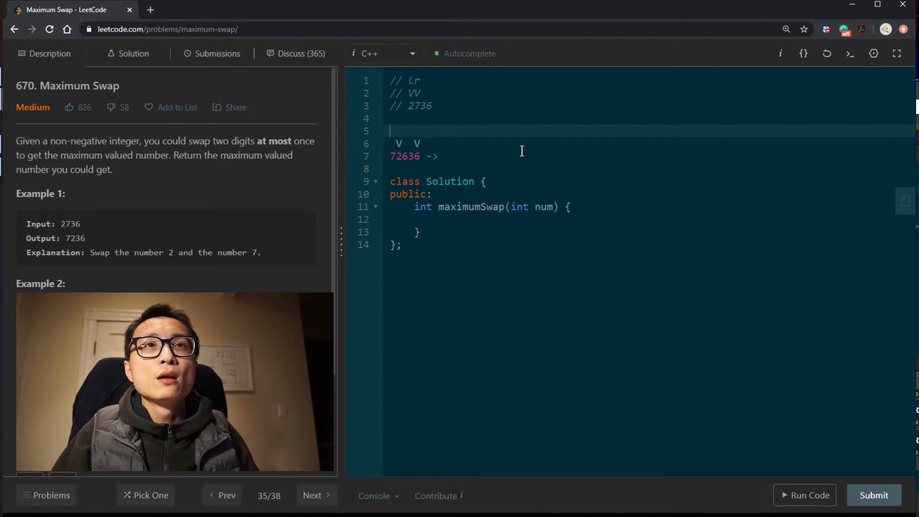
type("l  r")
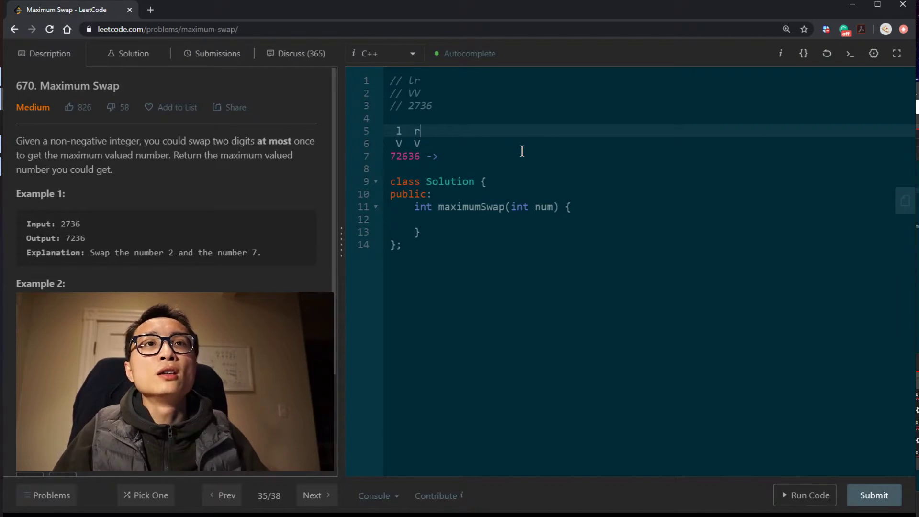
left_click(448, 156)
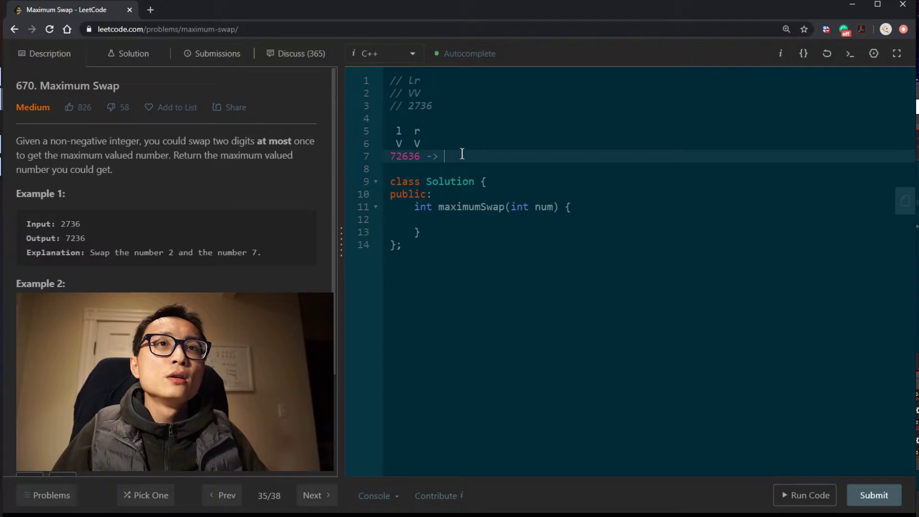
- Complete the sketch so the line reads 72636 -> 76632
type("72636")
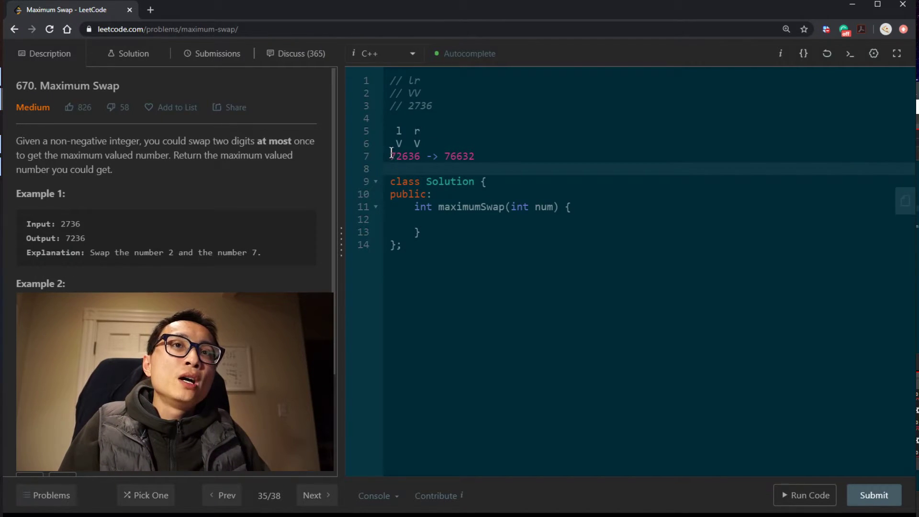
- Select within the 72636 -> 76632 line ahead of commenting the sketch
double_click(404, 156)
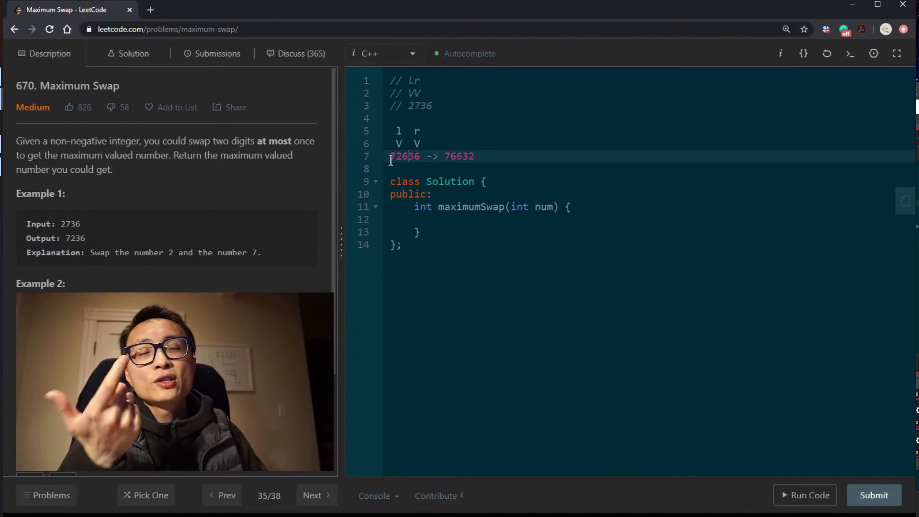
mouse_move(312, 194)
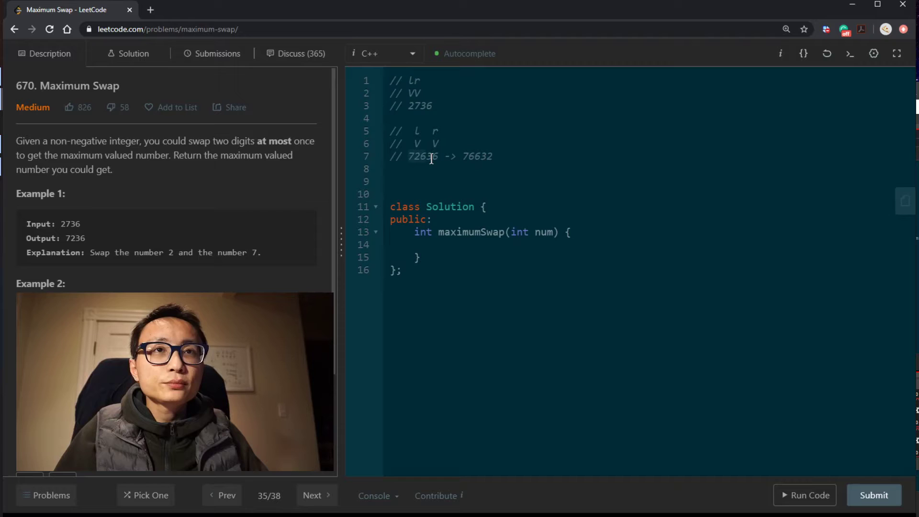
- Sketch a commented 72636 trace with 'VV' and 'lr' markers above and a 'max' pointer beneath it
type("72636")
type("^")
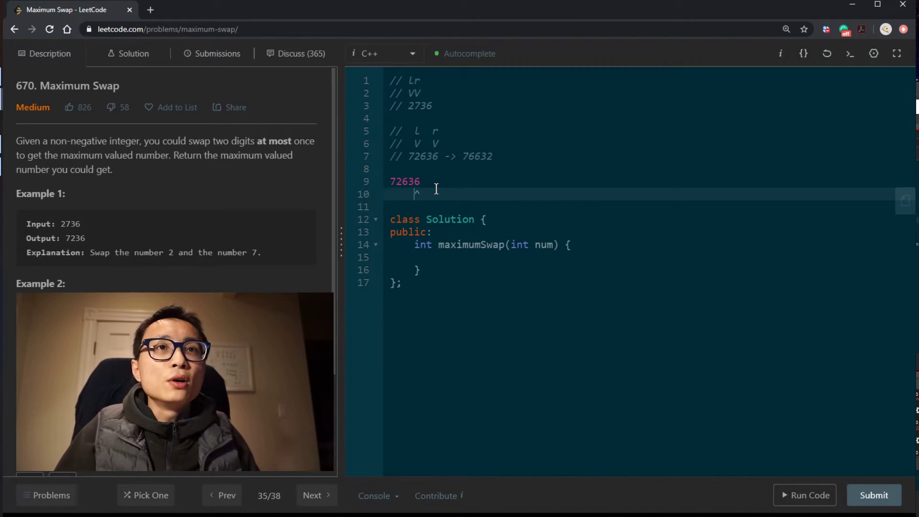
type("max")
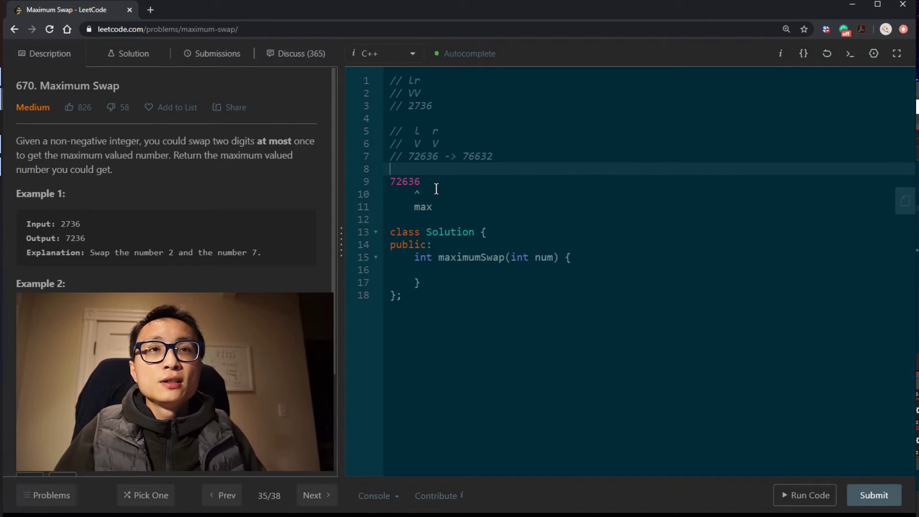
key("enter")
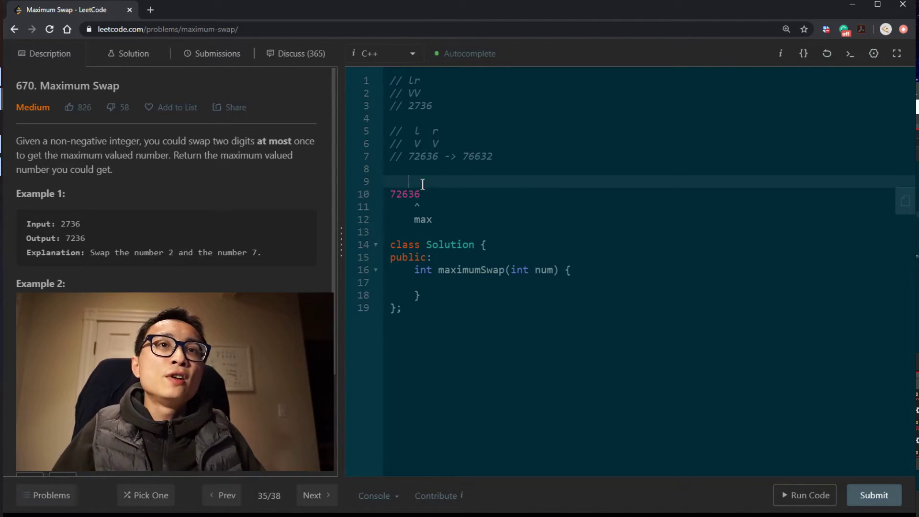
type("VV")
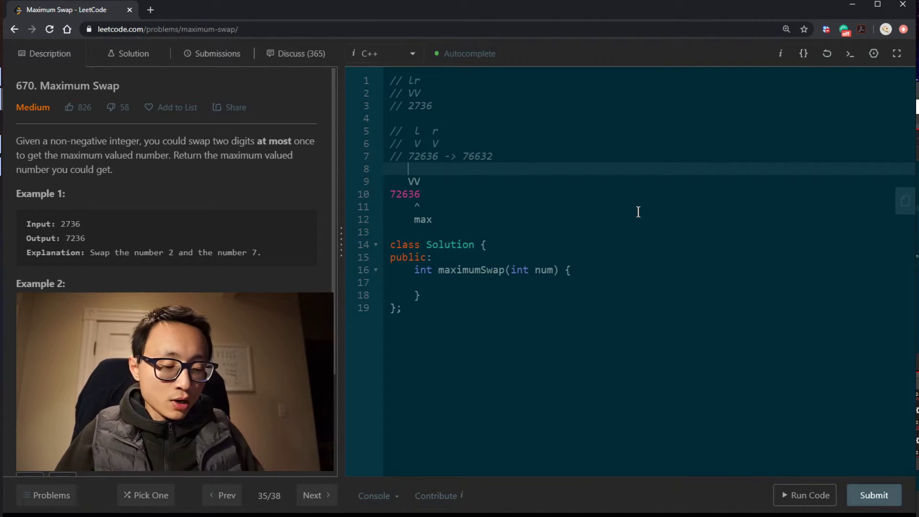
type("lr")
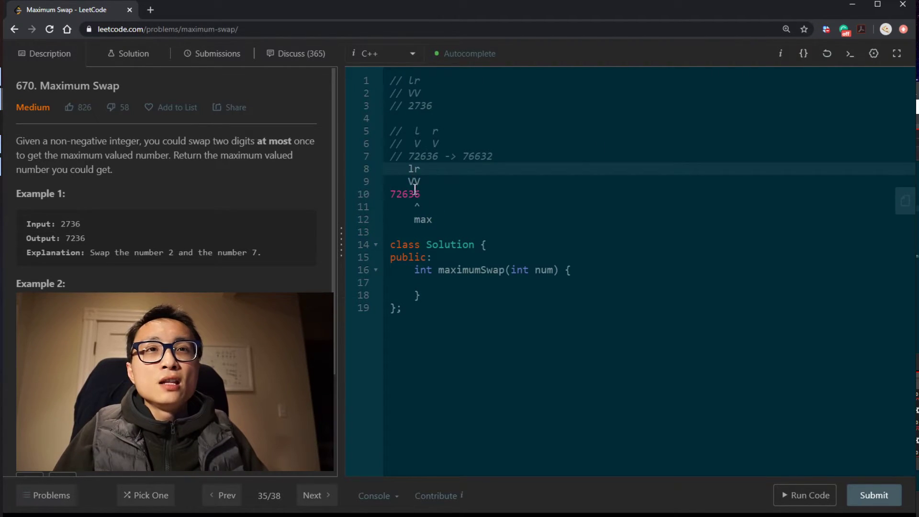
left_click(413, 169)
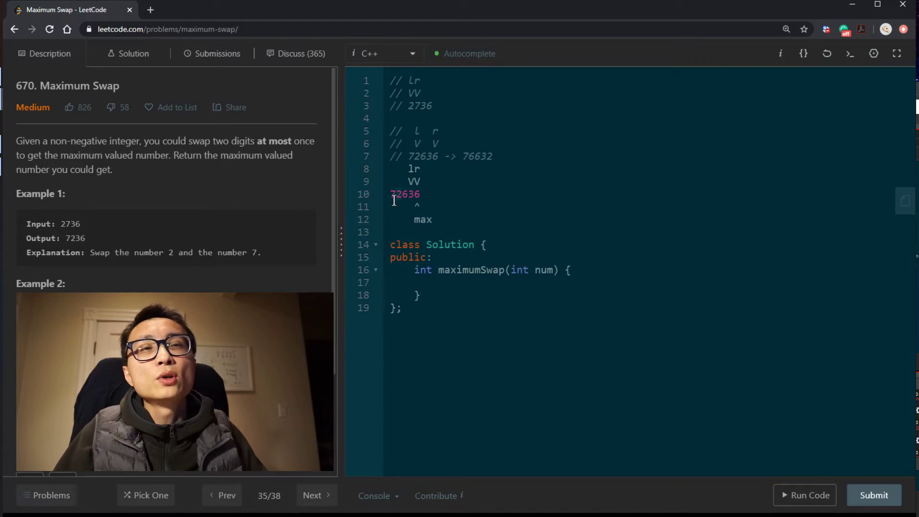
left_click(400, 195)
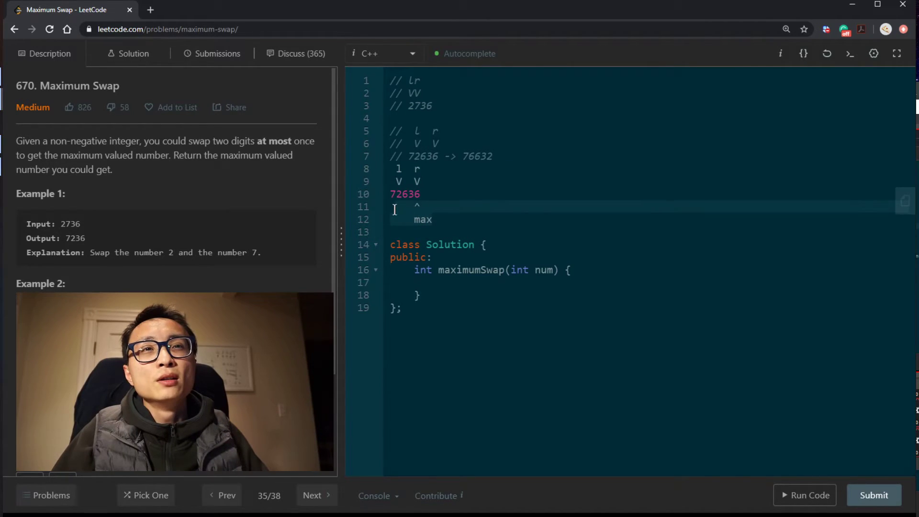
double_click(404, 194)
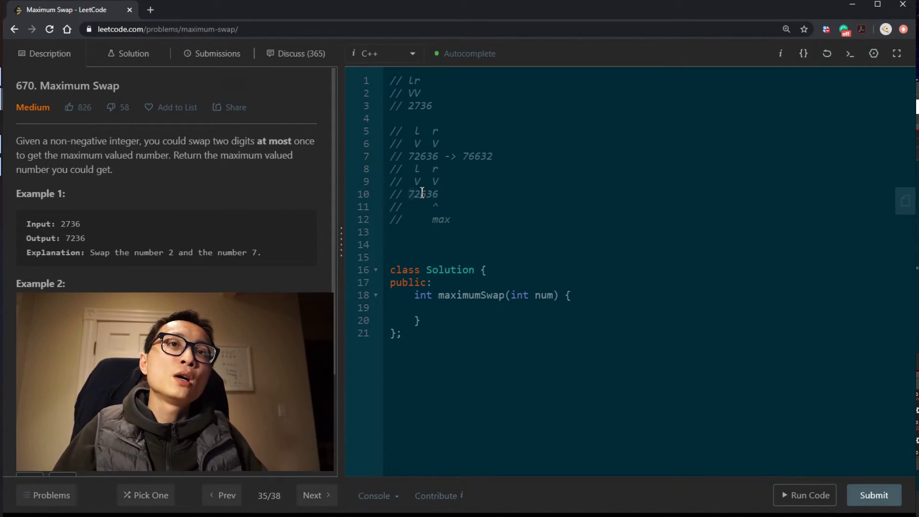
- Note the swap arithmetic 72636 - 2000 + 6000 - 6 + 2 under the trace
type("72636")
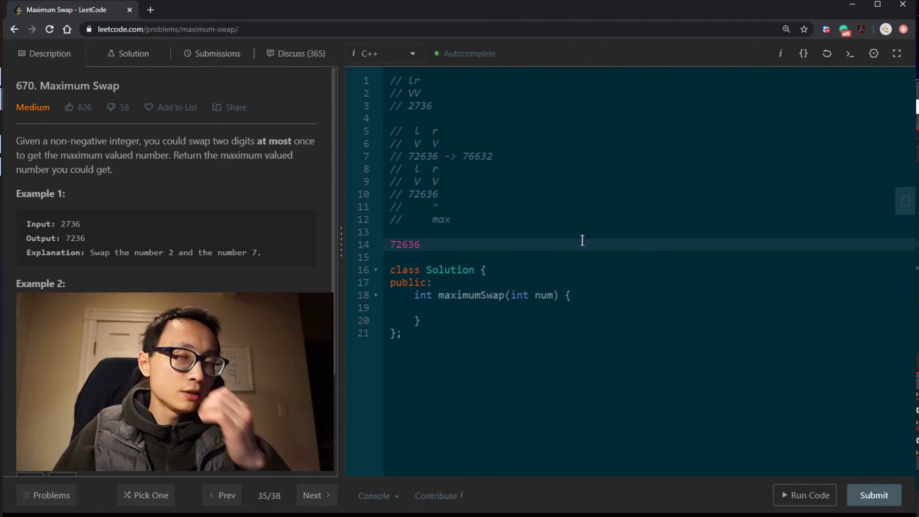
type("-")
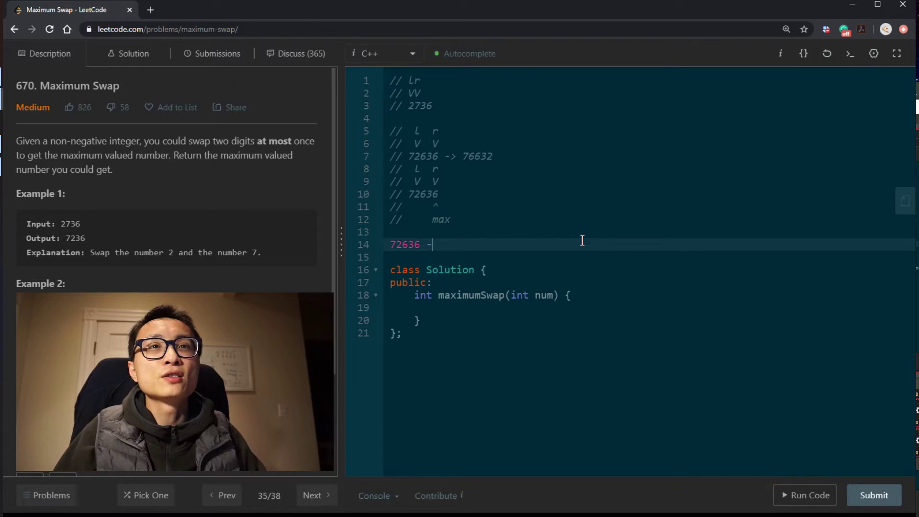
type("2000 +")
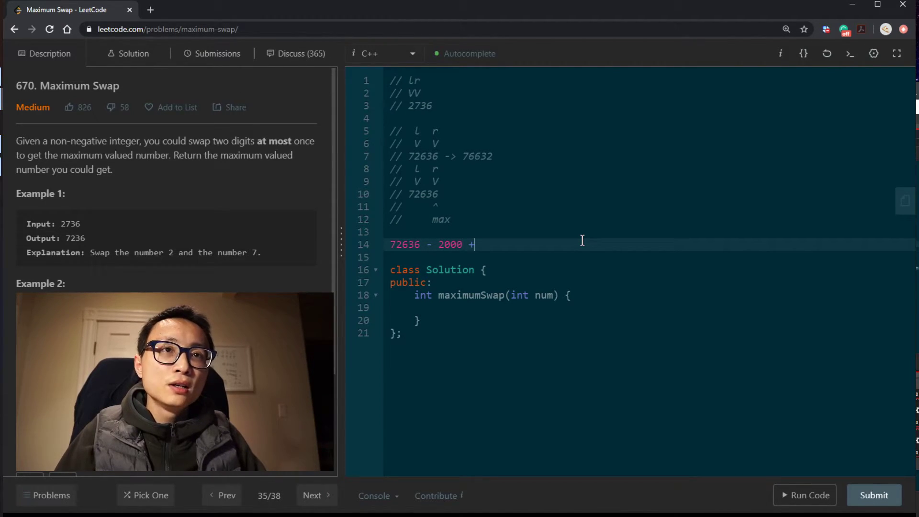
type("6000 -")
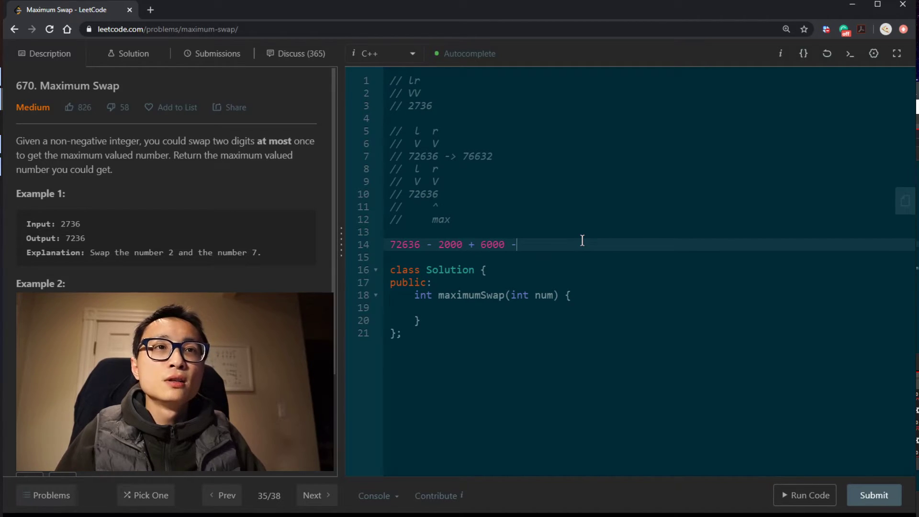
type("6")
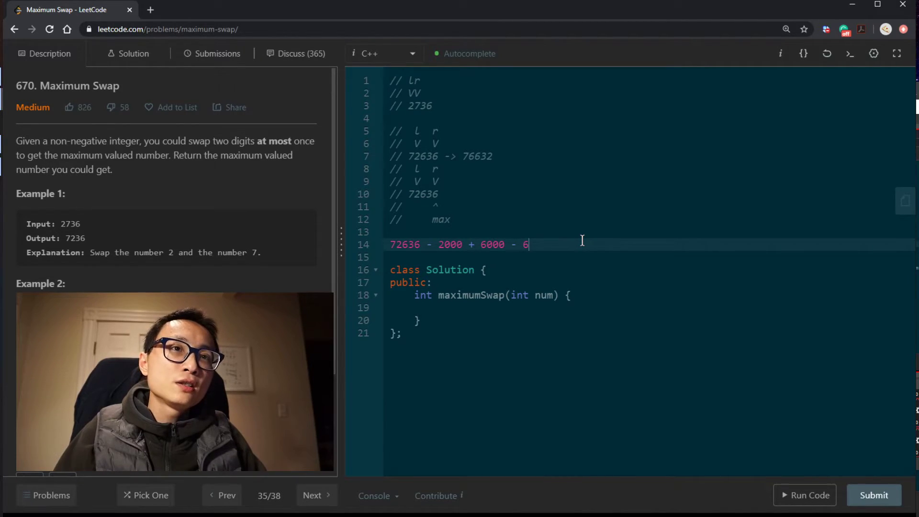
type("+ 2")
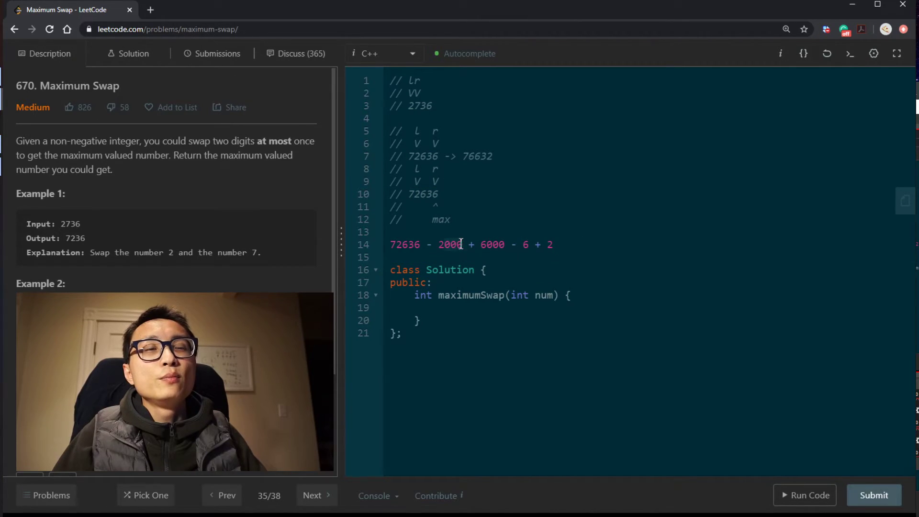
left_click(489, 336)
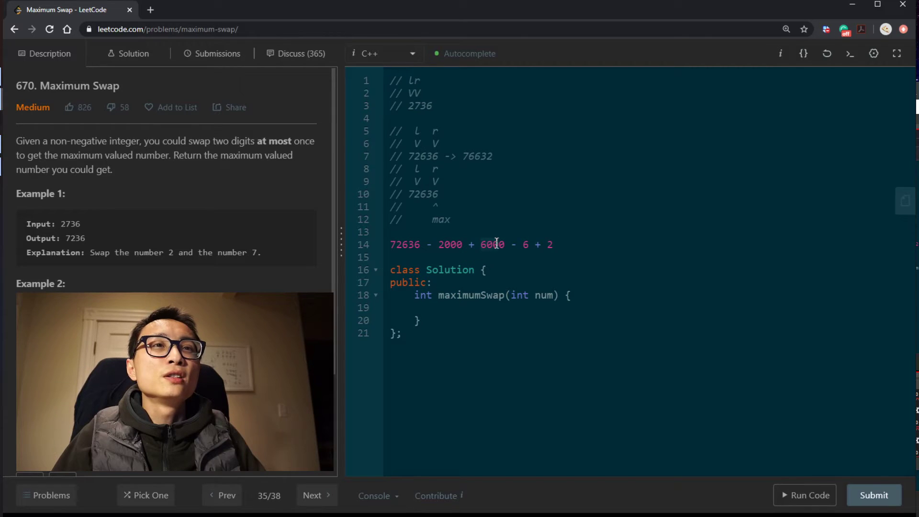
double_click(492, 244)
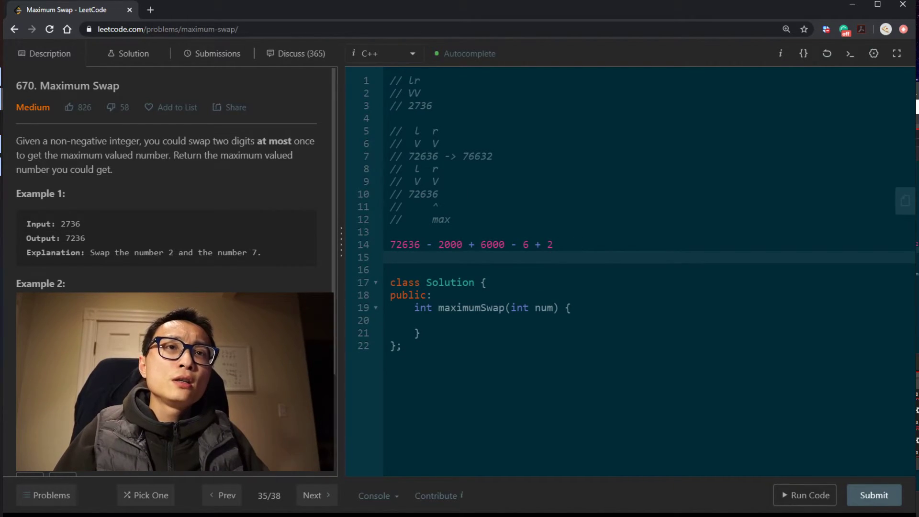
- Add a line giving the swapped digits' positions 3 and 0
left_click(427, 169)
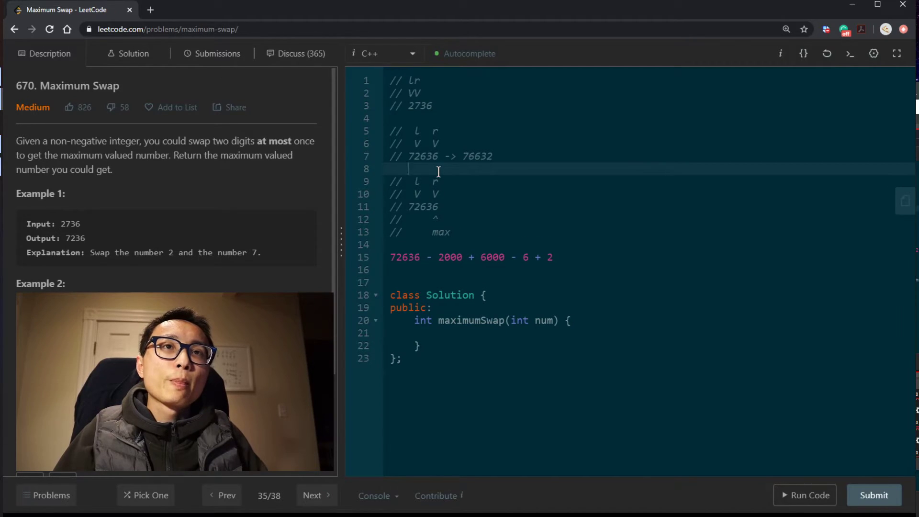
type("4")
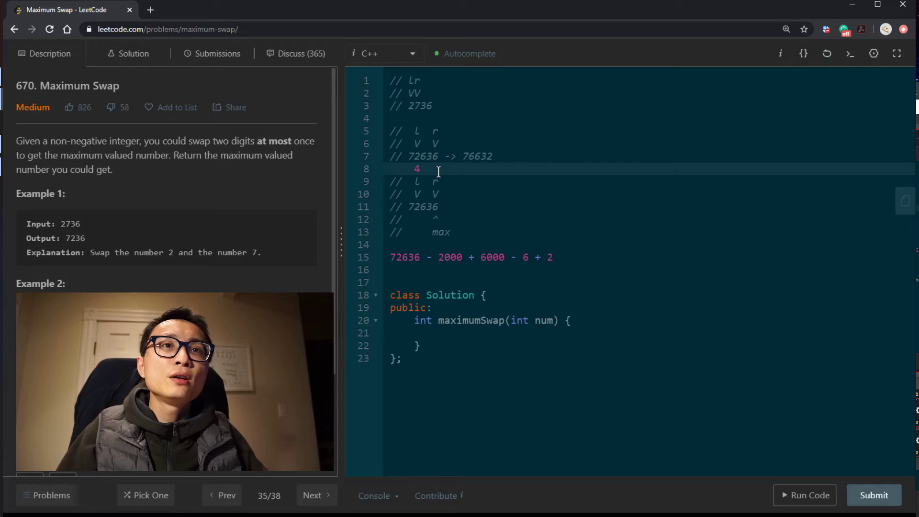
type("1")
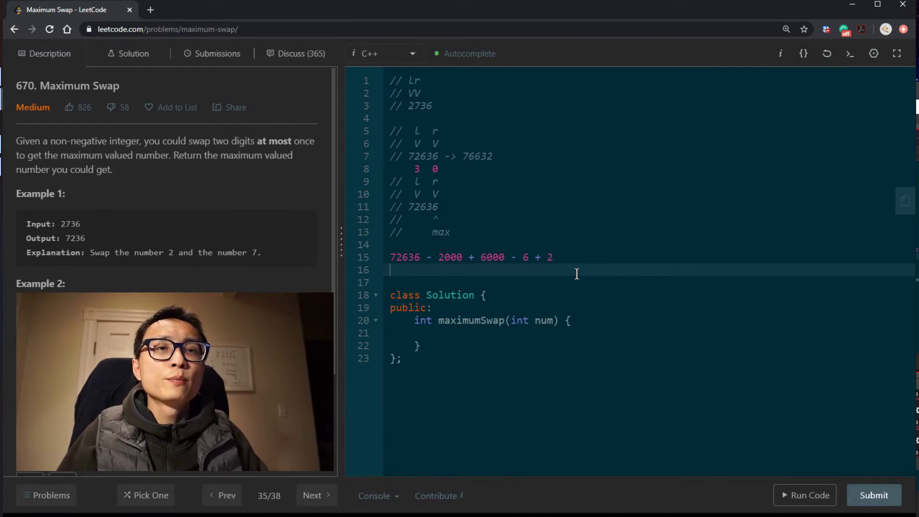
- Write the general formula num - (l-r)*10^3 + (l-r)*10^0
type("num -")
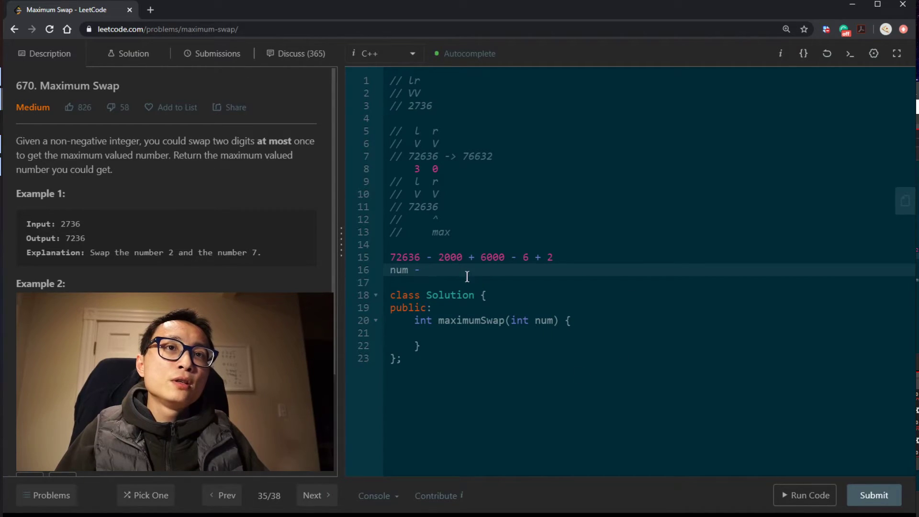
type("(1)")
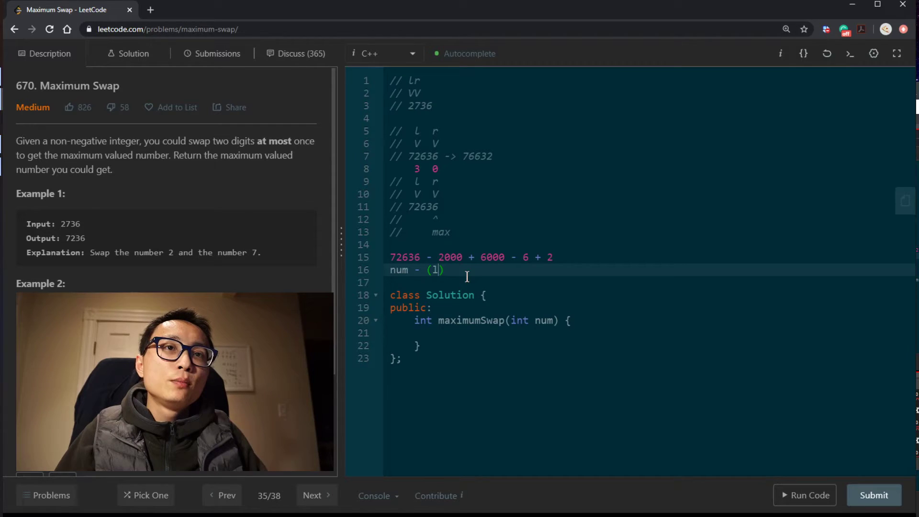
type("+r")
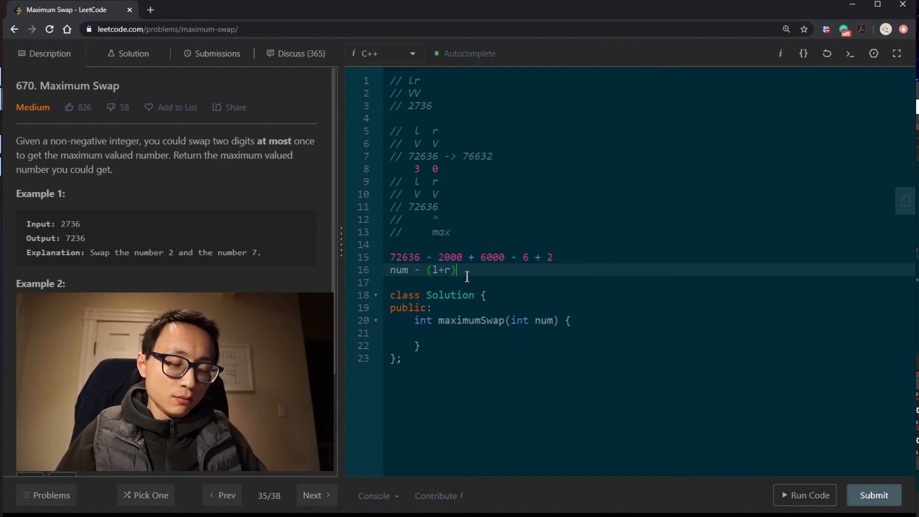
type("*10")
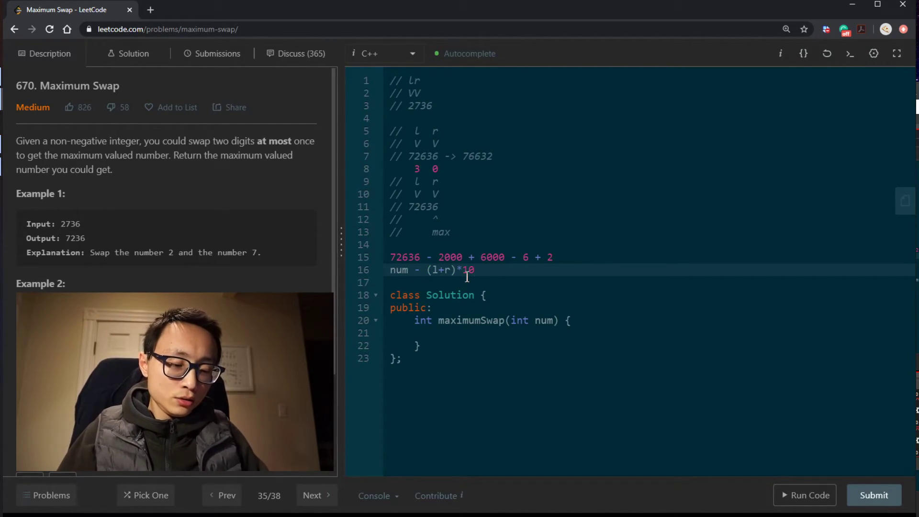
type("^")
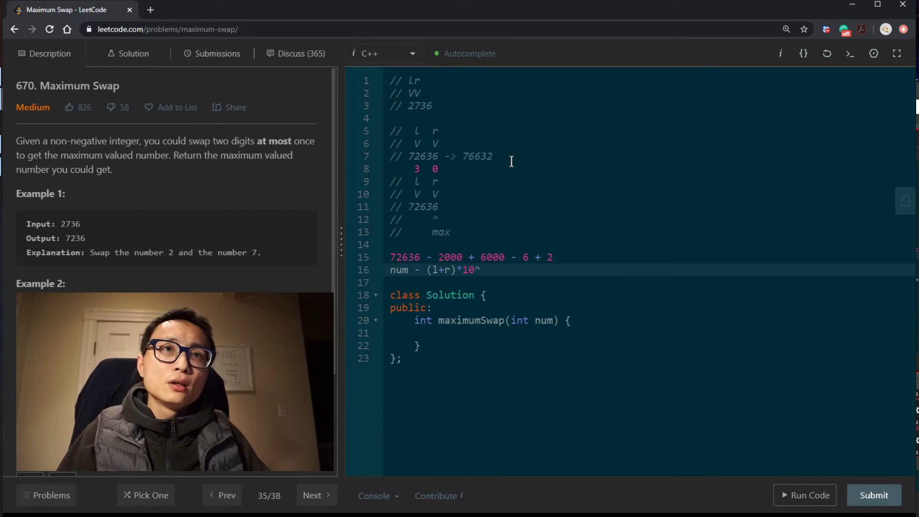
type("3 -")
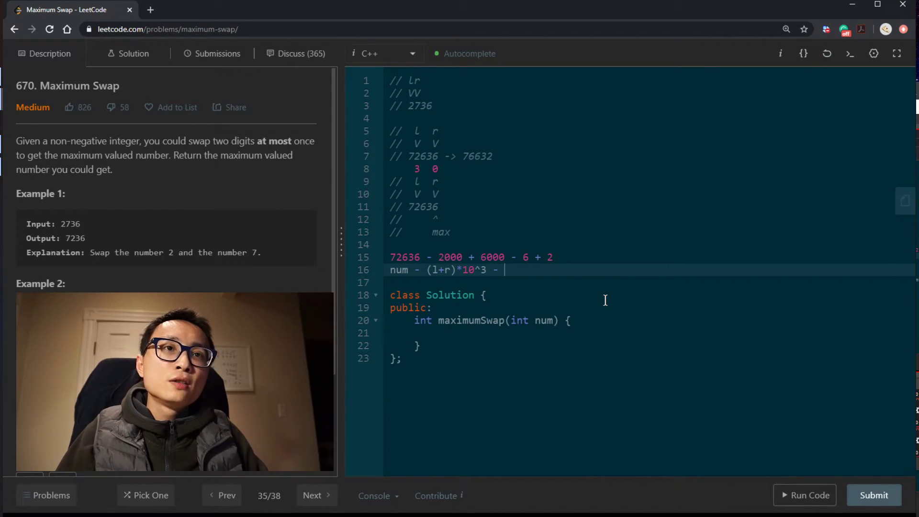
type("()")
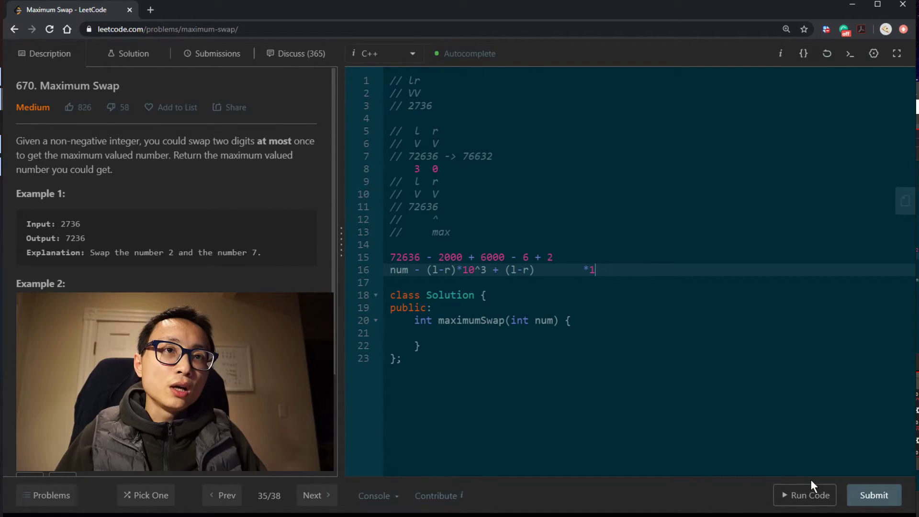
type("0^0")
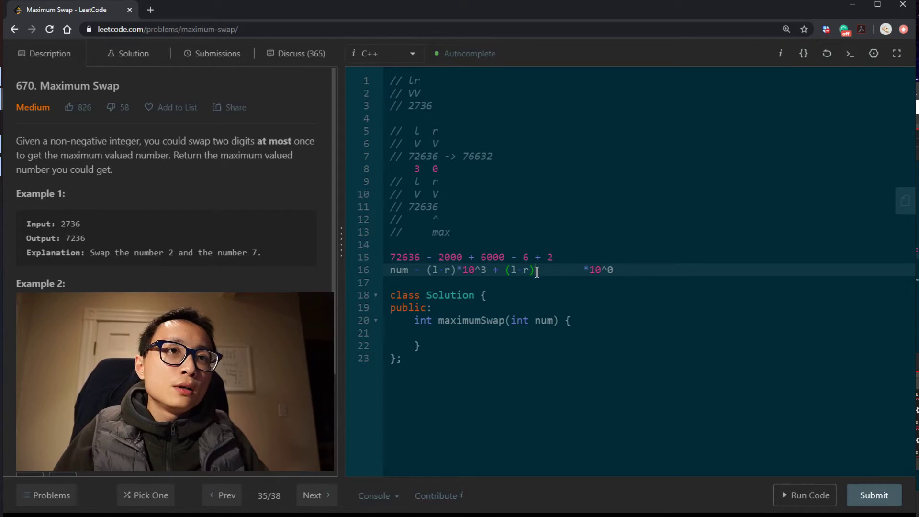
- Duplicate it as the factored form num - (l-r)*(10^3 - 10^0) and comment the formula lines out
key("enter")
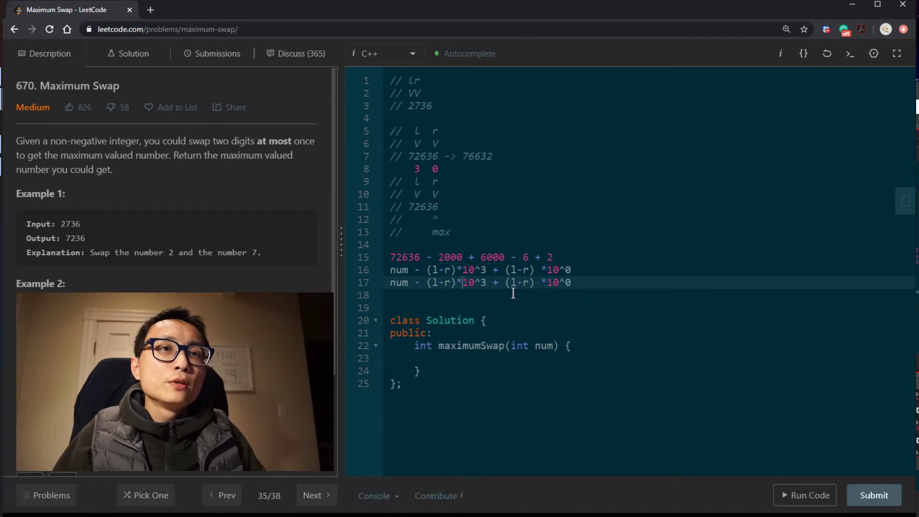
type("()")
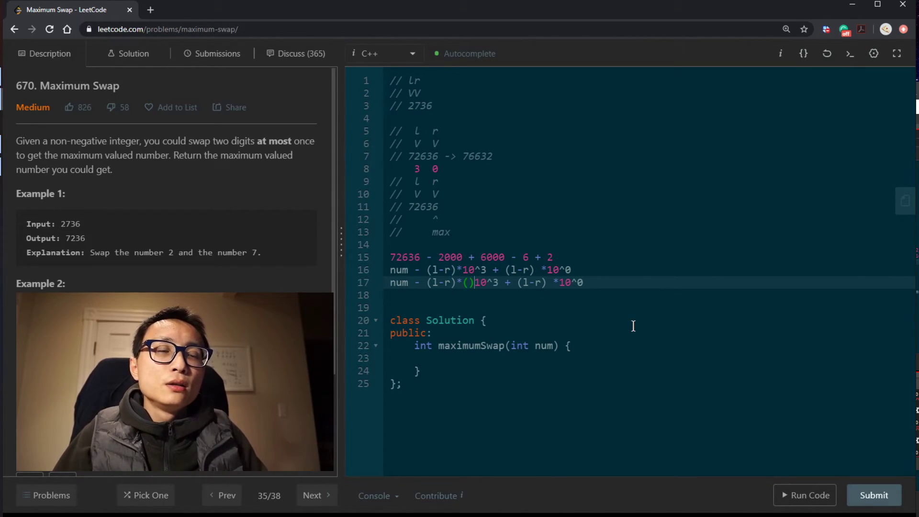
type("10^3")
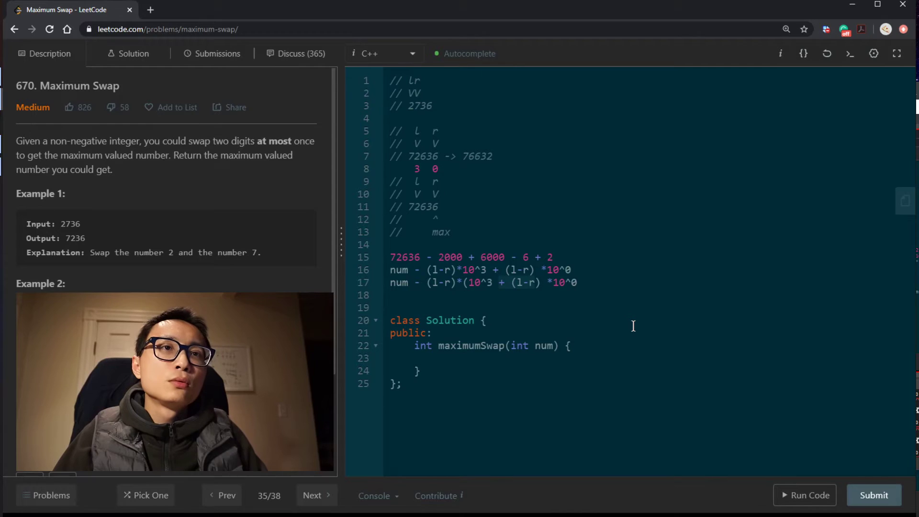
type("-")
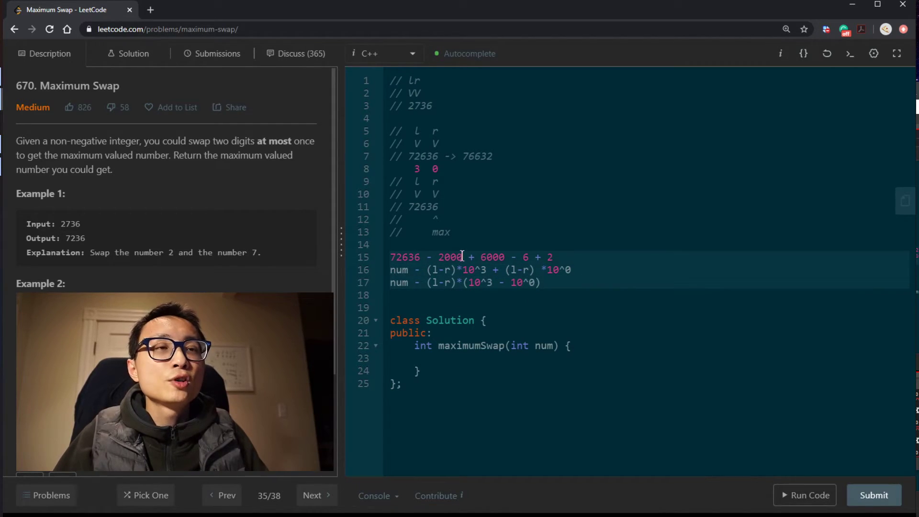
key("ctrl+/")
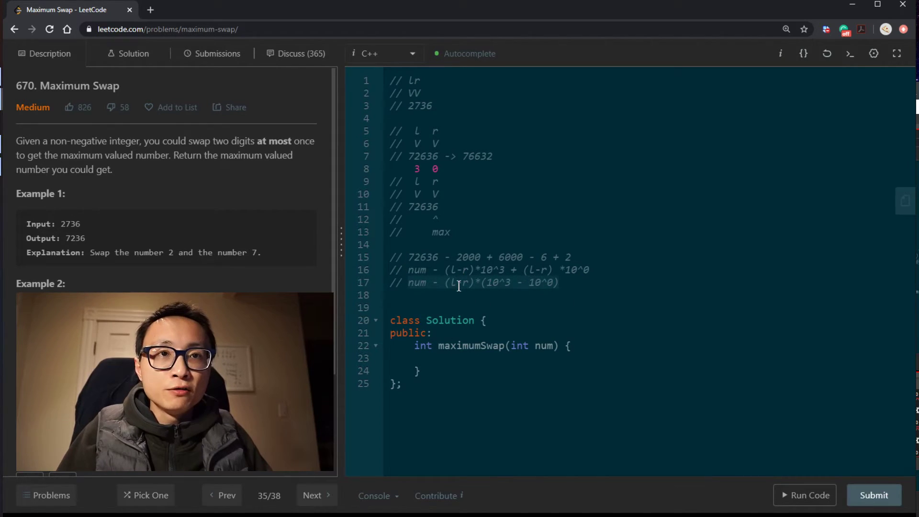
- Comment out the '3 0' position line and remove one blank line above the class
left_click(458, 282)
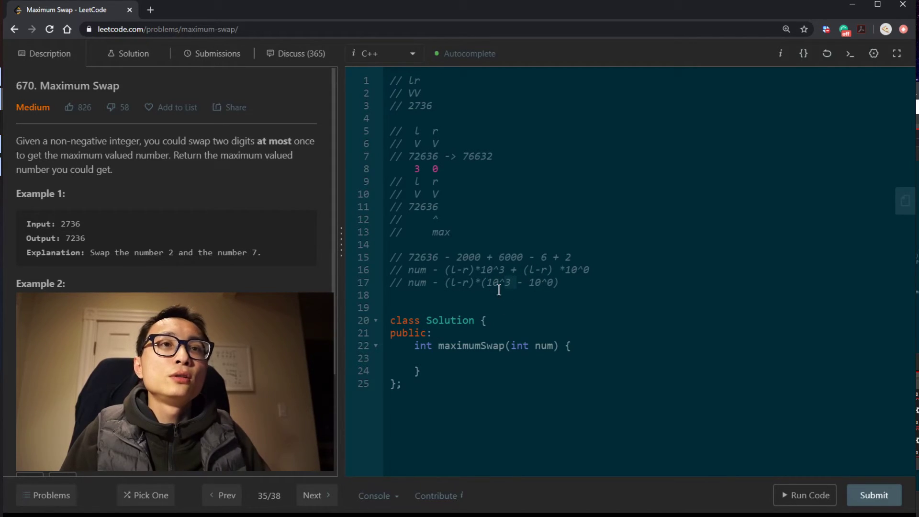
left_click(668, 270)
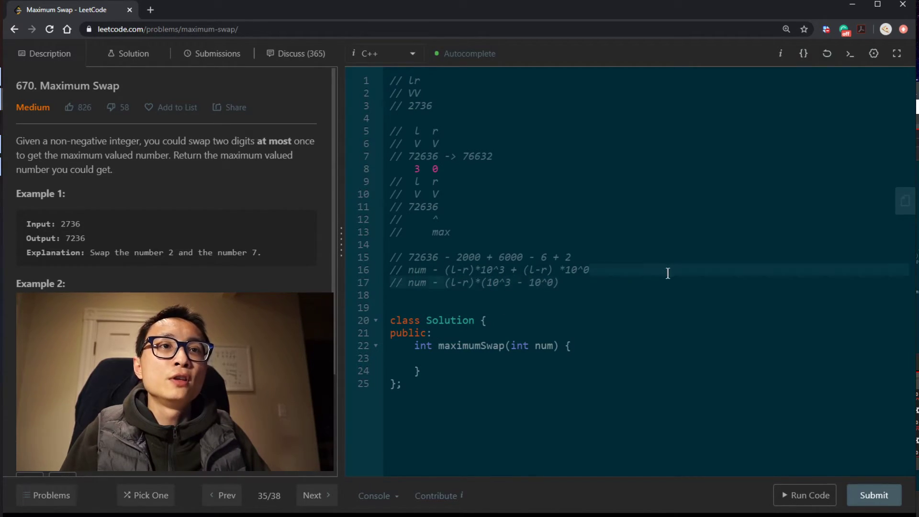
left_click(442, 169)
type("//  ")
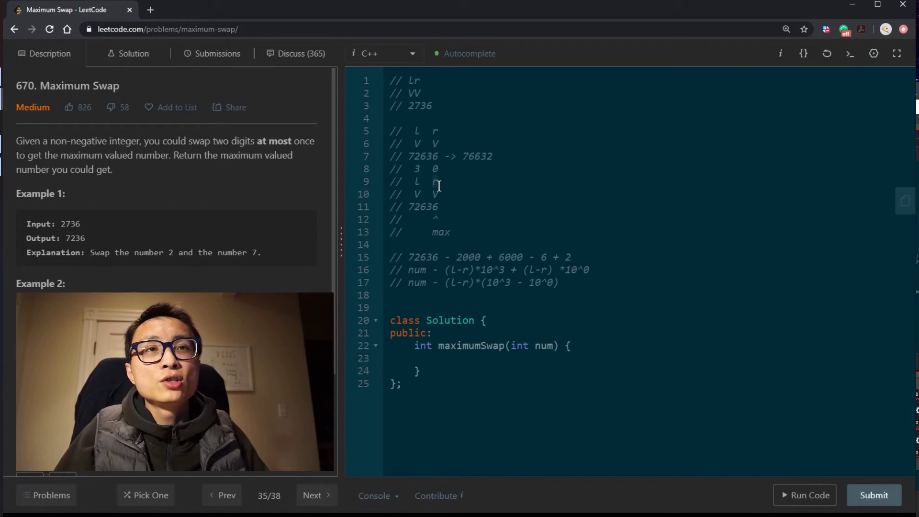
left_click(460, 206)
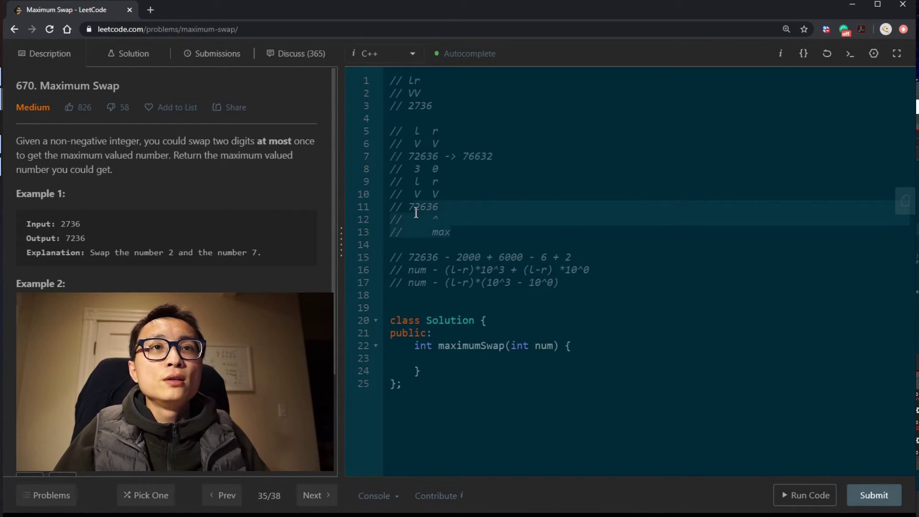
double_click(423, 206)
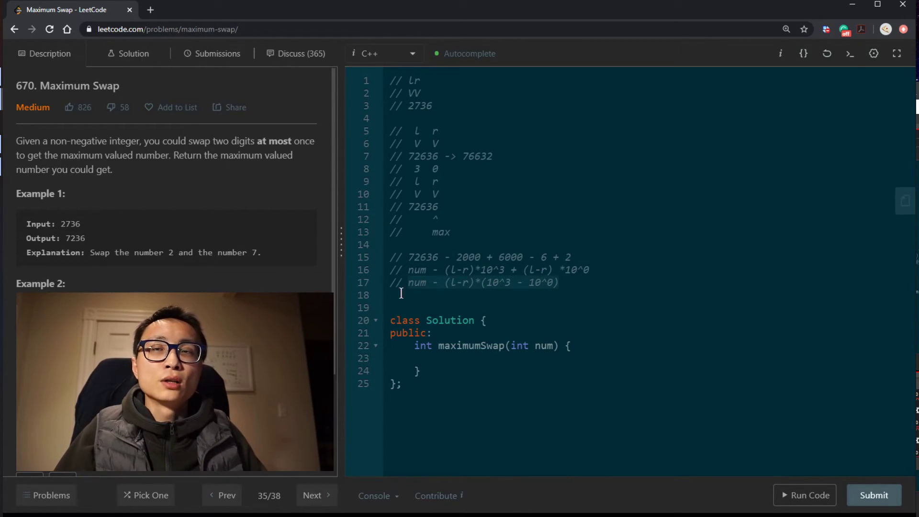
mouse_move(542, 291)
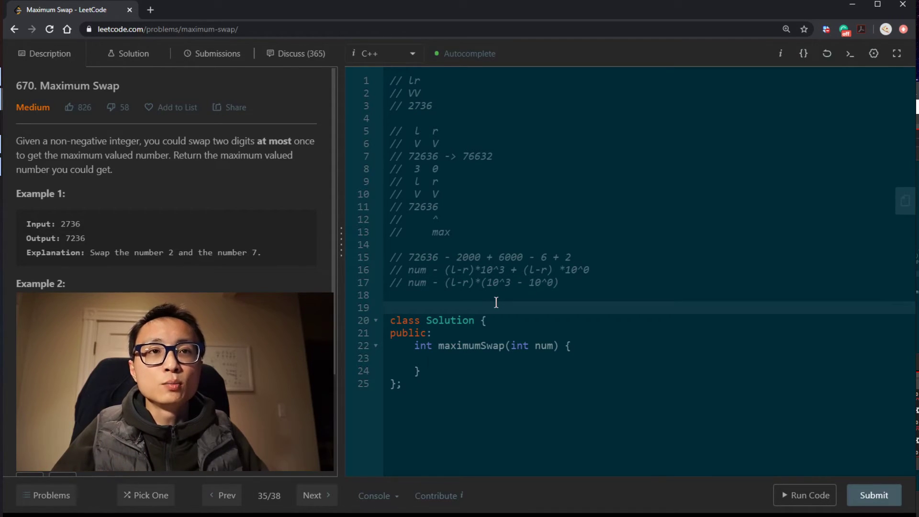
key("Backspace")
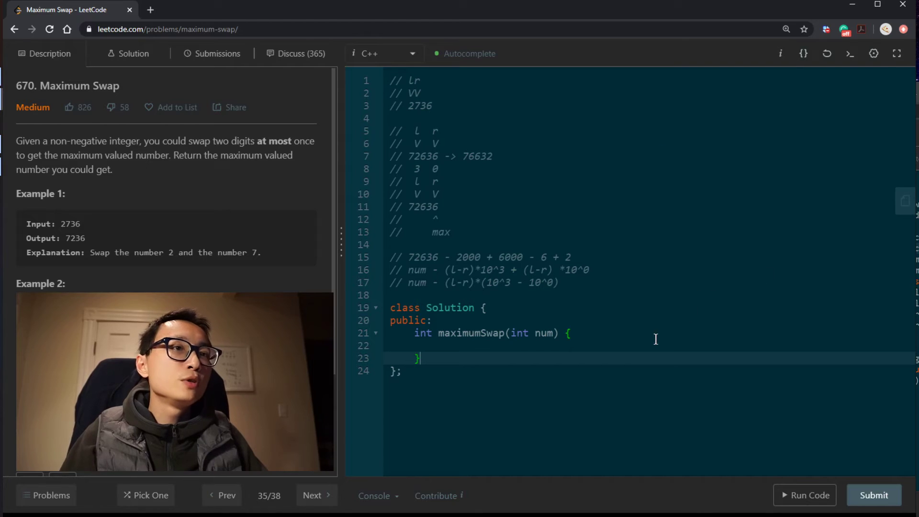
- Begin maximumSwap with the declaration int max_digit=-1, max_loc=-1
type("int max_digit")
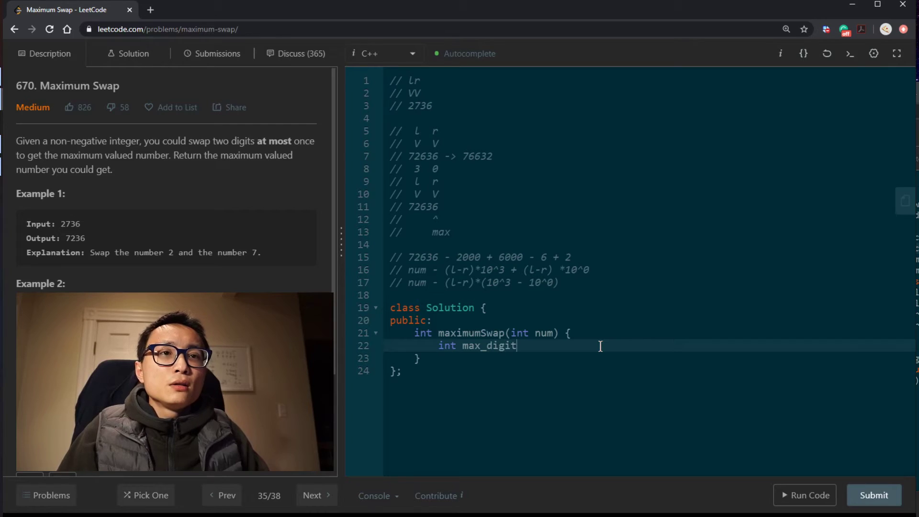
type("=")
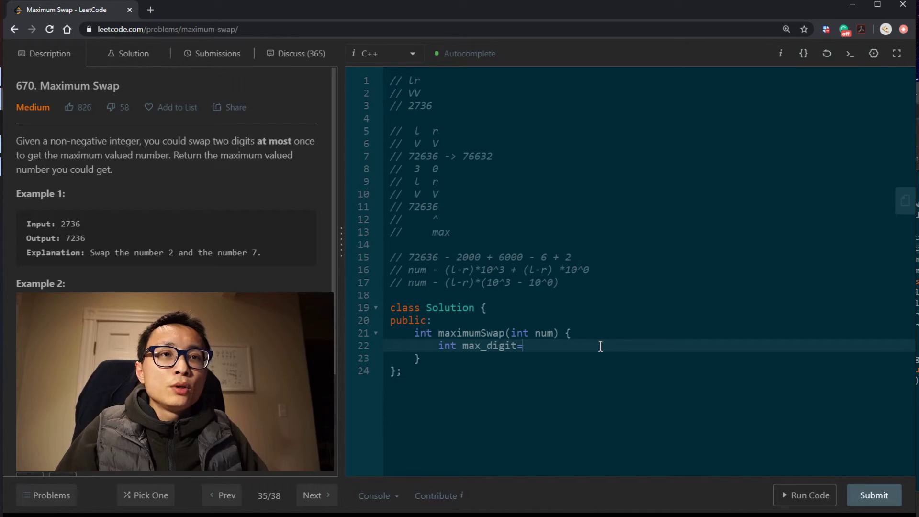
type("-1,")
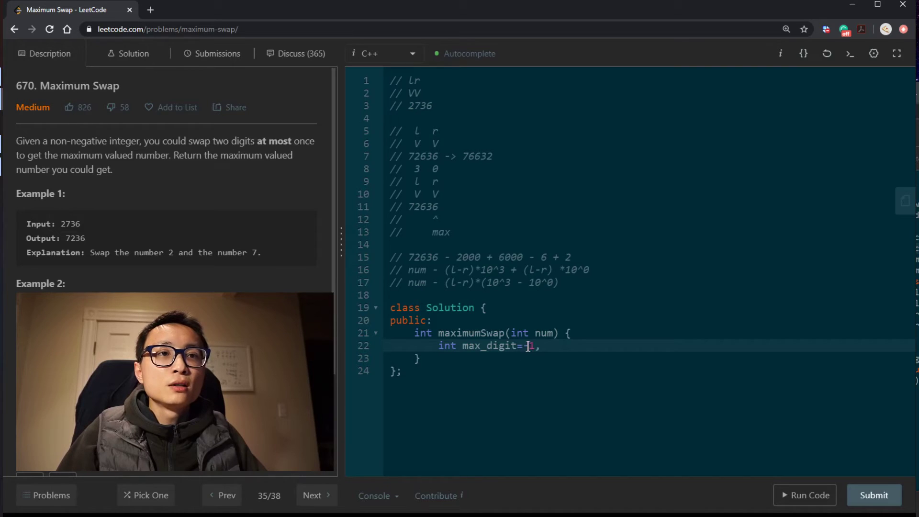
type("-")
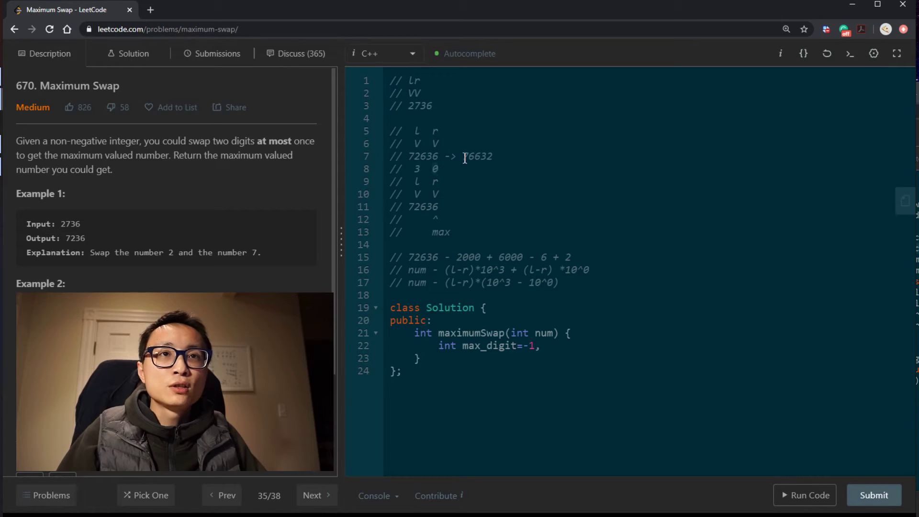
left_click(544, 345)
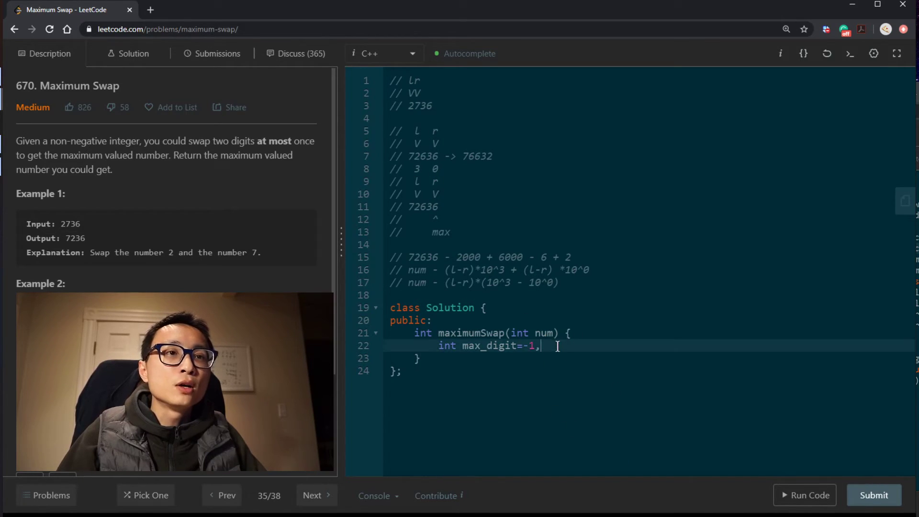
type("max")
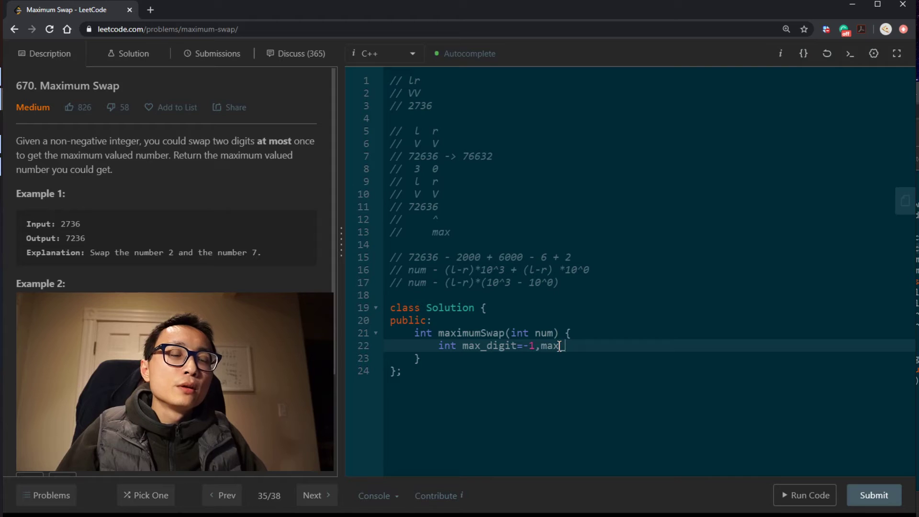
type("_loc=-1")
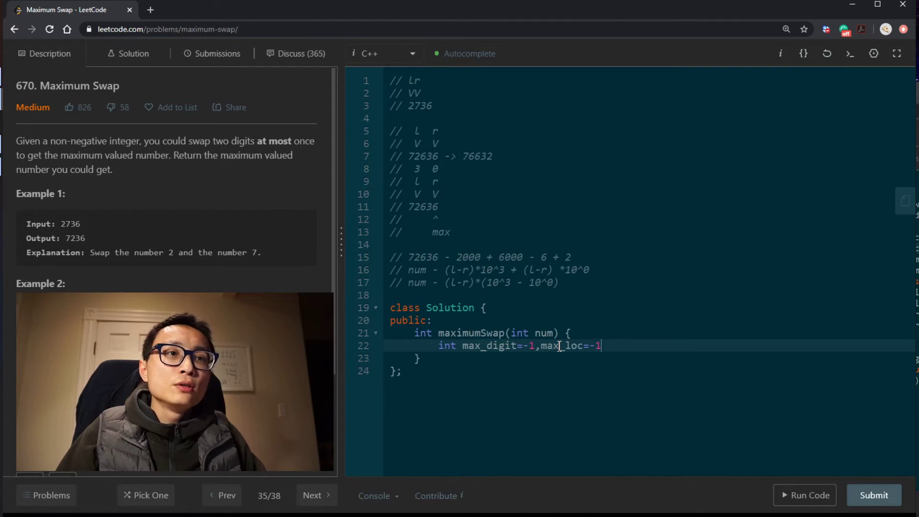
type(",")
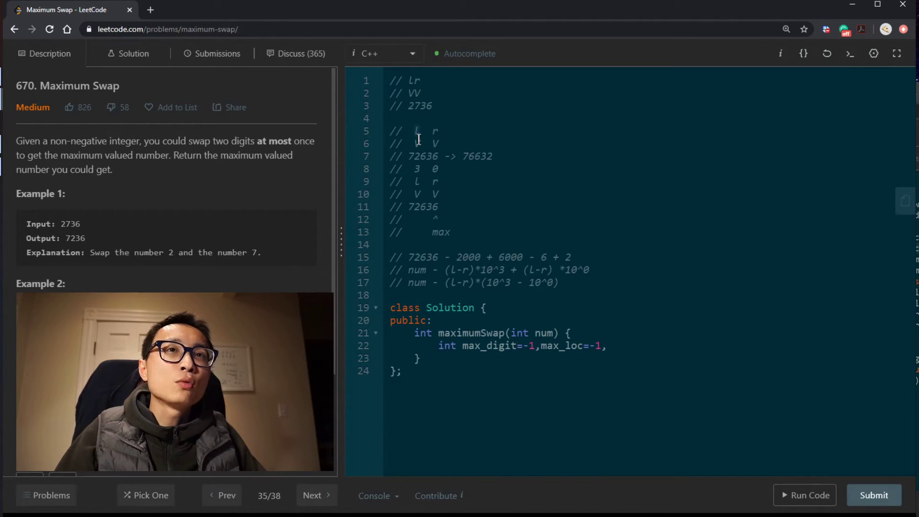
- Extend the declaration with l_digit=-1, l_loc, r_digit, r_loc and close it with a semicolon
left_click(609, 346)
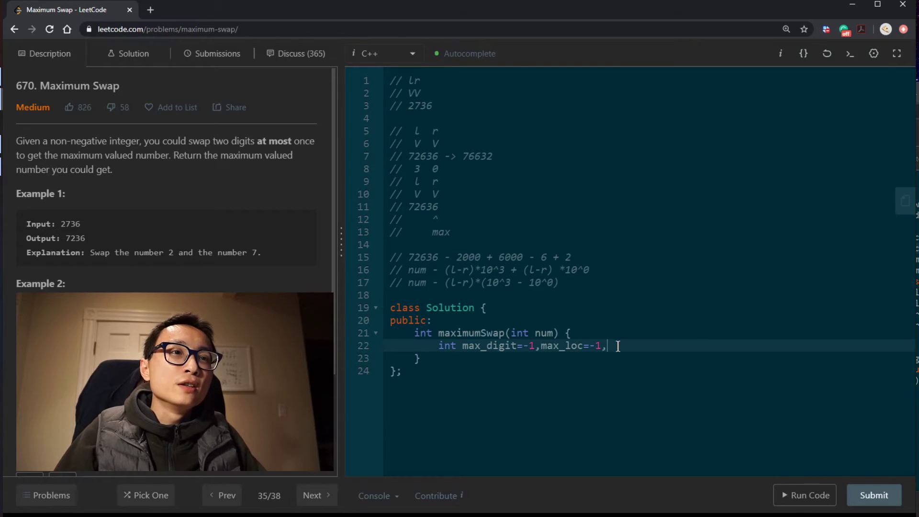
type("l")
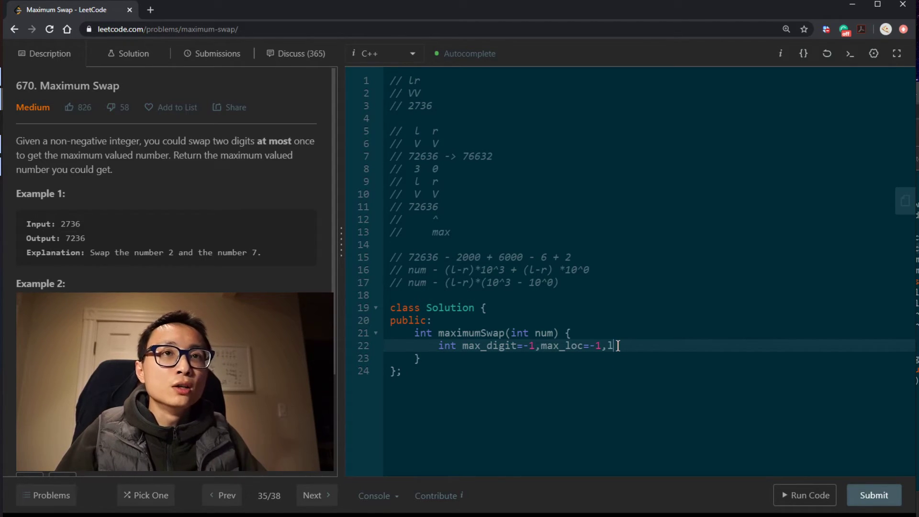
scroll("down", 3)
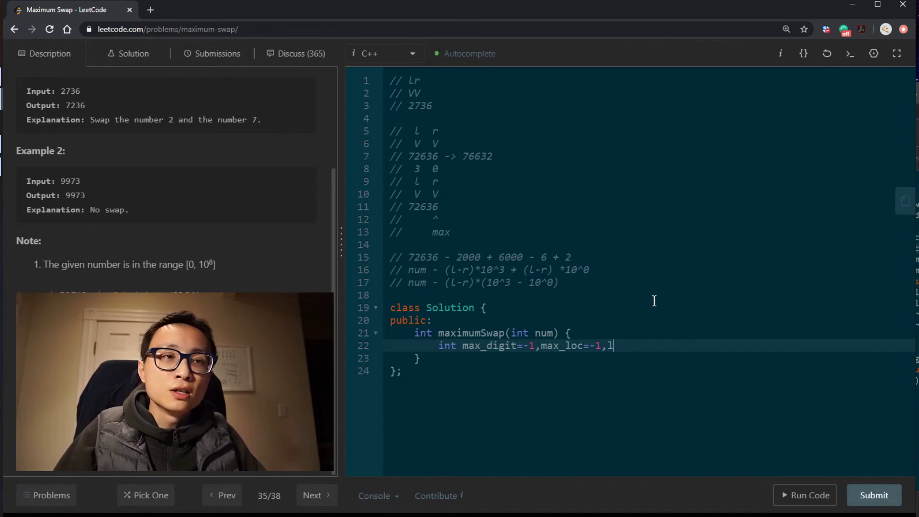
type("=")
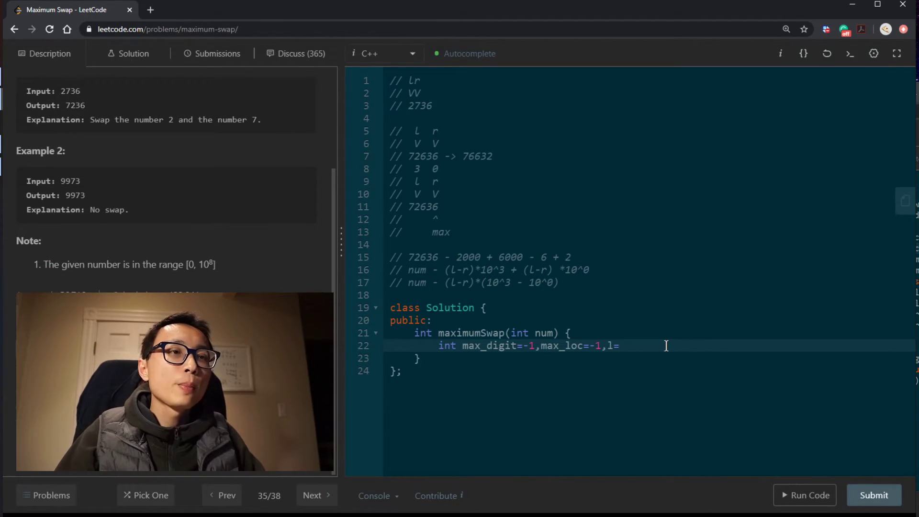
type("_digit=-")
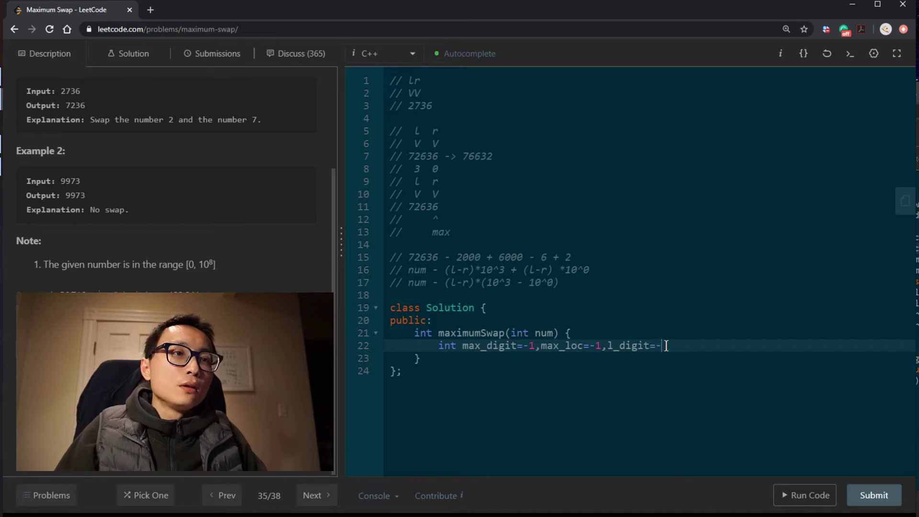
type("1,")
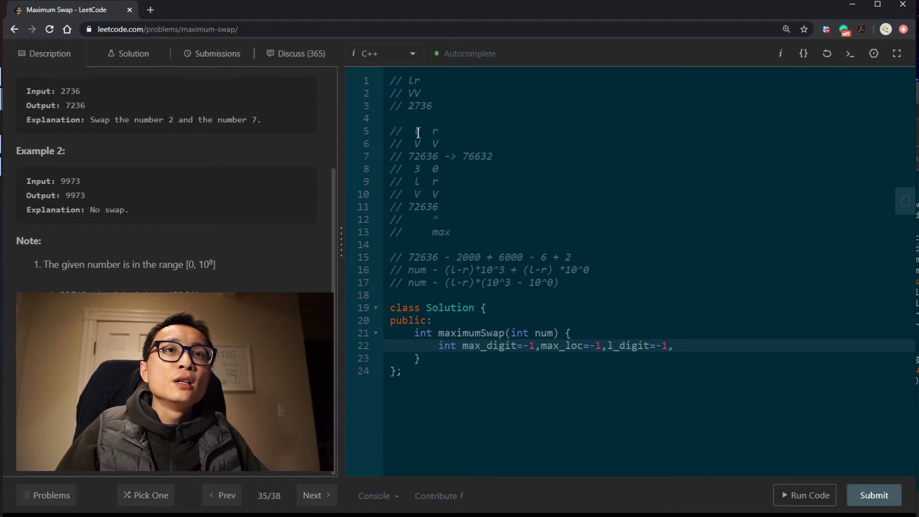
mouse_move(721, 395)
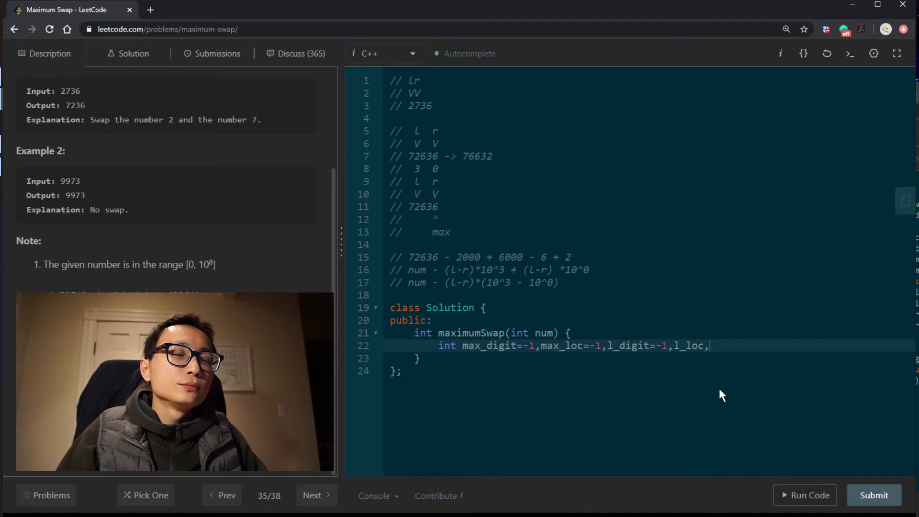
type("r_digit,r_loc")
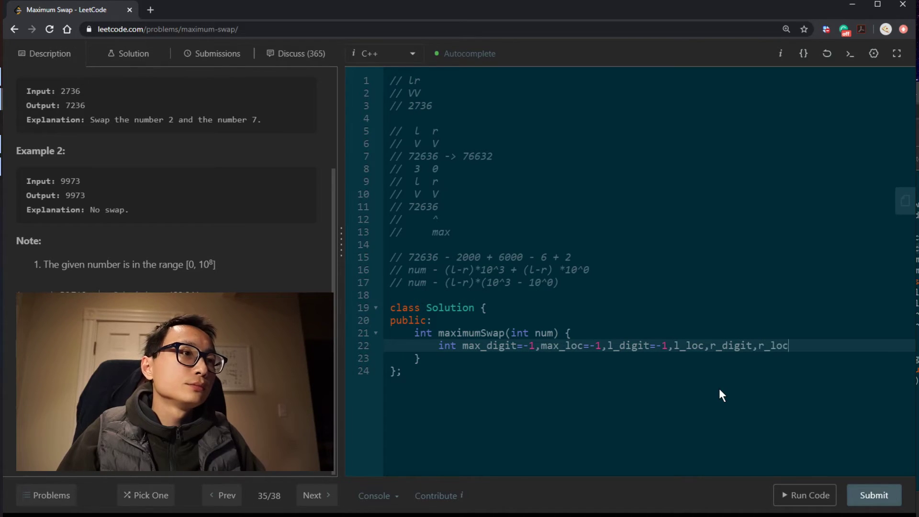
type(";")
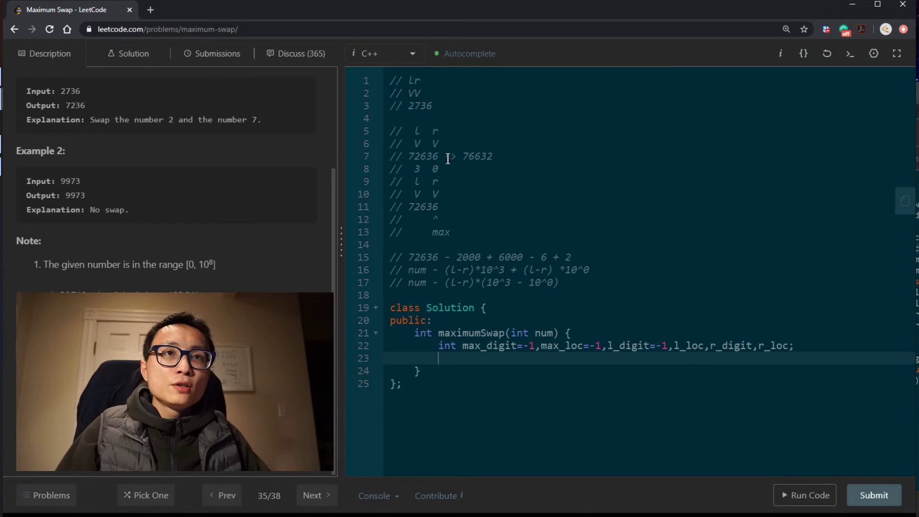
double_click(422, 156)
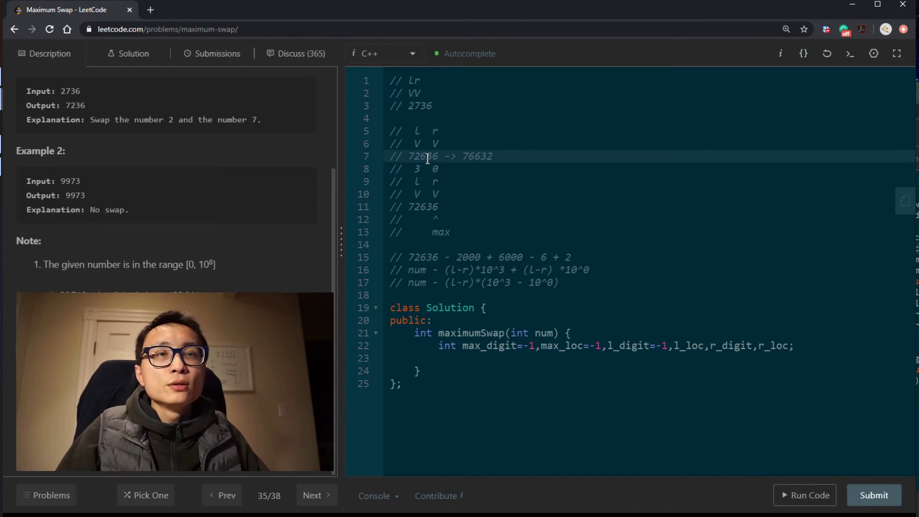
double_click(422, 156)
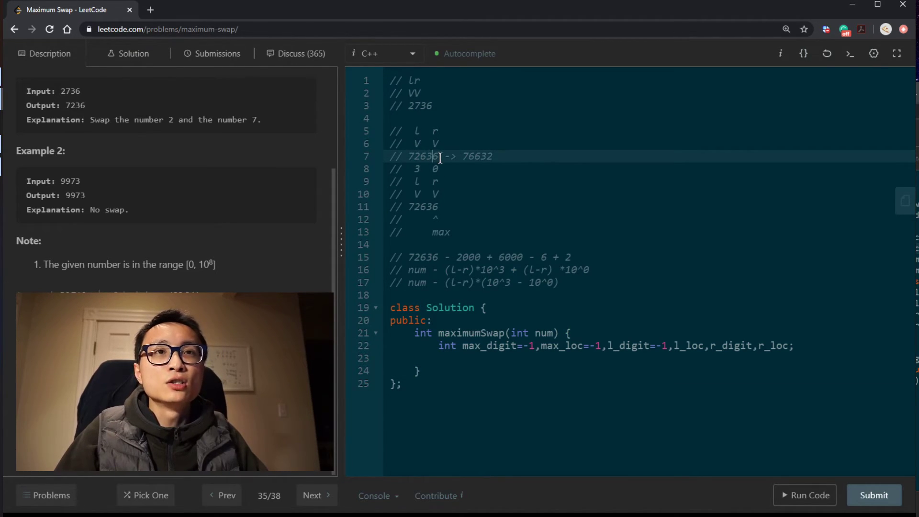
- Begin a for loop below the declarations with loc starting at 0
left_click(456, 358)
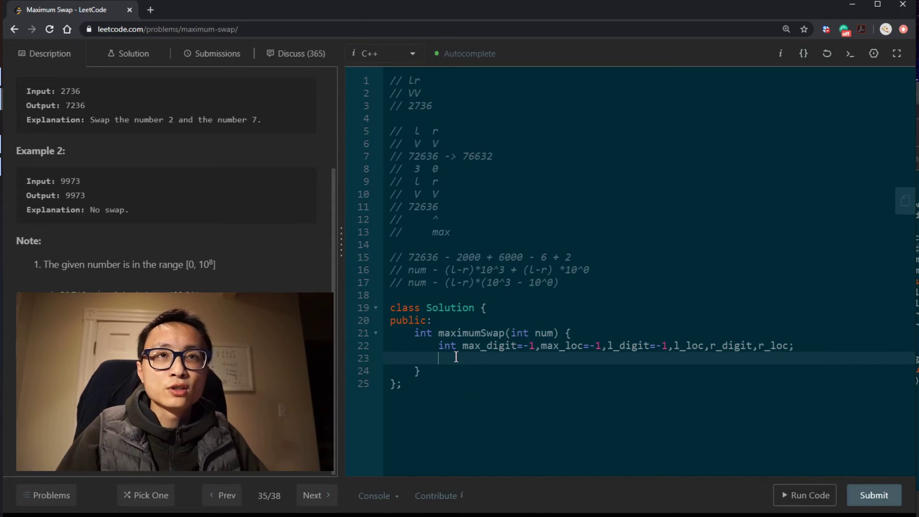
type("int")
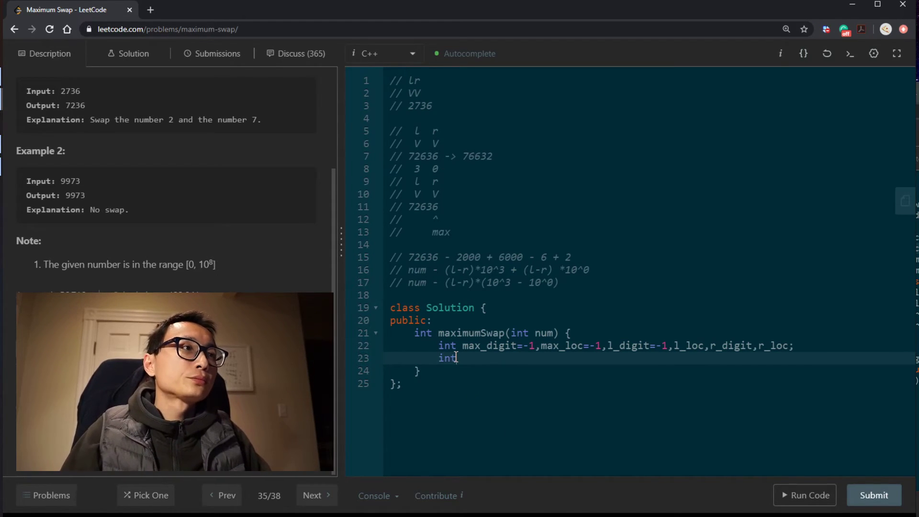
type("for (")
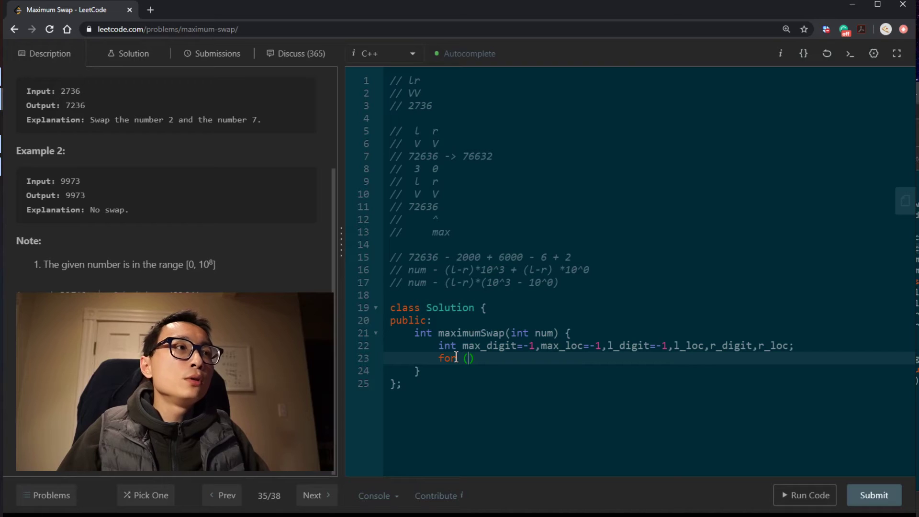
type("int loc=")
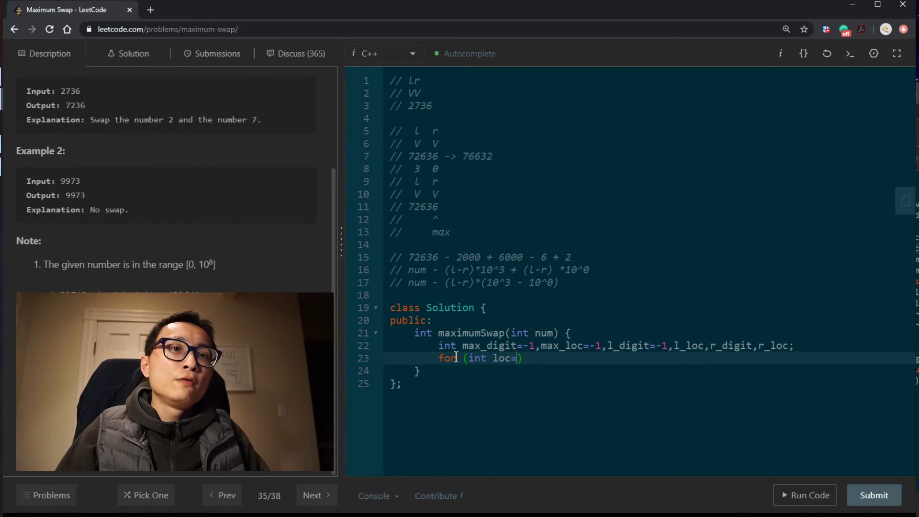
type("0")
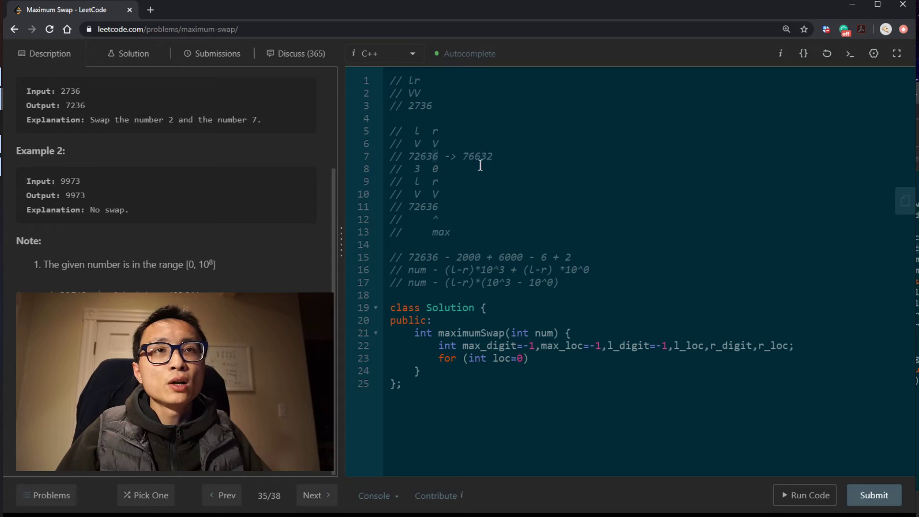
double_click(500, 358)
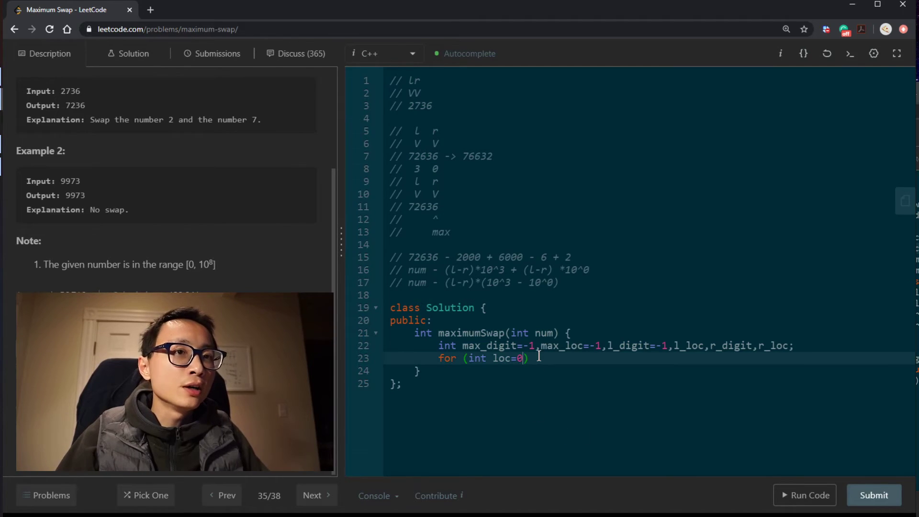
- Complete the loop header with n=num, dividing n by 10 and incrementing loc each iteration
type(",")
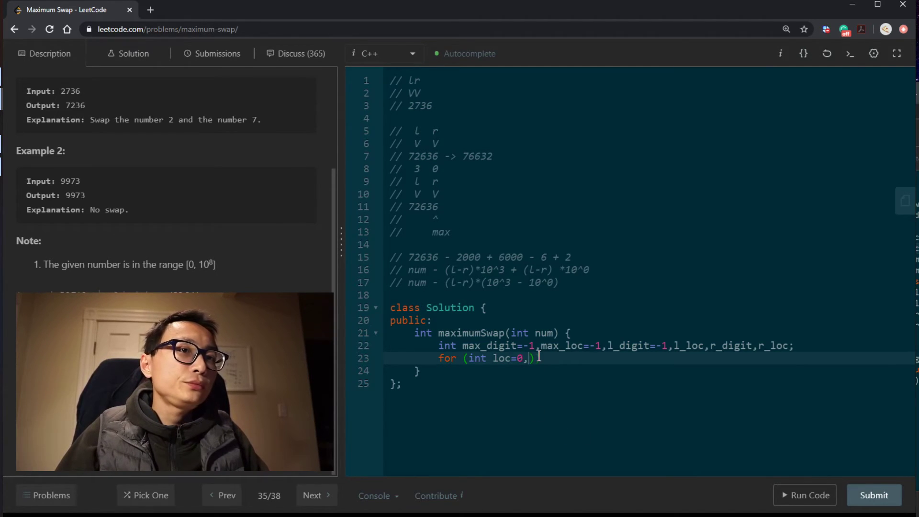
type("n=num")
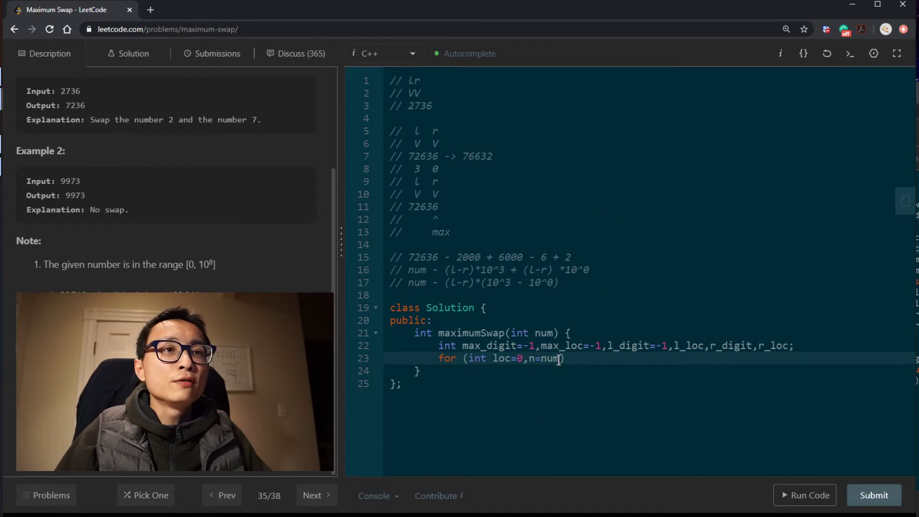
type(";")
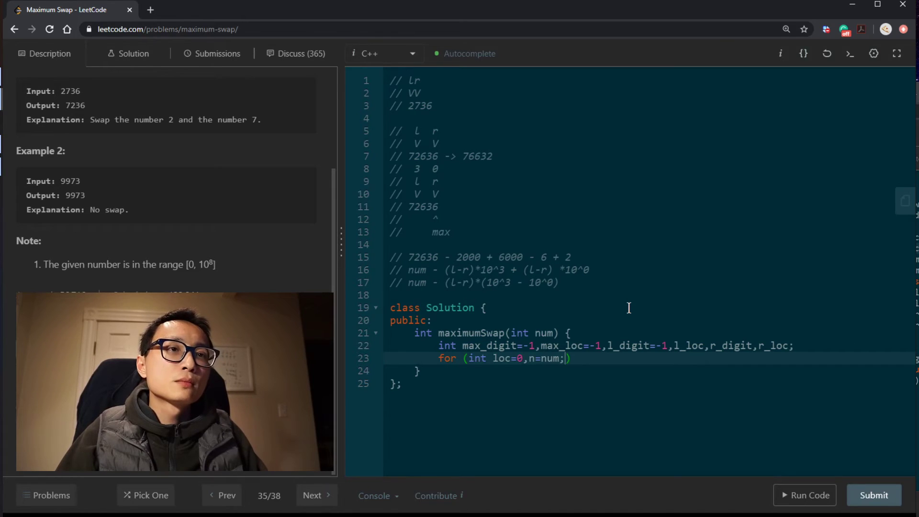
type("n;")
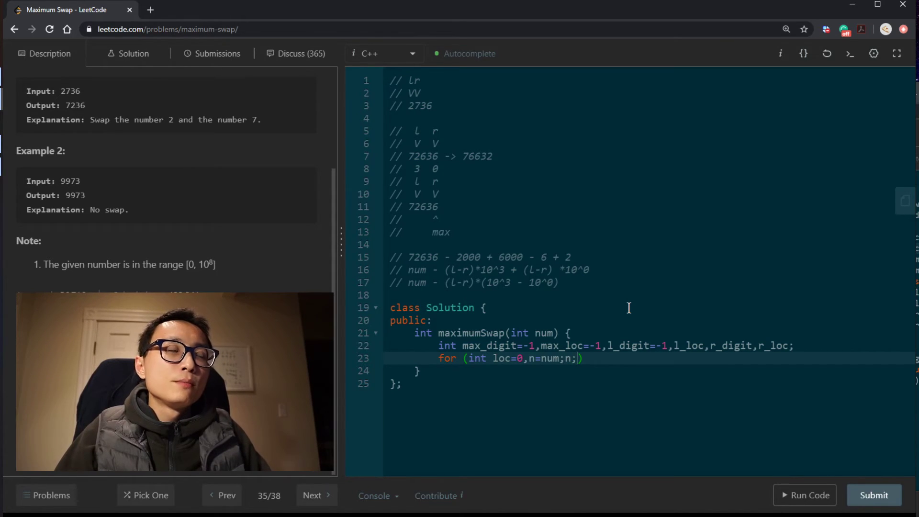
type("/=10,loc")
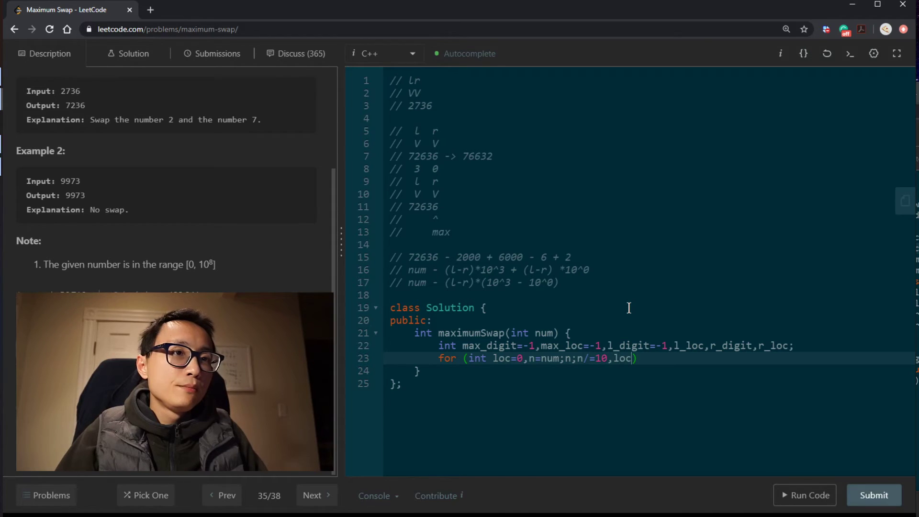
type("++){")
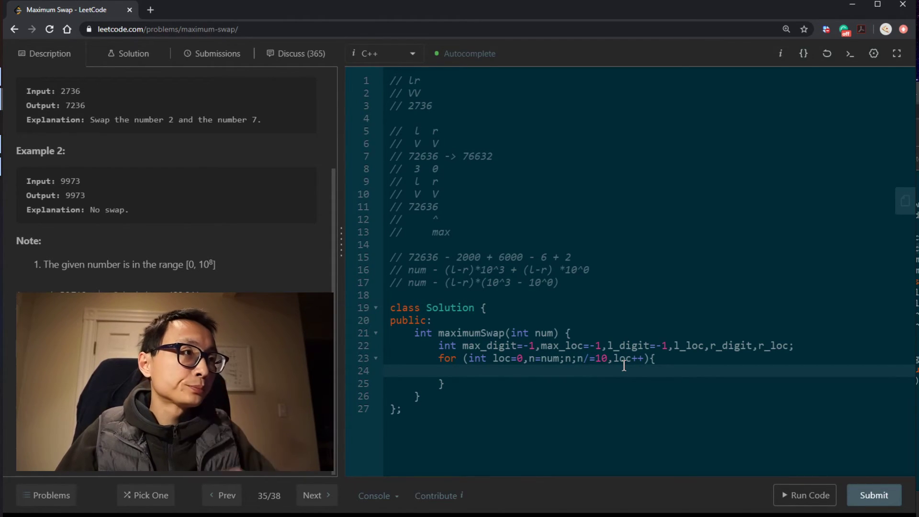
- Compute curr_digit = n % 10 inside the loop
type("int")
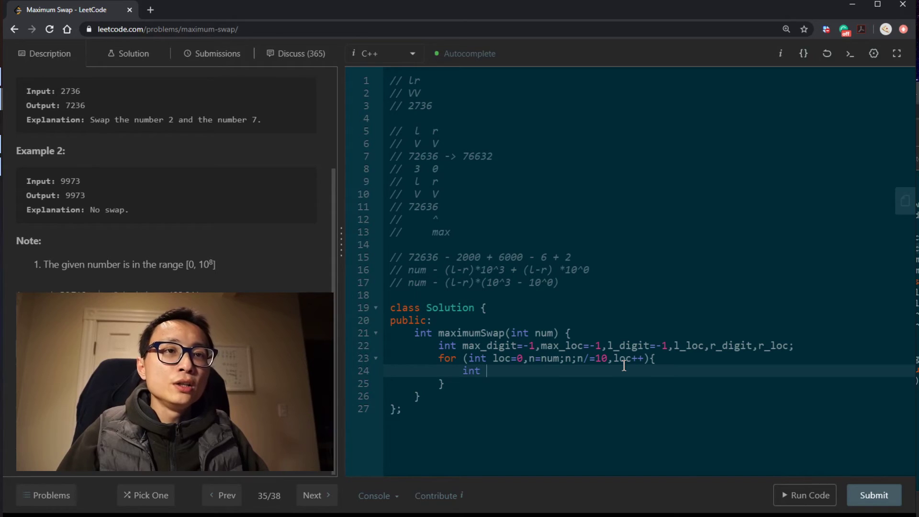
type("curr_digit =")
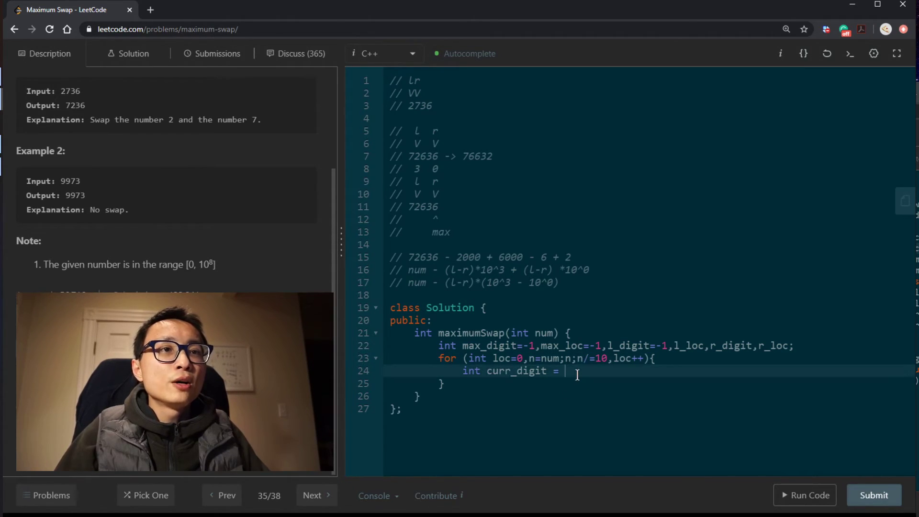
type("n % 120")
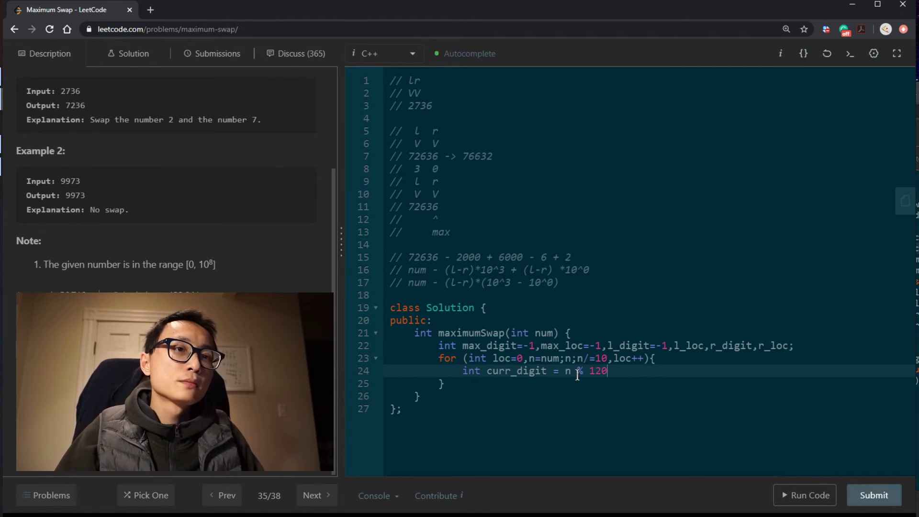
type("01")
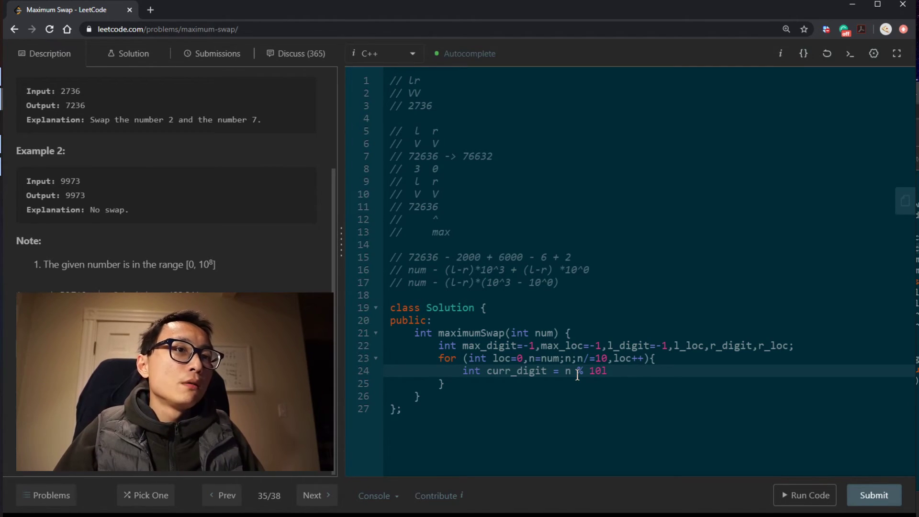
key("Enter")
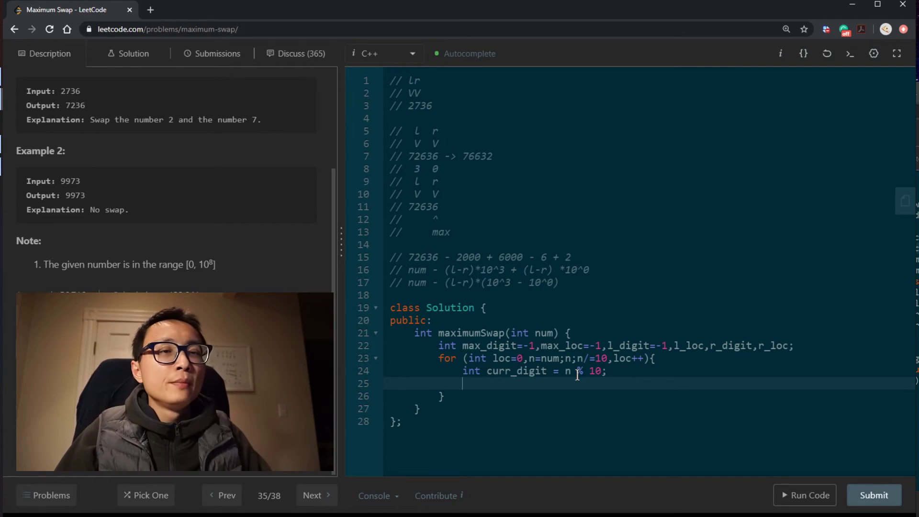
- Add an if branch updating max_digit and max_loc when curr_digit exceeds max_digit
type("if (")
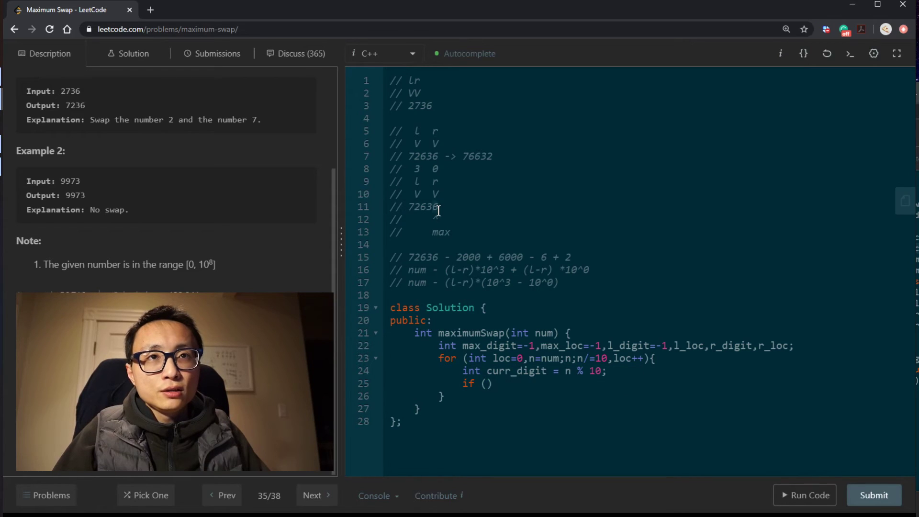
left_click(414, 207)
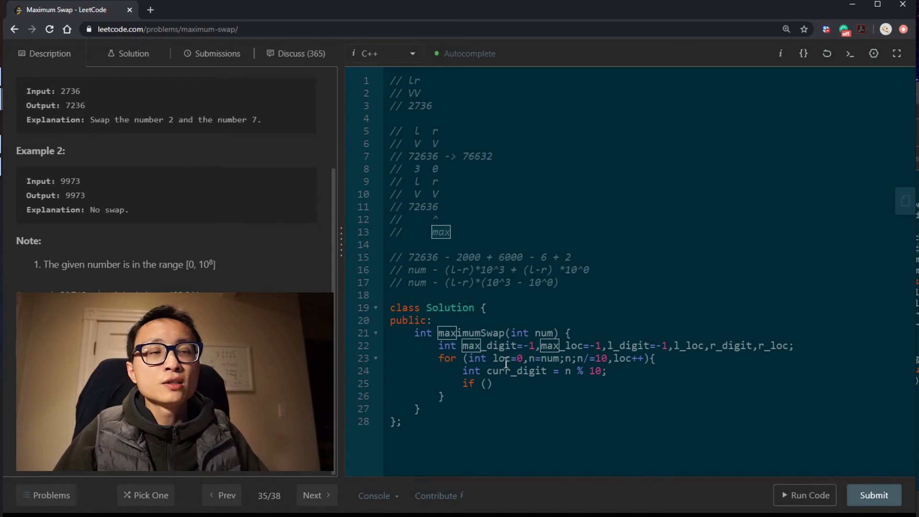
left_click(444, 395)
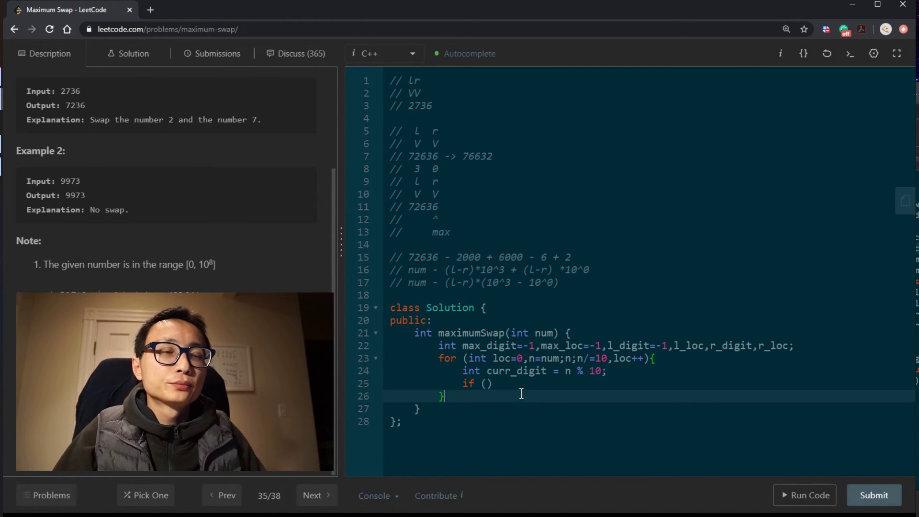
type("curr_digit > max")
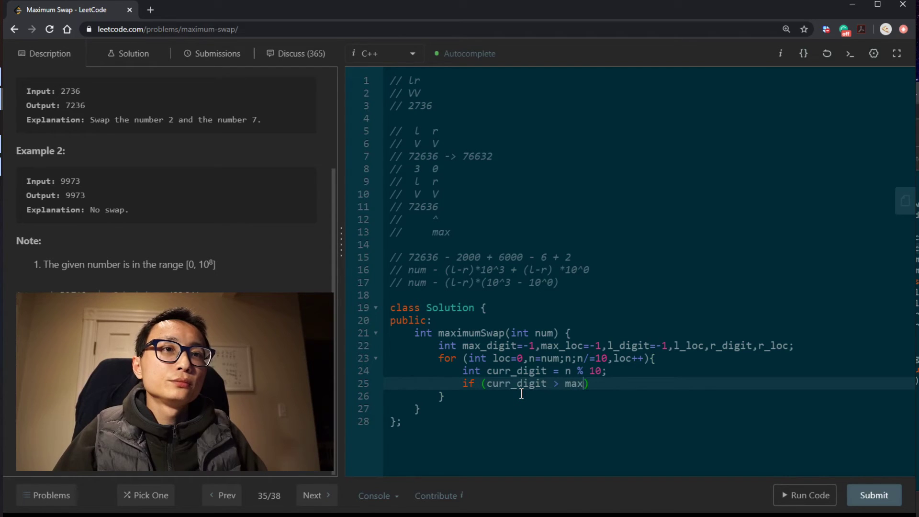
type("_digit")
type("max_d")
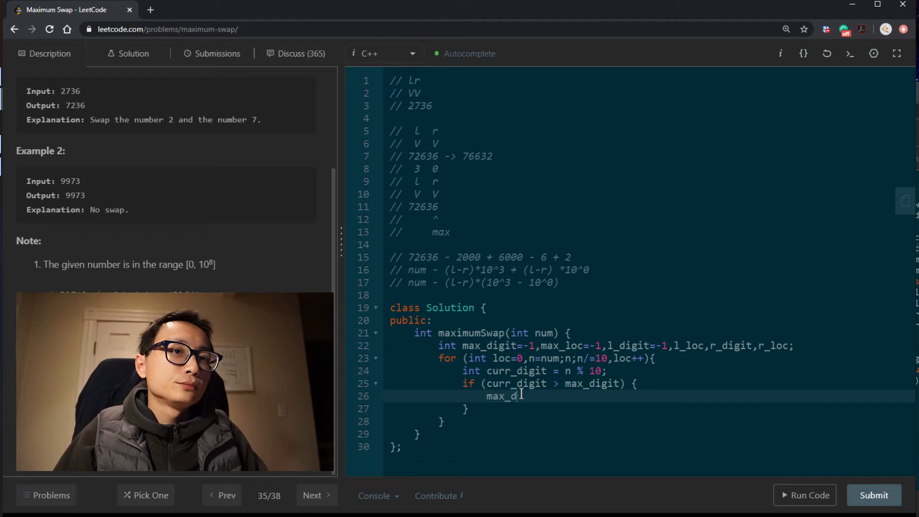
type("igit = curr")
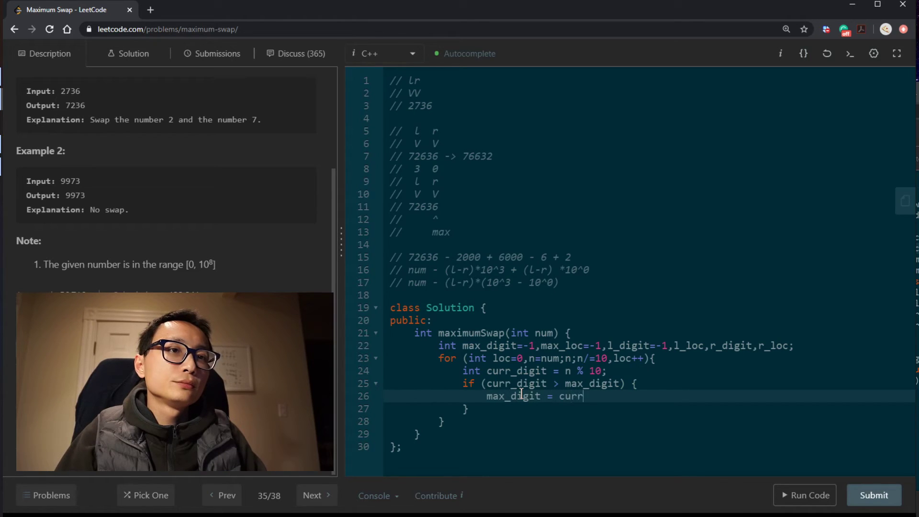
type("_digit;")
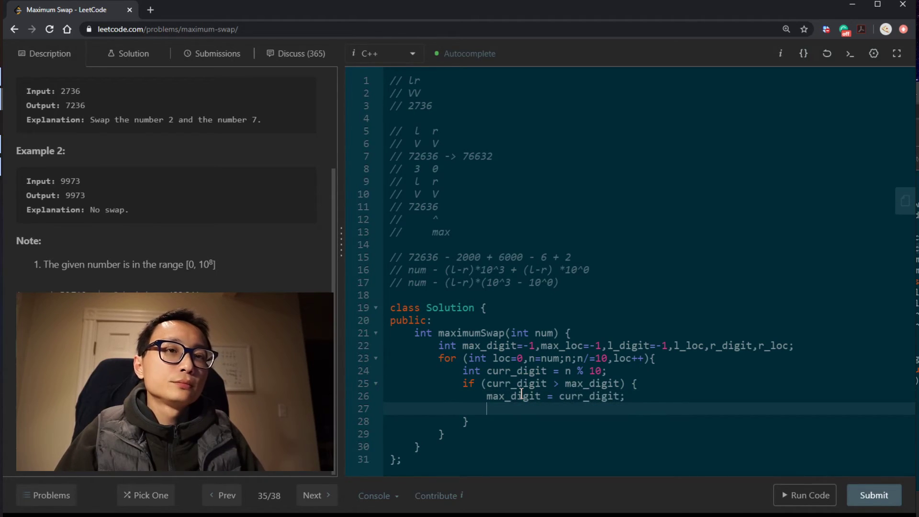
type("max_loc = loc;")
left_click(647, 421)
type(" else if")
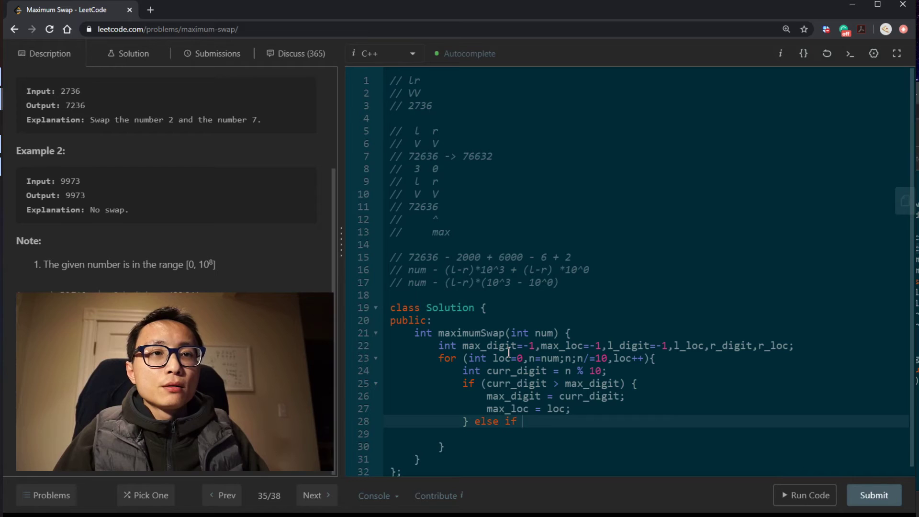
- Write else if (curr_digit < max_digit) saving curr_digit and loc into l_digit and l_loc
type("()")
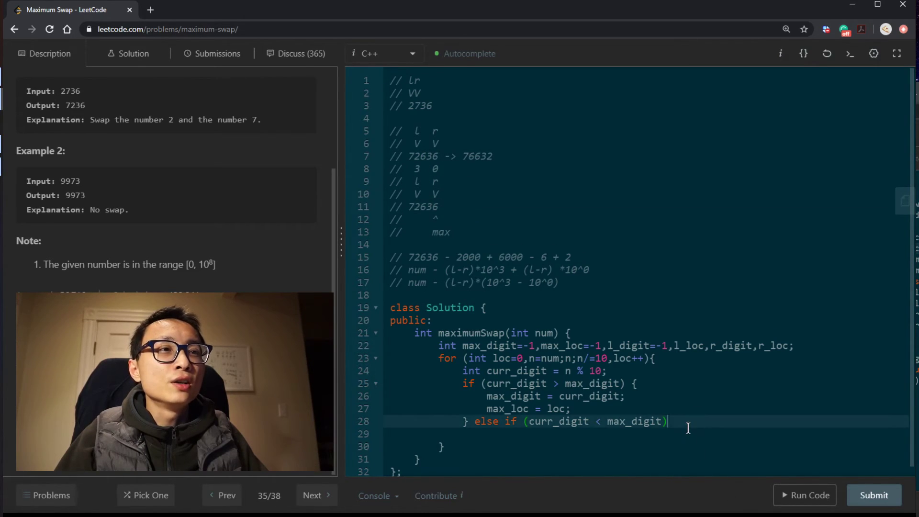
type("{")
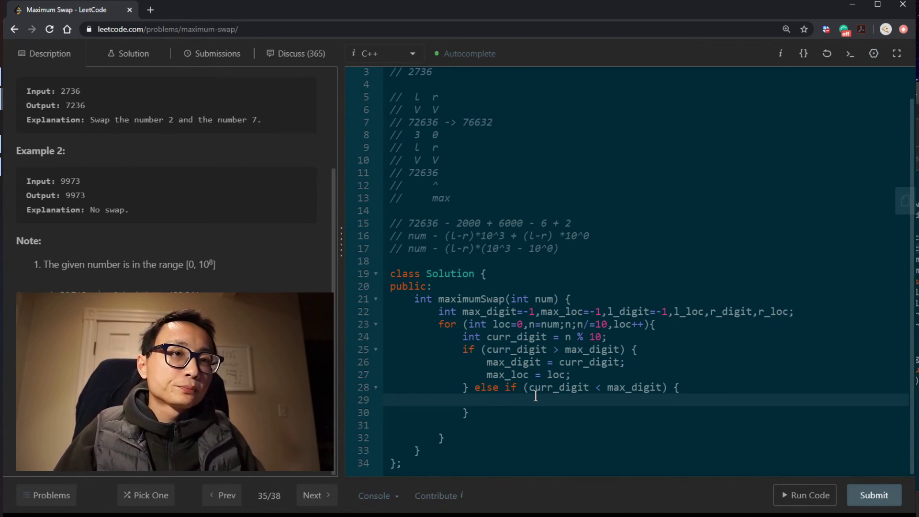
type("1")
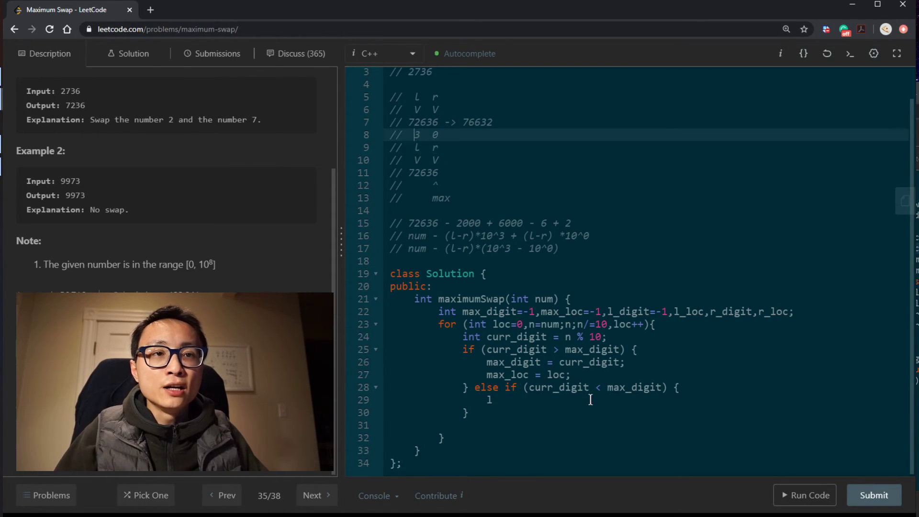
type("l_digit = cur")
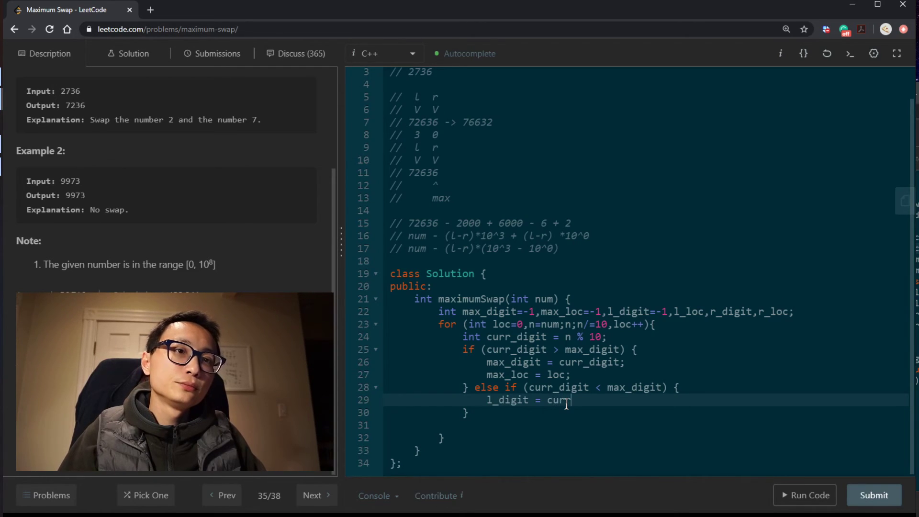
type("r_digit;")
type("l_loc =")
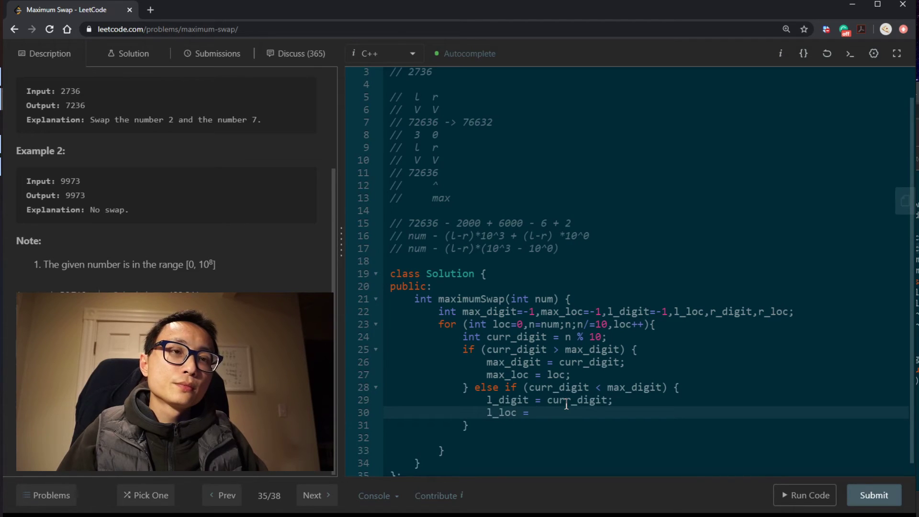
type("loc;")
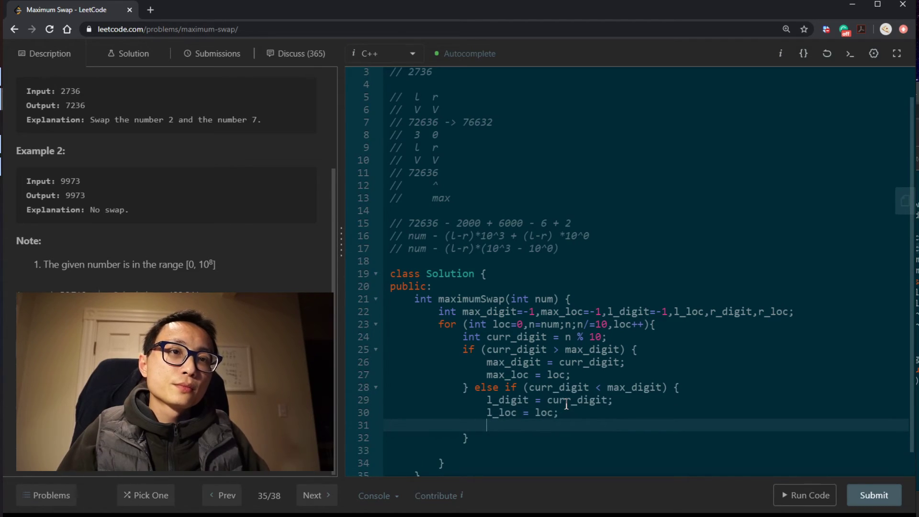
- Store max_digit and max_loc into r_digit and r_loc as the swap partner
type("r_digit =")
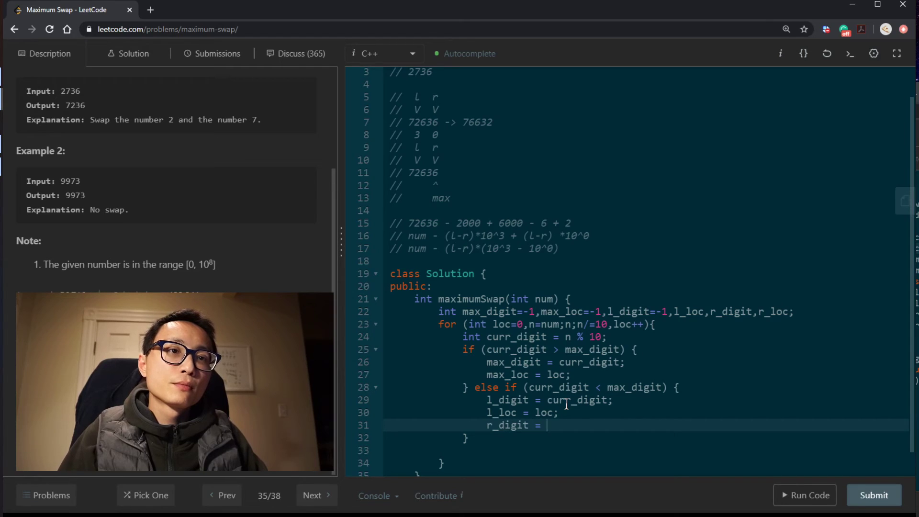
type("max_di")
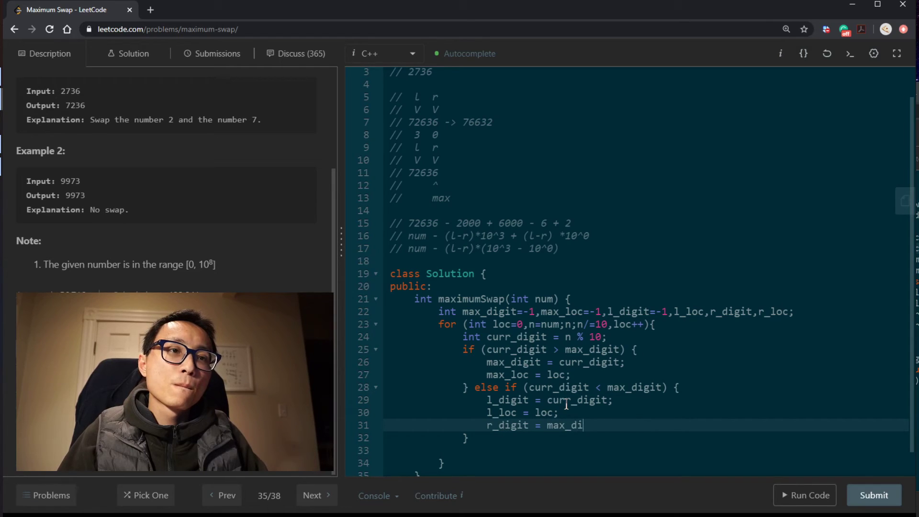
type("git;")
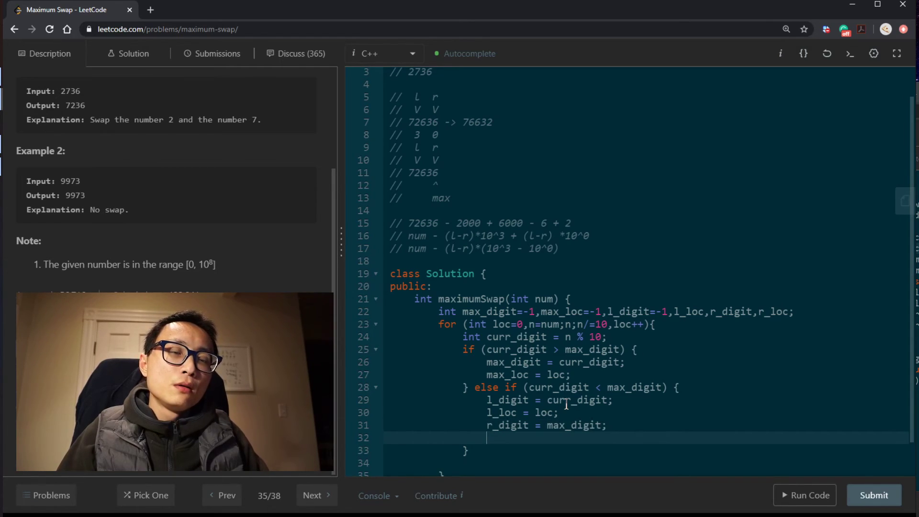
type("r_loc =")
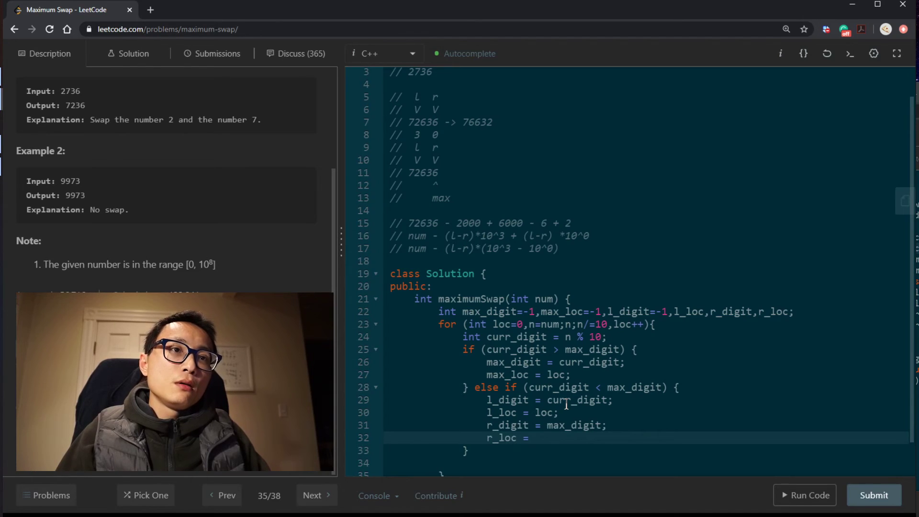
type("max_loc;")
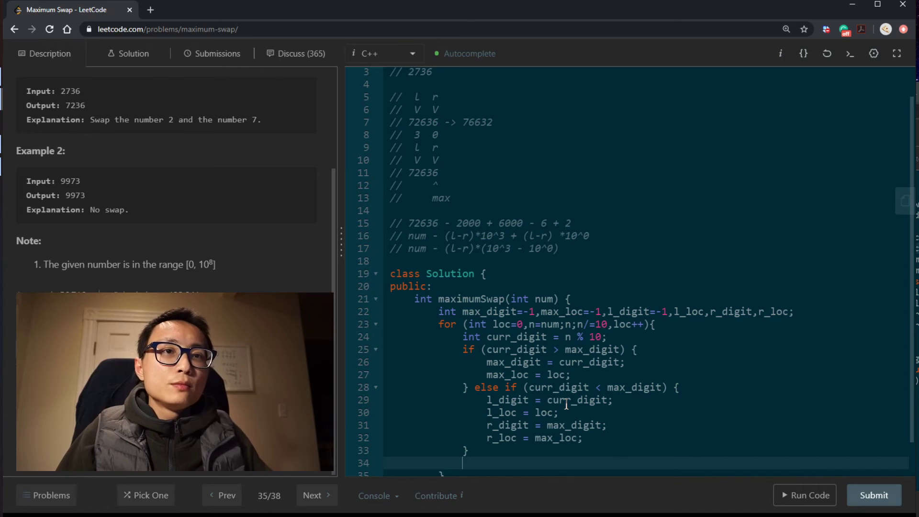
scroll("down", 3)
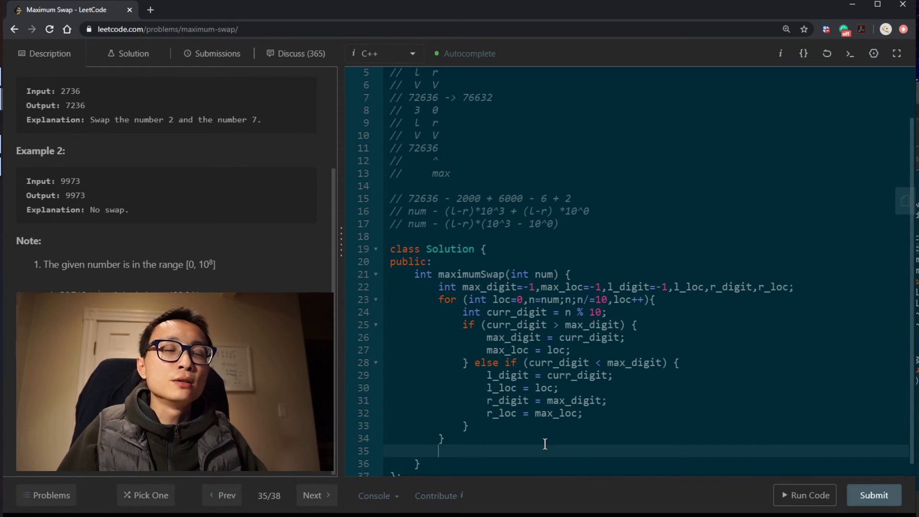
- Return num unchanged when l_digit is -1, then start the else branch
type("if")
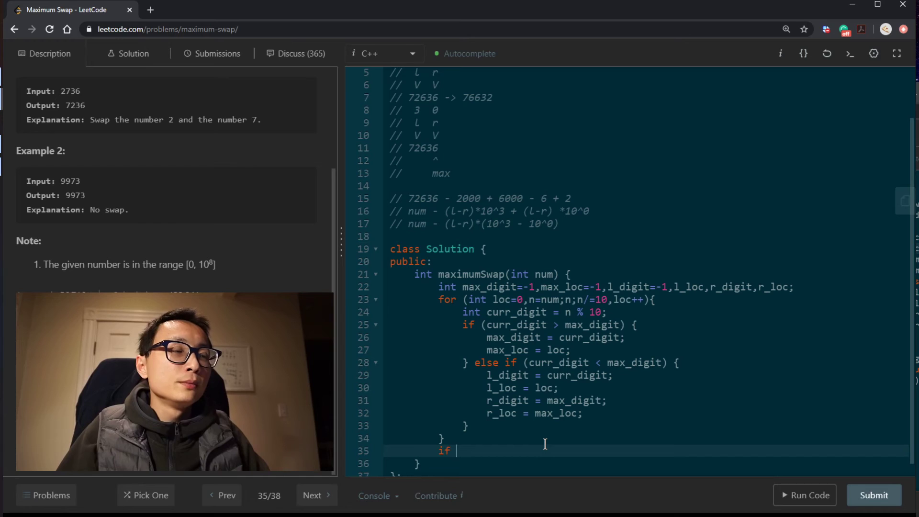
type("()")
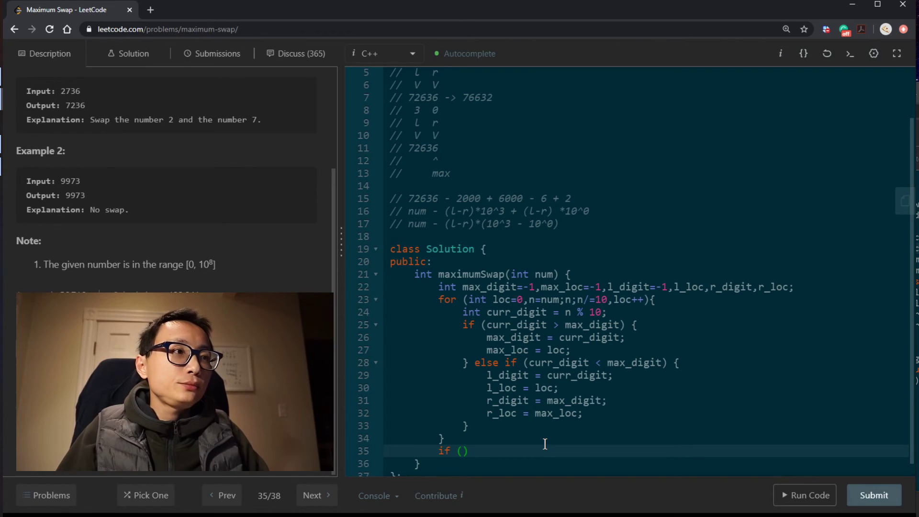
type("l_digit")
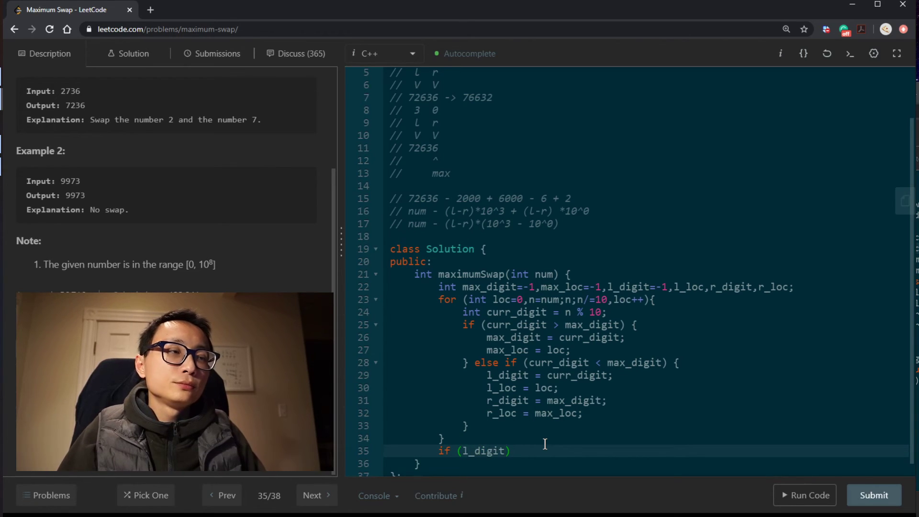
type("== -1) re")
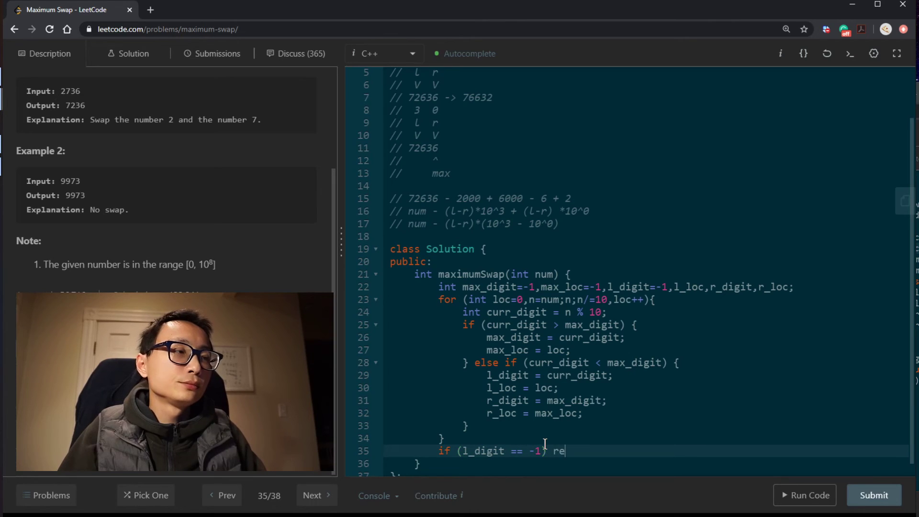
type("turn num;")
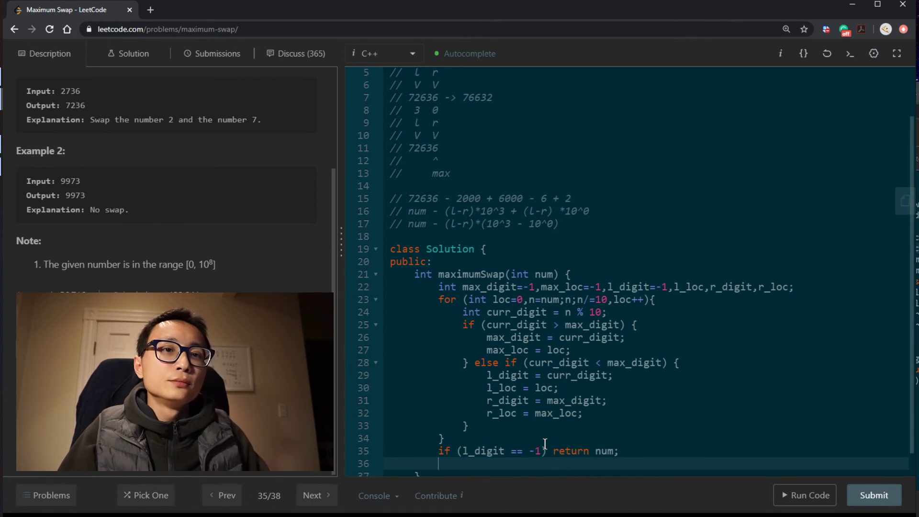
type("else")
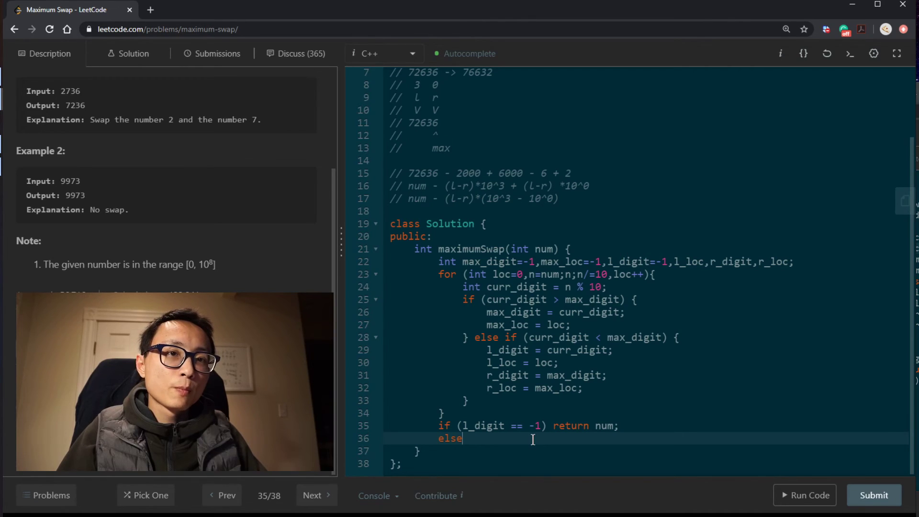
- Write return num-(l_digit-r_digit)* with an (int) cast started
type("retu")
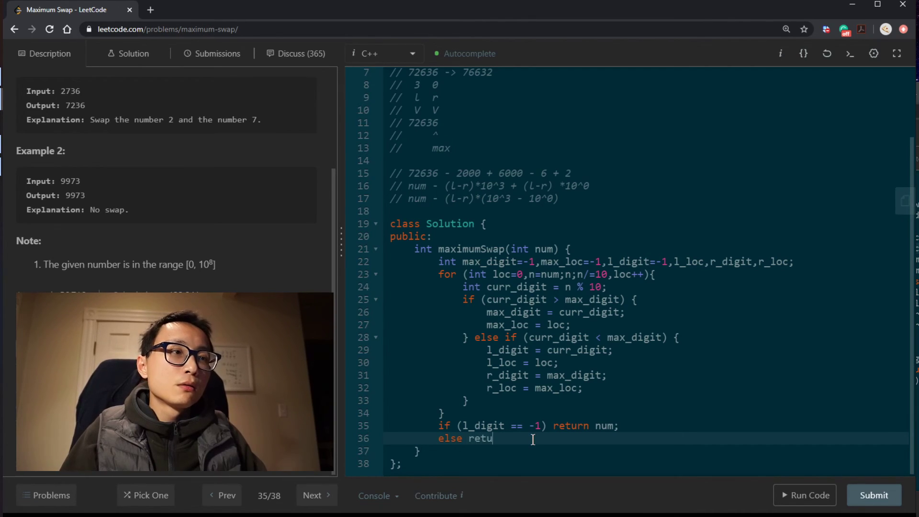
type("rn num +")
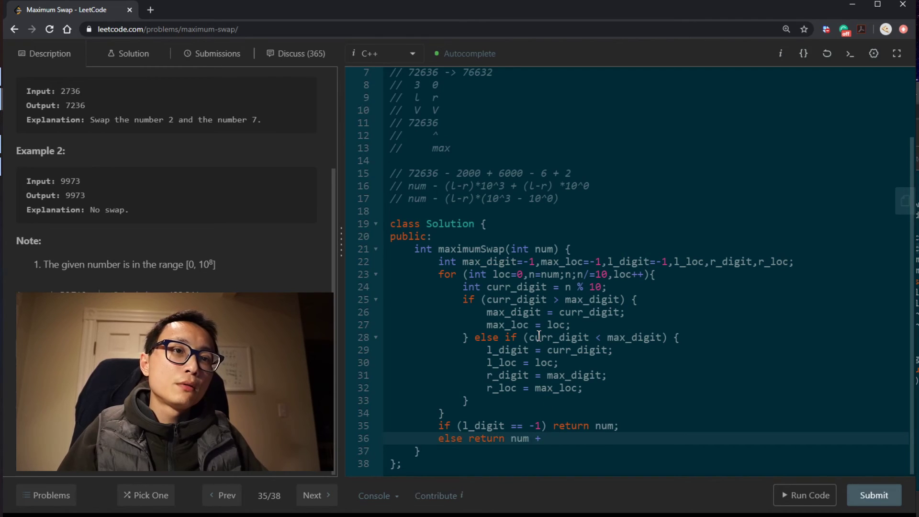
type("(1)")
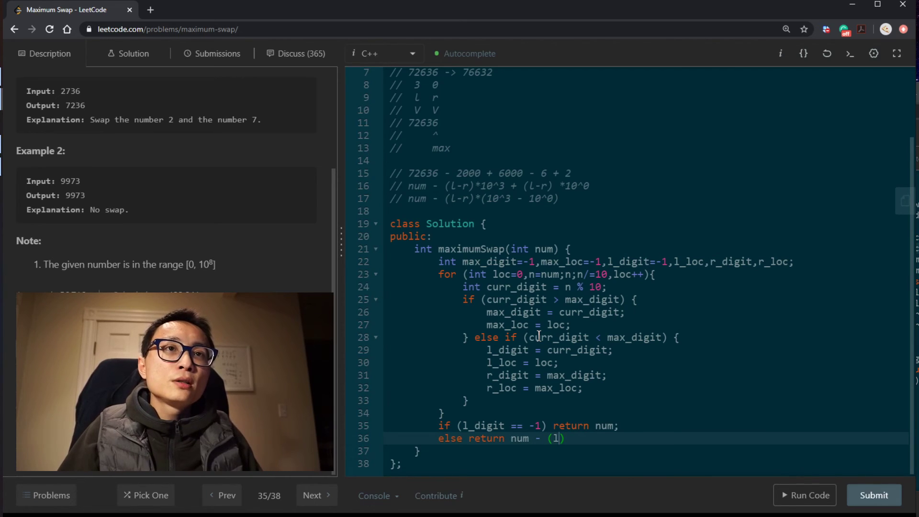
type("-")
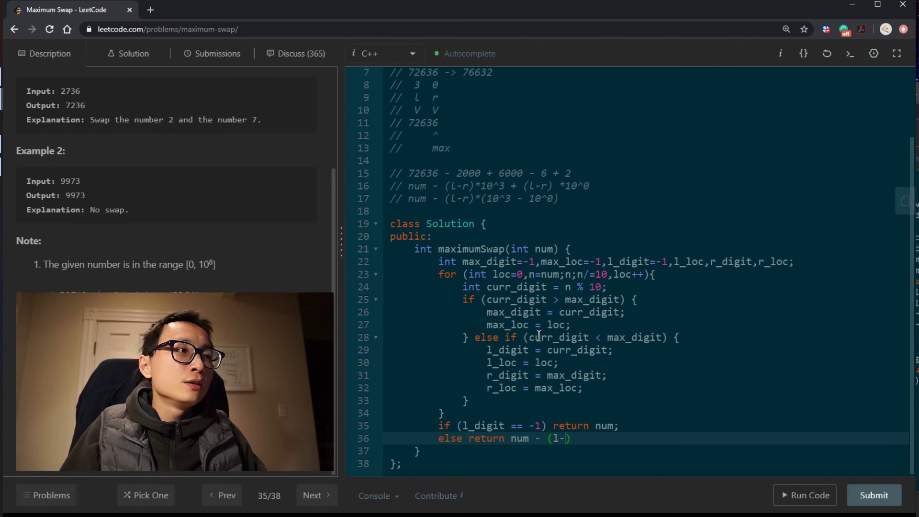
type("digit")
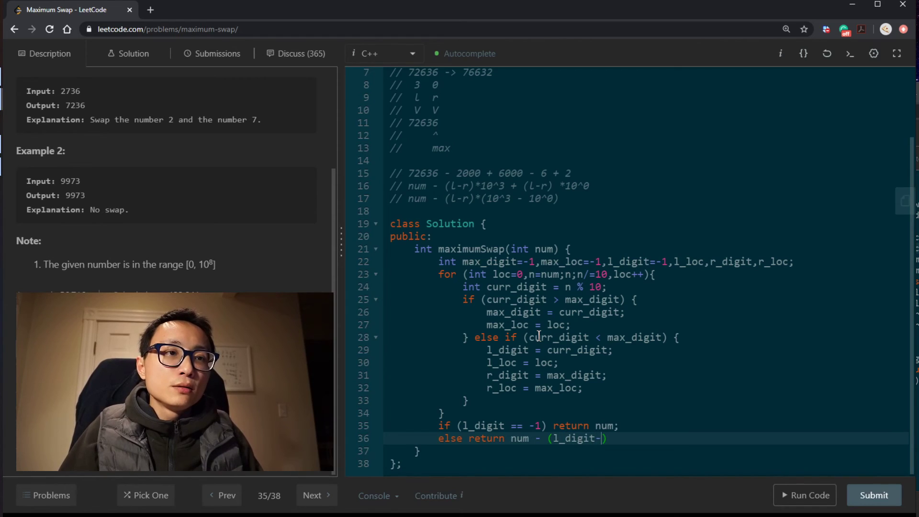
type("r_digit")
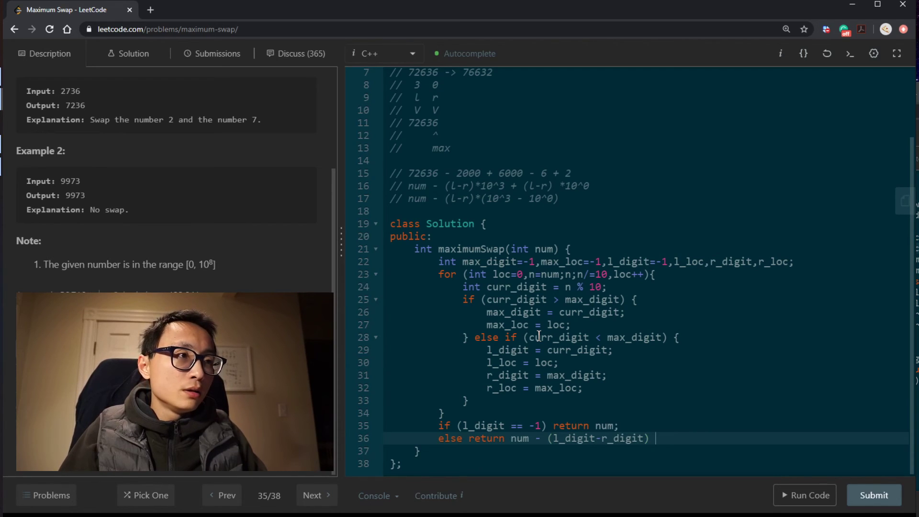
type("* (int)()")
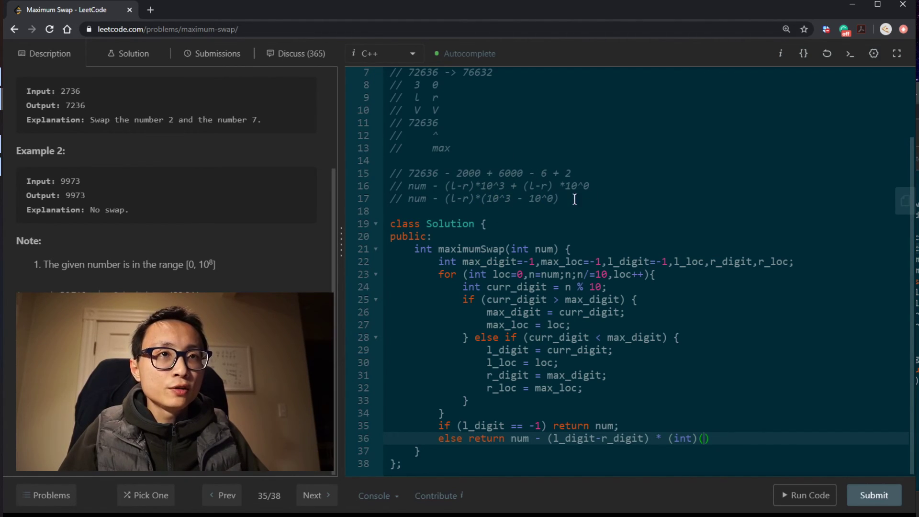
- Finish the place-value factor (pow(10, l_loc)-pow(10, r_loc)) to complete the return
type("pow")
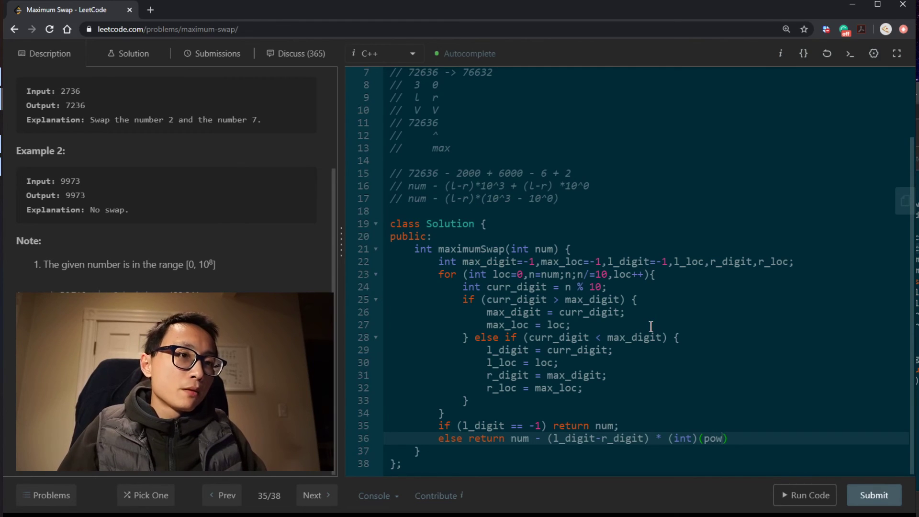
type("10,")
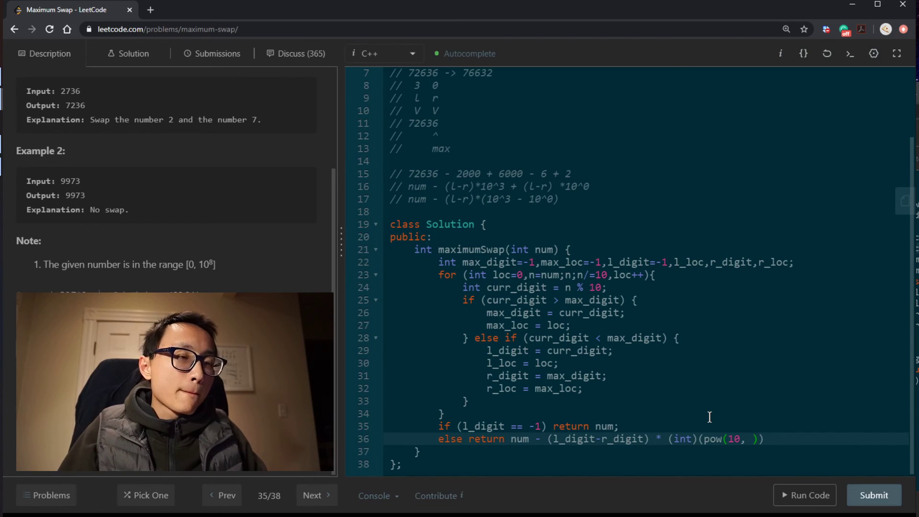
type("l_loc) -")
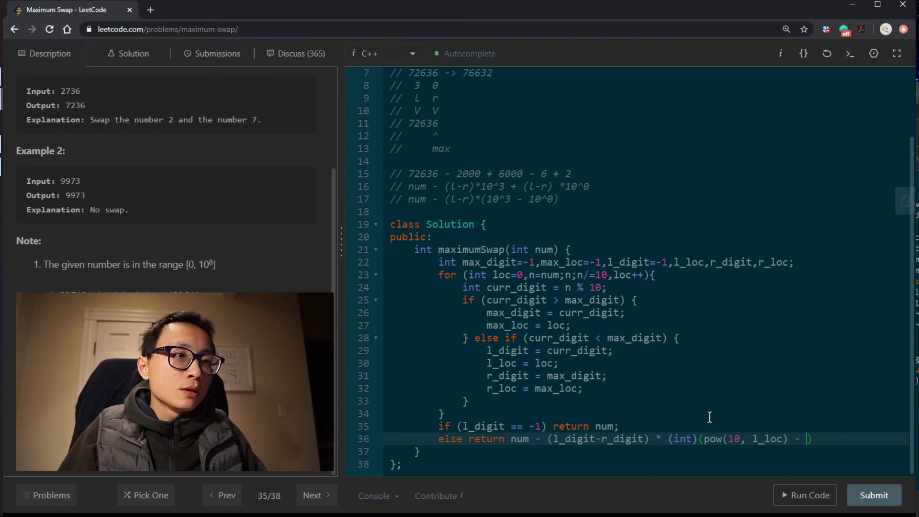
type("pow()")
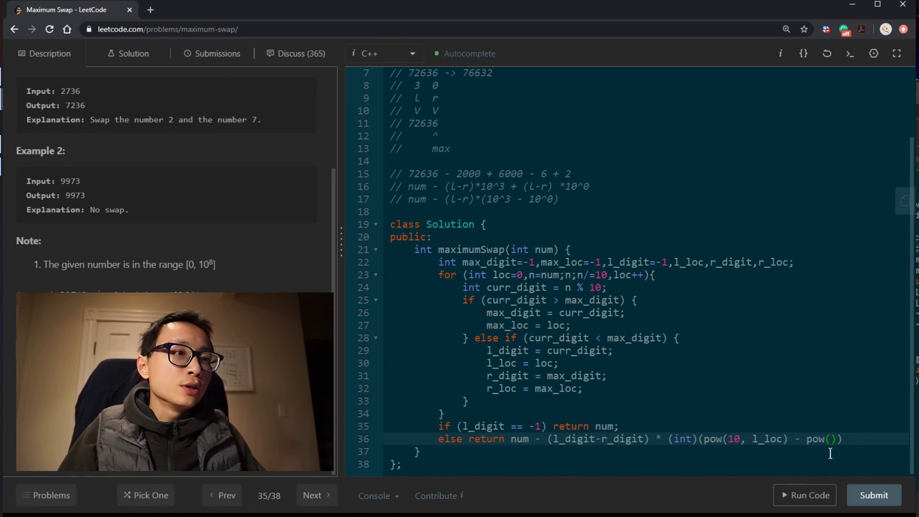
type("10,")
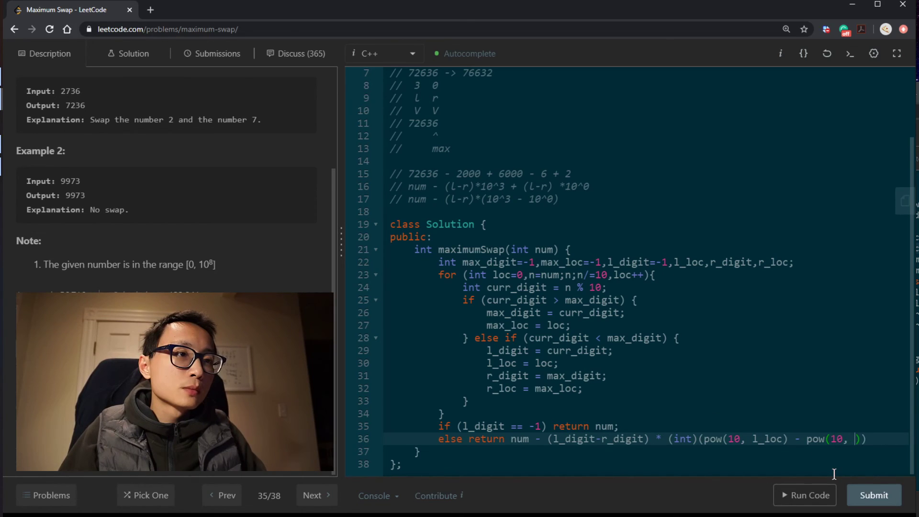
type("r_loc));")
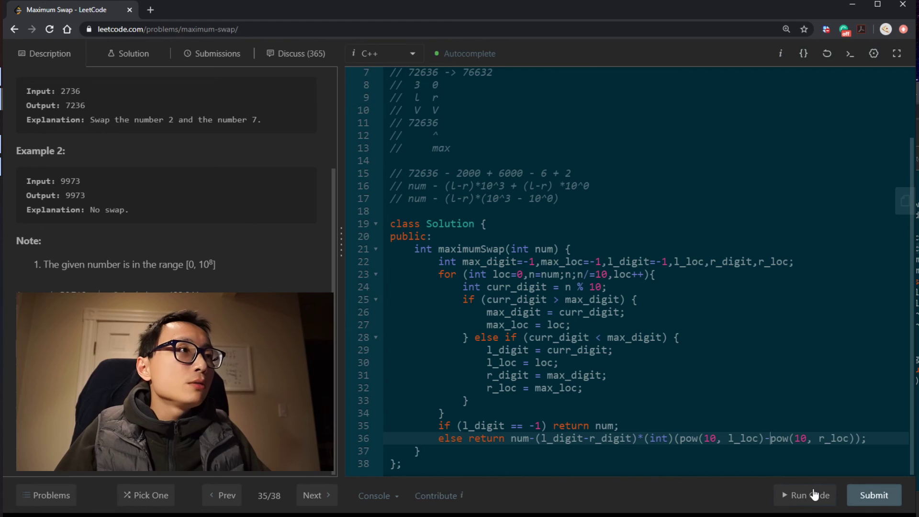
- Enter custom inputs 9, 2736, 9973, 72636 and 999901 and run them to an Accepted result
left_click(803, 495)
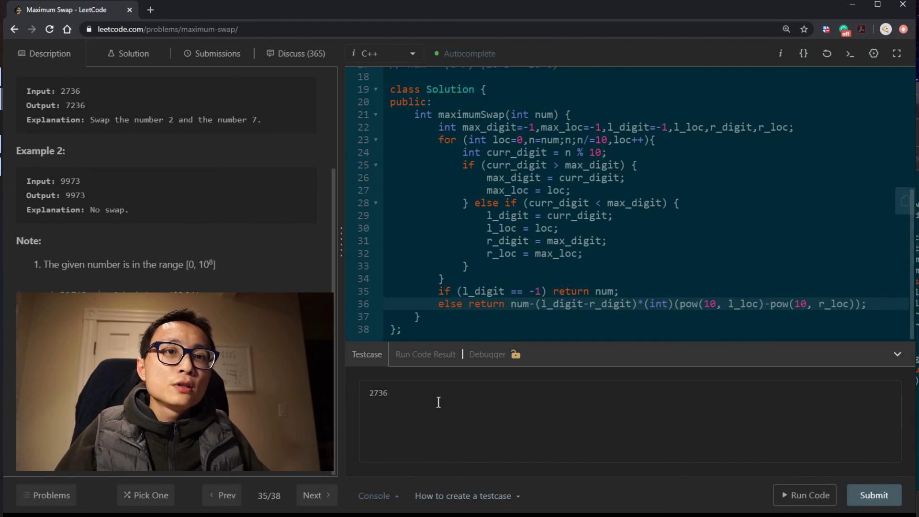
type("9973")
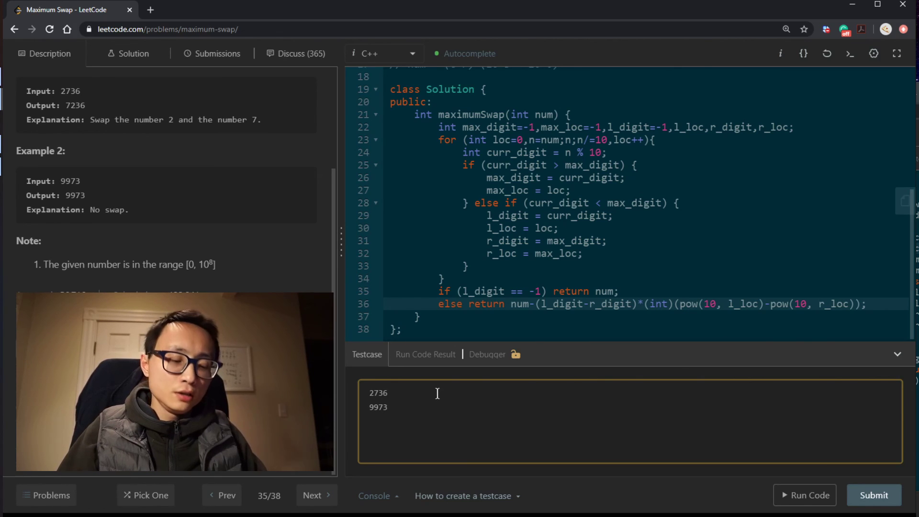
type("7")
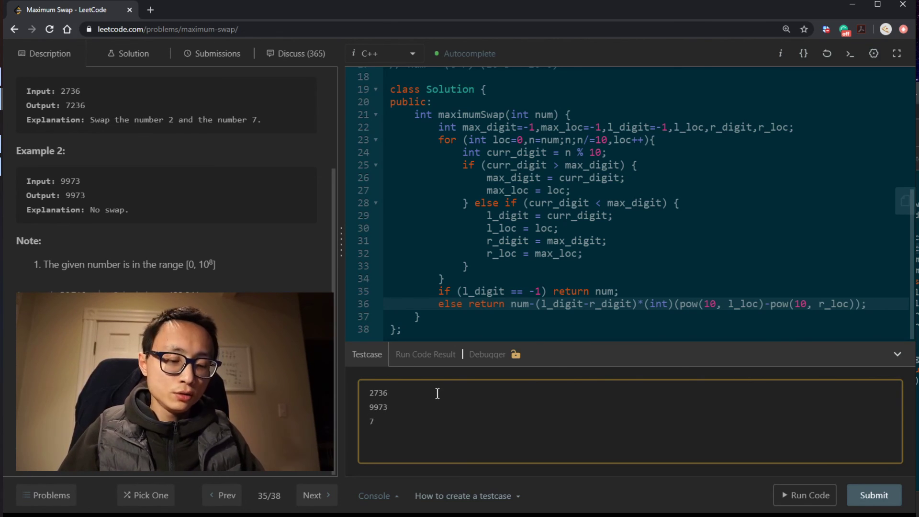
type("2636")
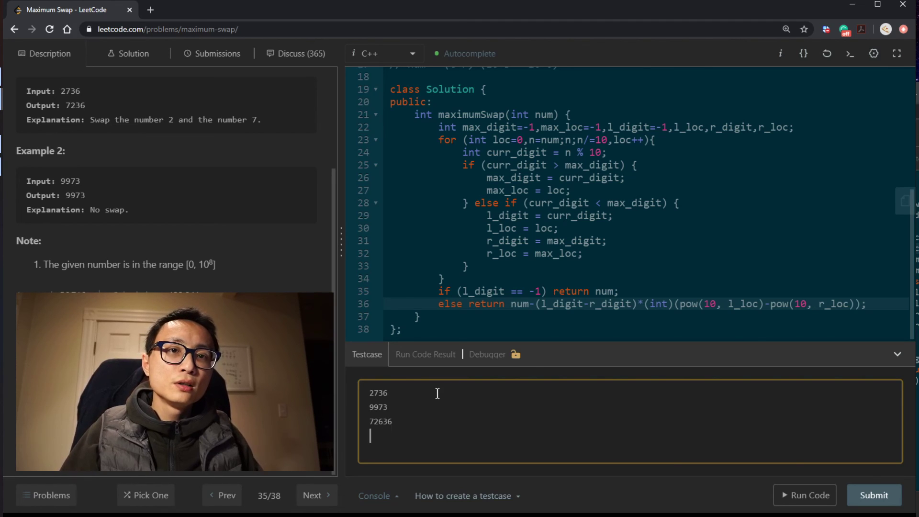
type("99990")
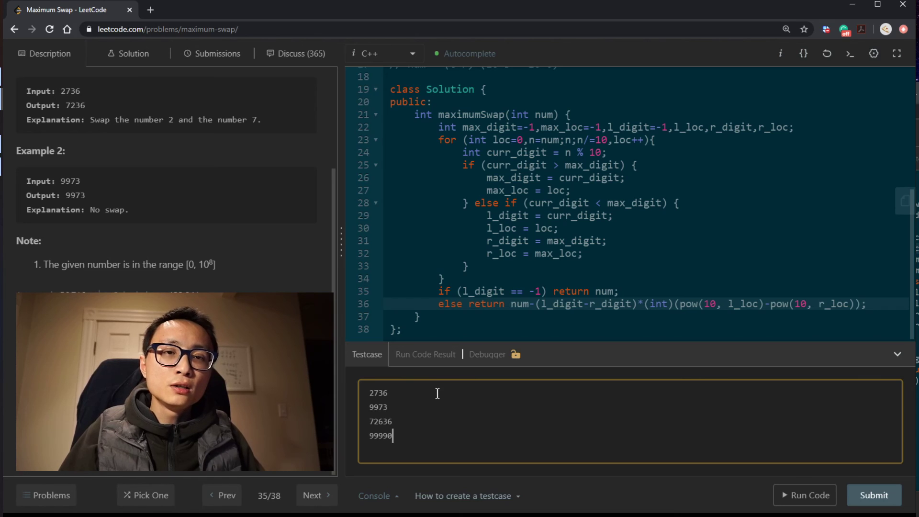
left_click(804, 494)
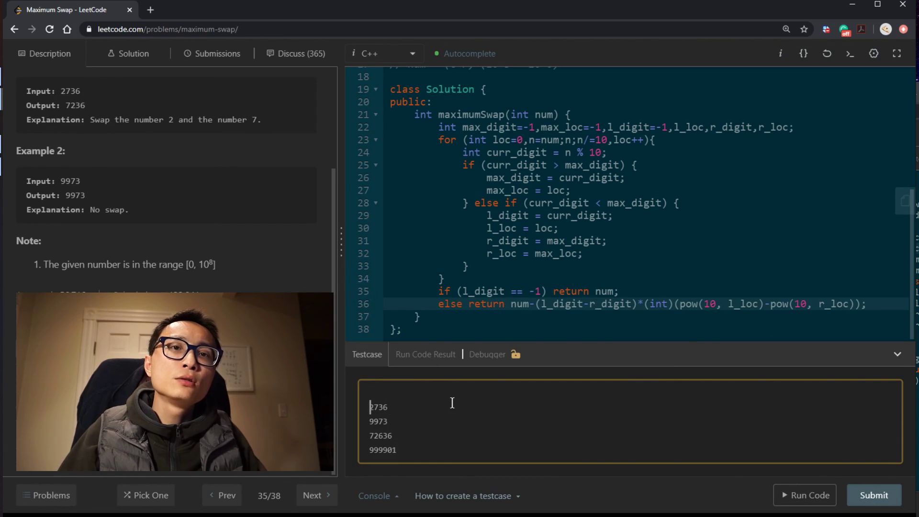
type("9")
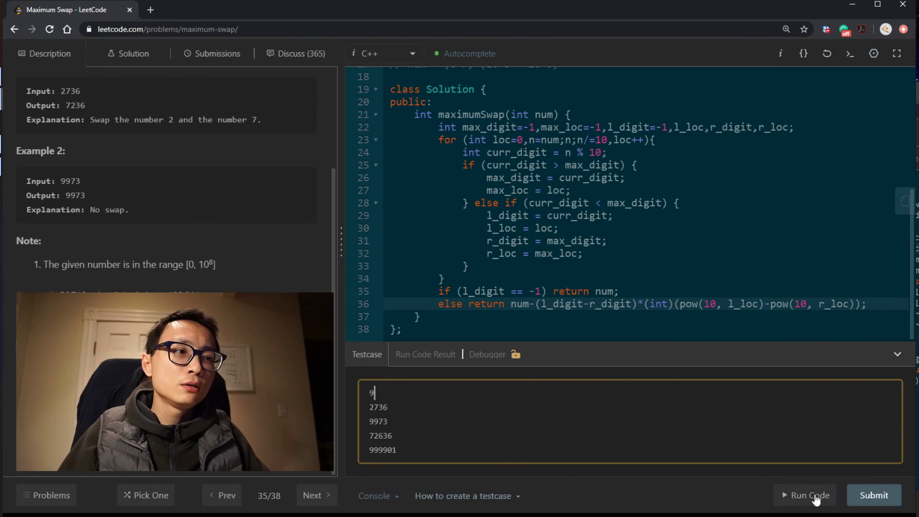
left_click(808, 494)
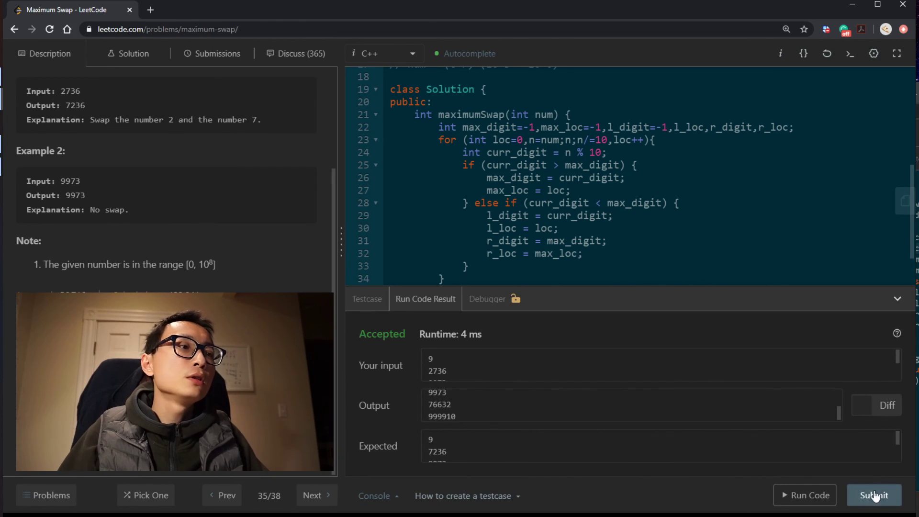
- Submit the solution, see Success, and review the derivation notes
left_click(874, 495)
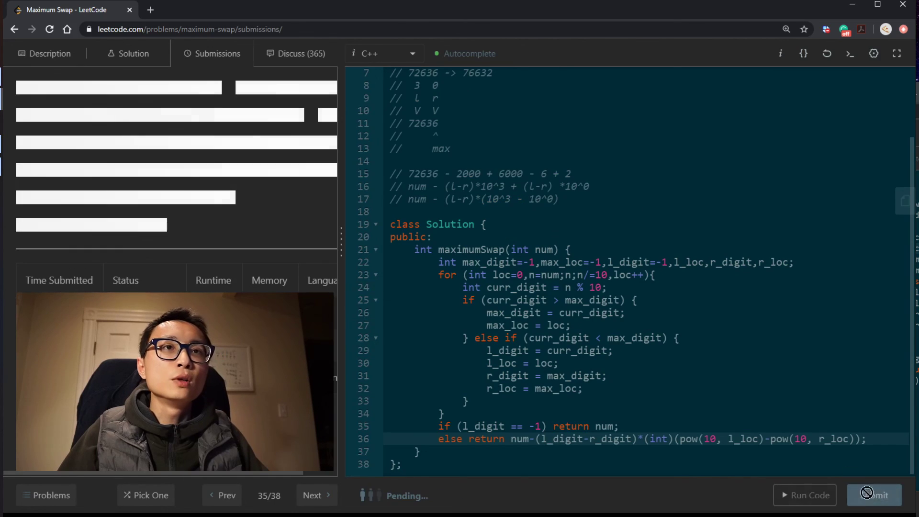
left_click(874, 495)
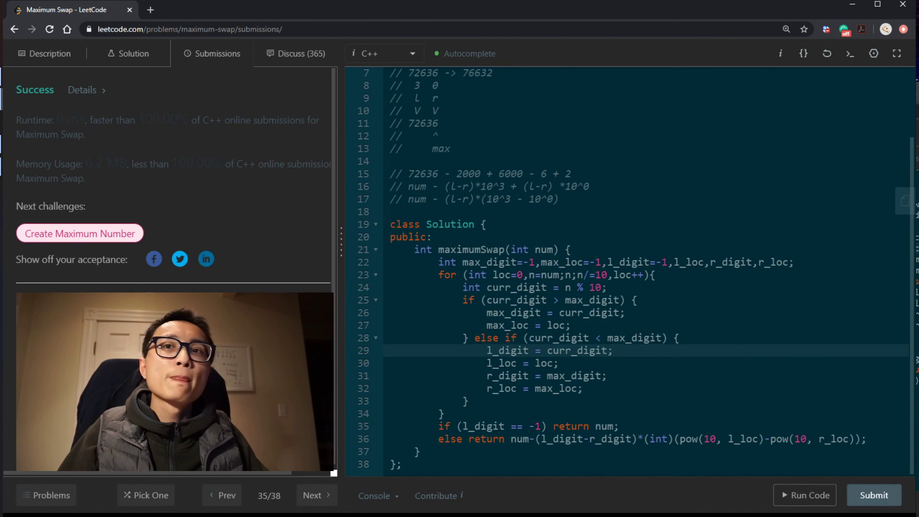
left_click_drag(17, 170, 328, 171)
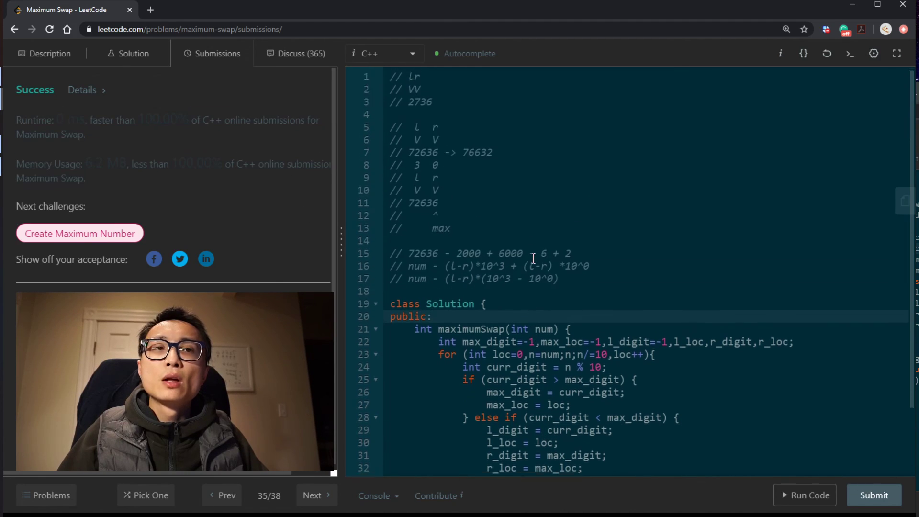
scroll("down", 3)
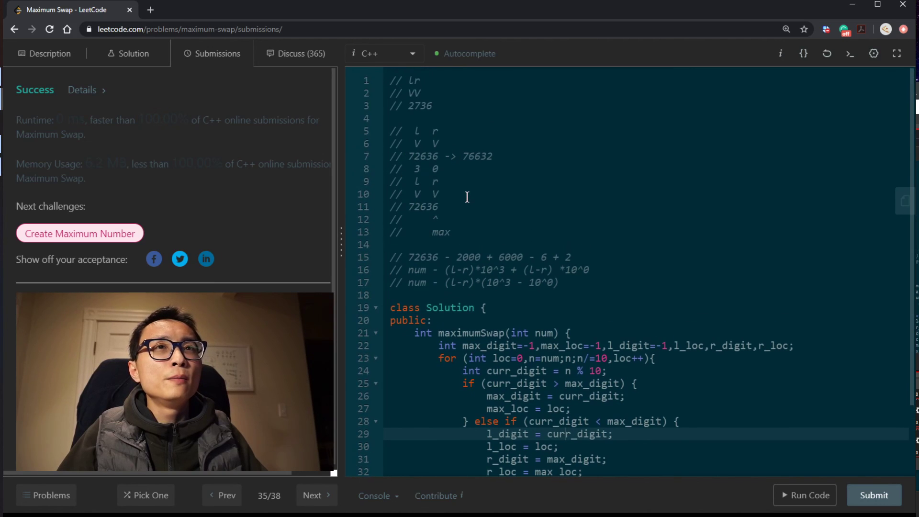
scroll("down", 3)
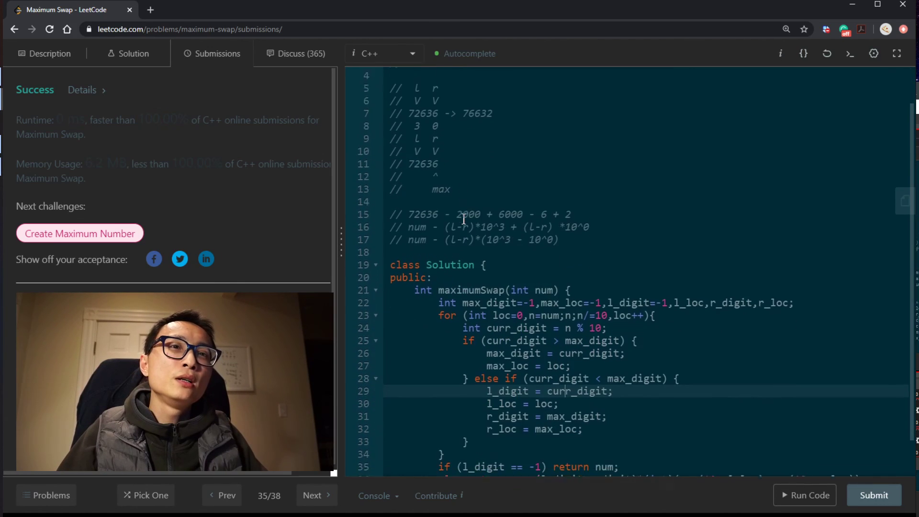